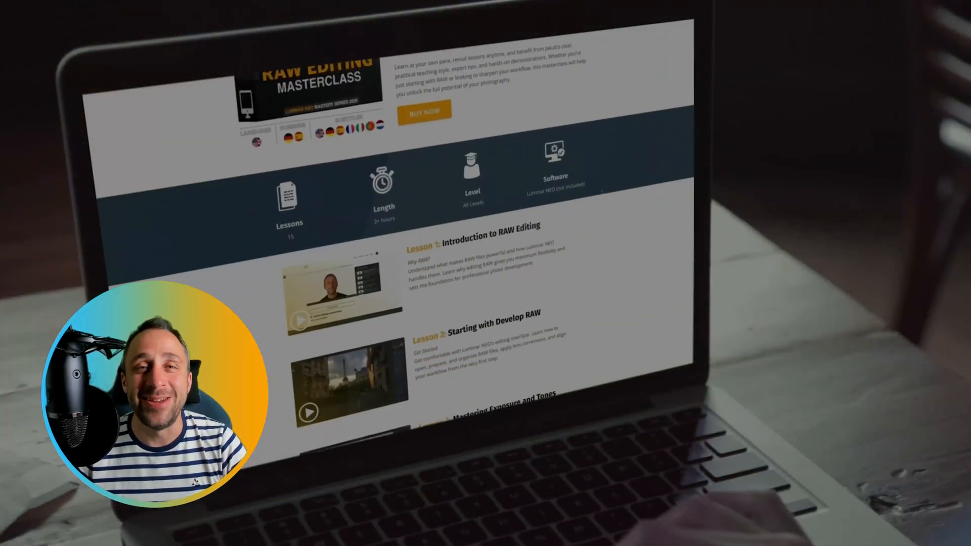
Close the promo and show the 09 - Magic Light AI folder's four photos in the catalog.
{"action": "scroll", "scroll_direction": "down", "scroll_amount": 3}
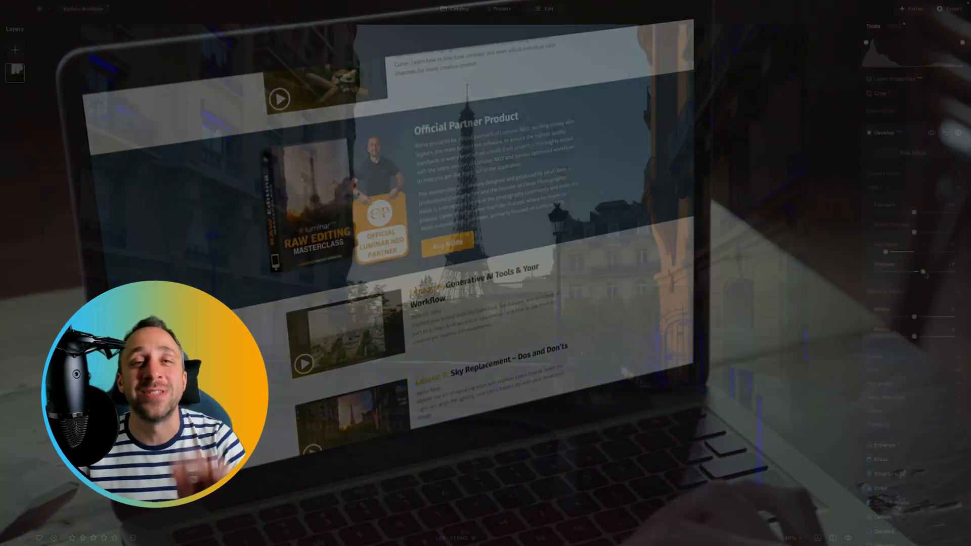
{"action": "left_click", "coordinate": [447, 9]}
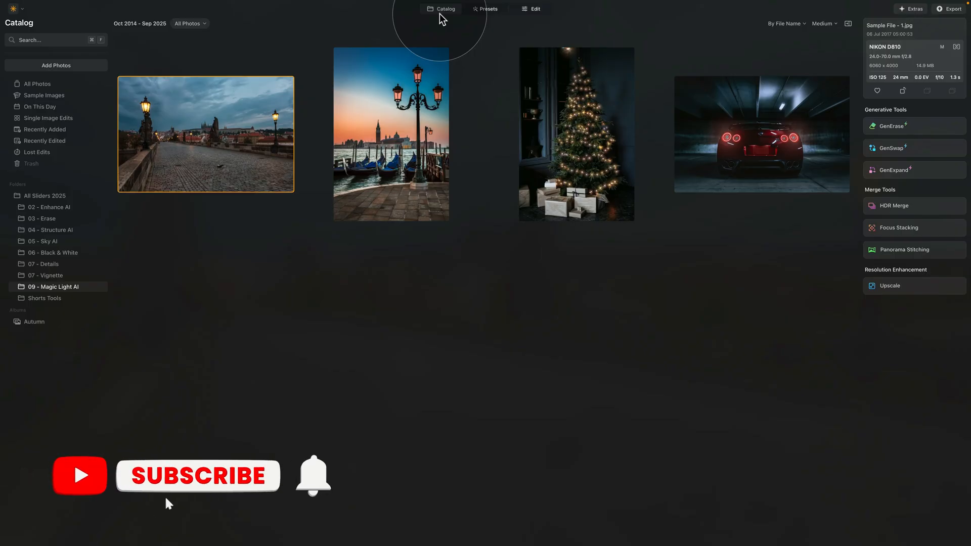
Open the lamp-lit bridge photo for editing.
{"action": "left_click", "coordinate": [197, 475]}
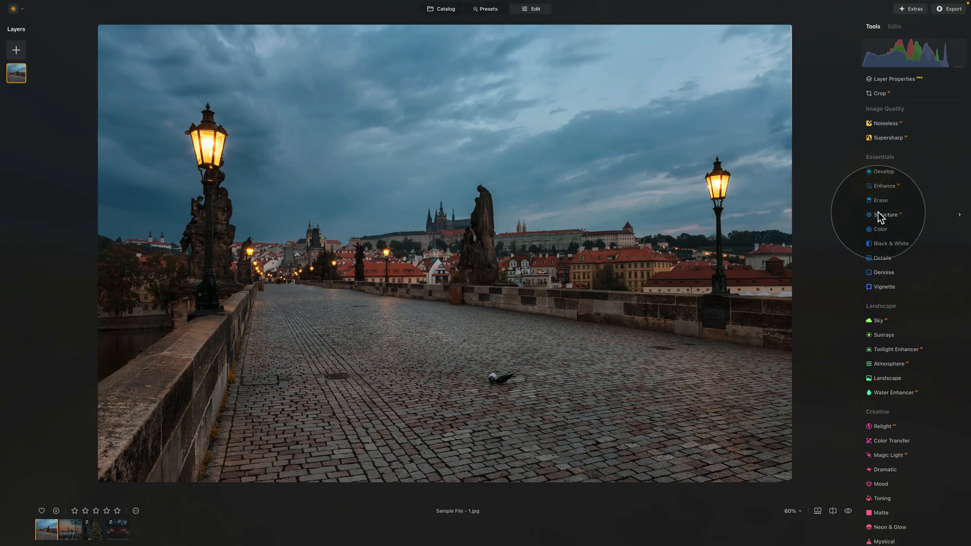
{"action": "mouse_move", "coordinate": [910, 178]}
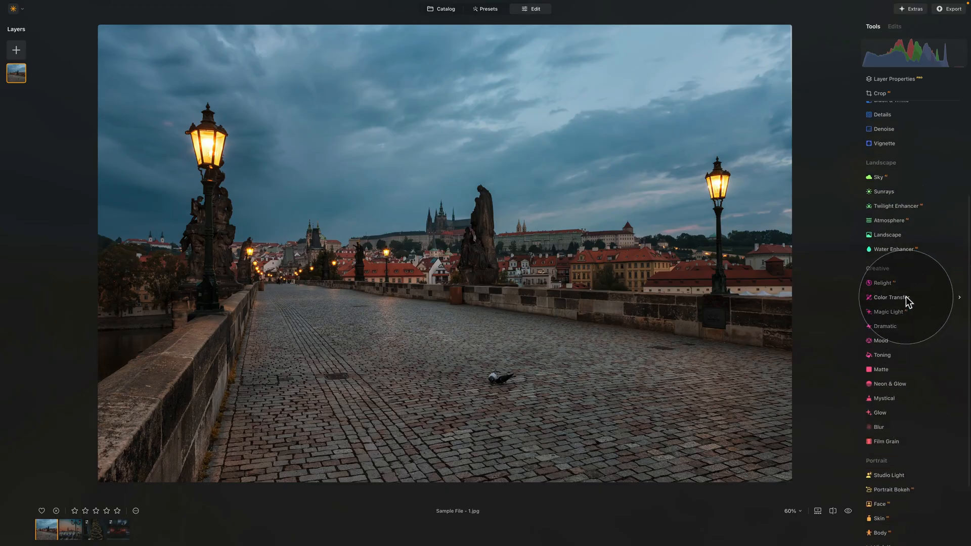
{"action": "mouse_move", "coordinate": [897, 315]}
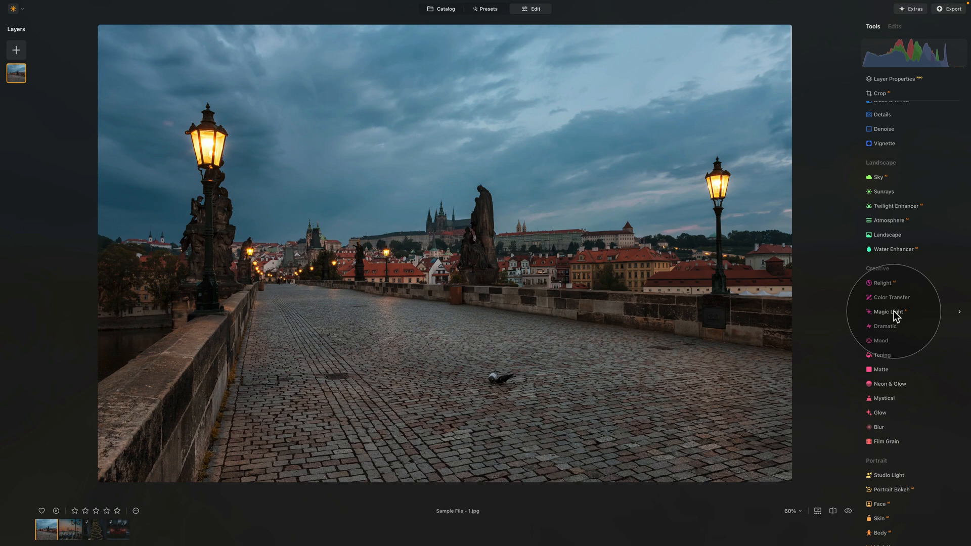
{"action": "left_click", "coordinate": [886, 311]}
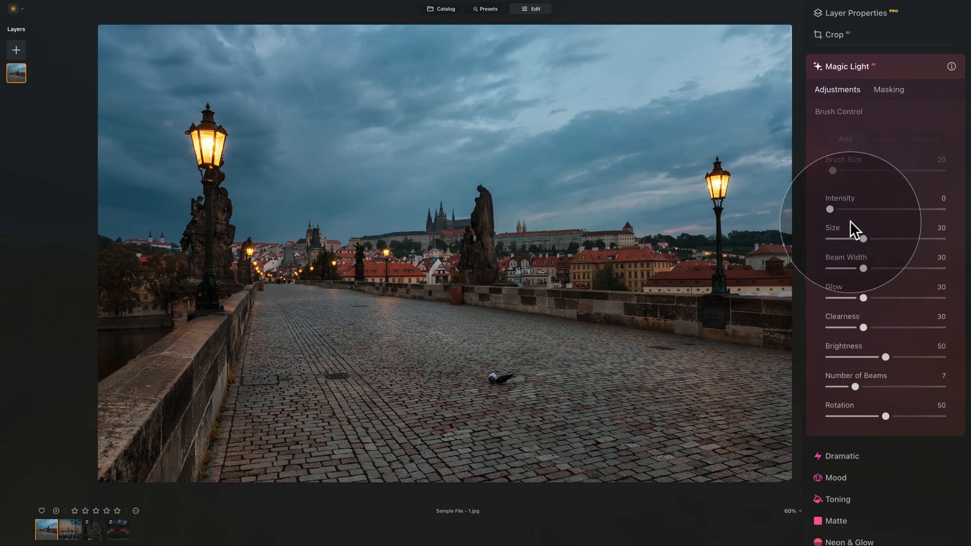
{"action": "mouse_move", "coordinate": [840, 294]}
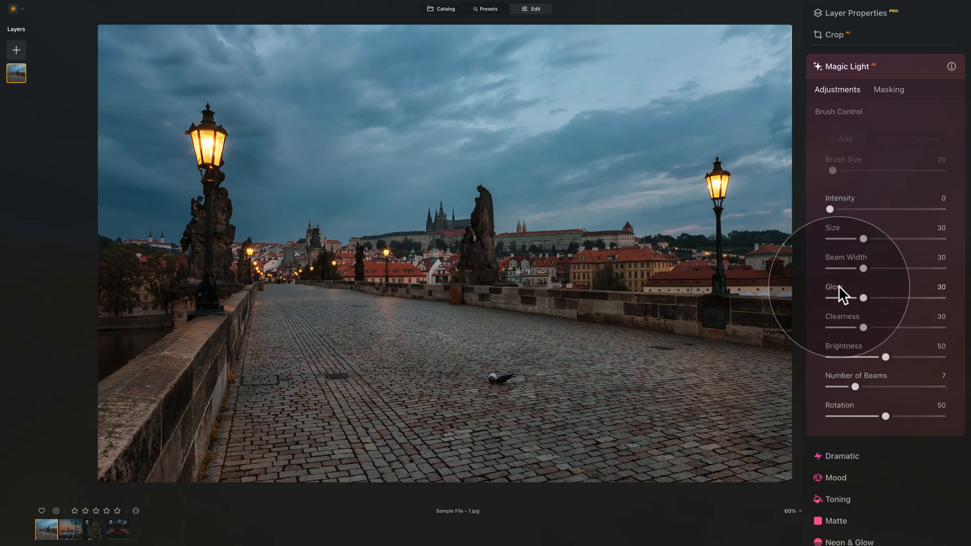
{"action": "mouse_move", "coordinate": [884, 379]}
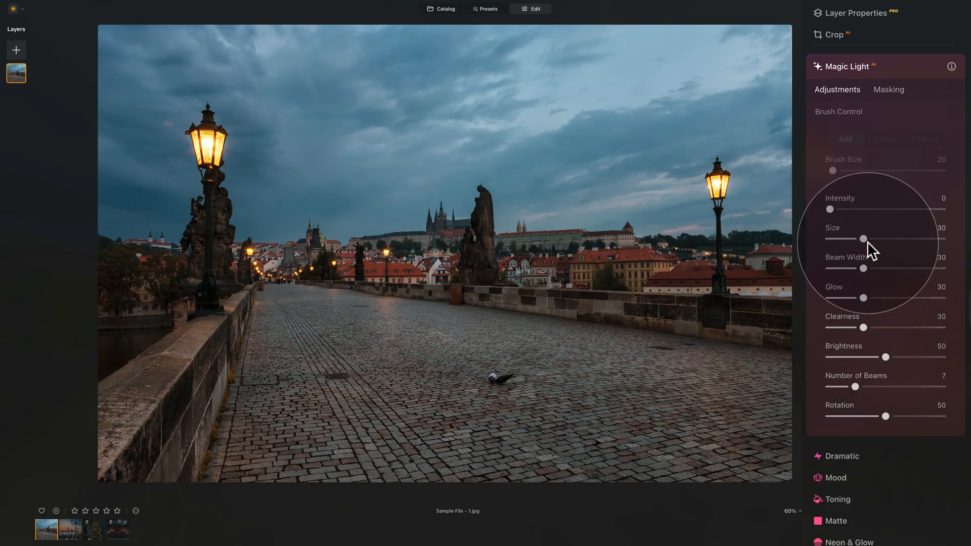
{"action": "mouse_move", "coordinate": [873, 271]}
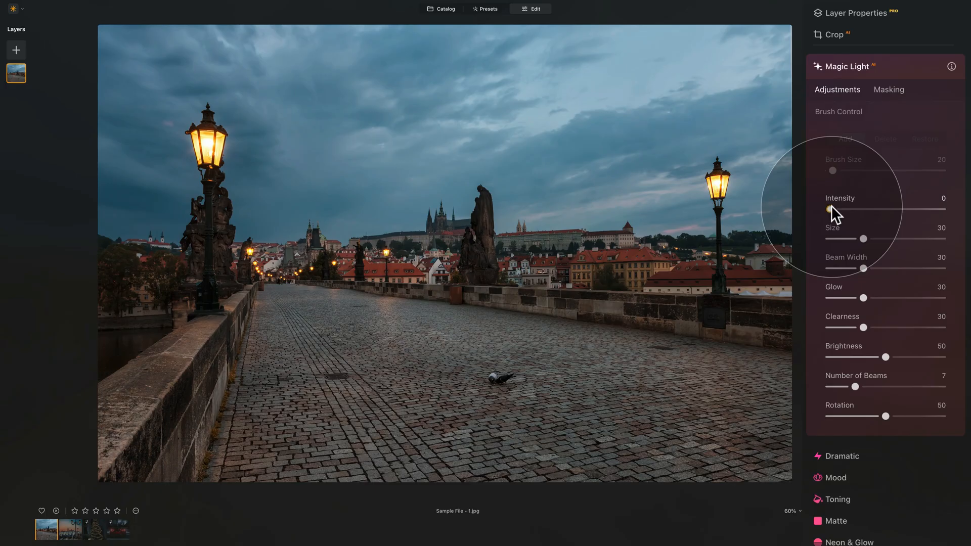
Try Magic Light intensity at about 29, 57 and 61, then leave it at 100.
{"action": "left_click_drag", "start_coordinate": [828, 209], "coordinate": [941, 208]}
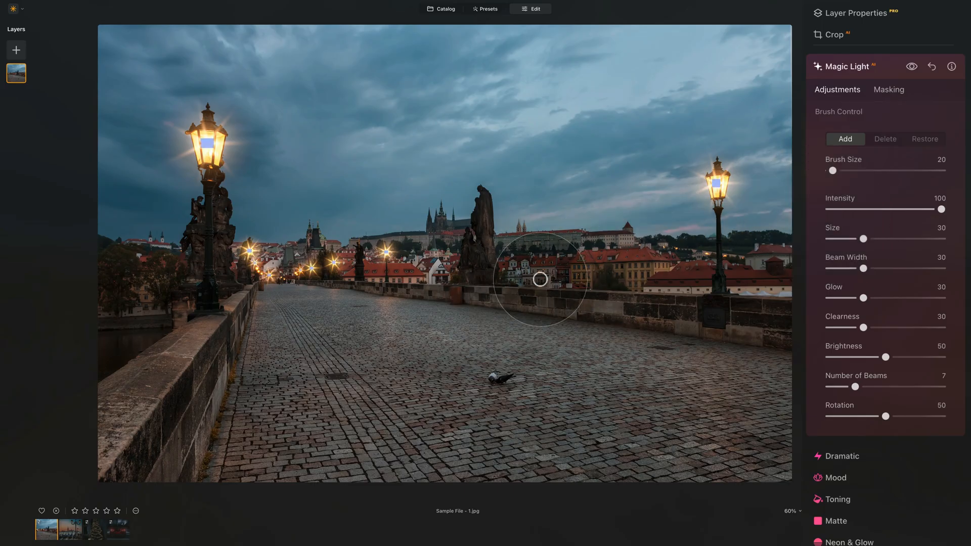
{"action": "mouse_move", "coordinate": [703, 227]}
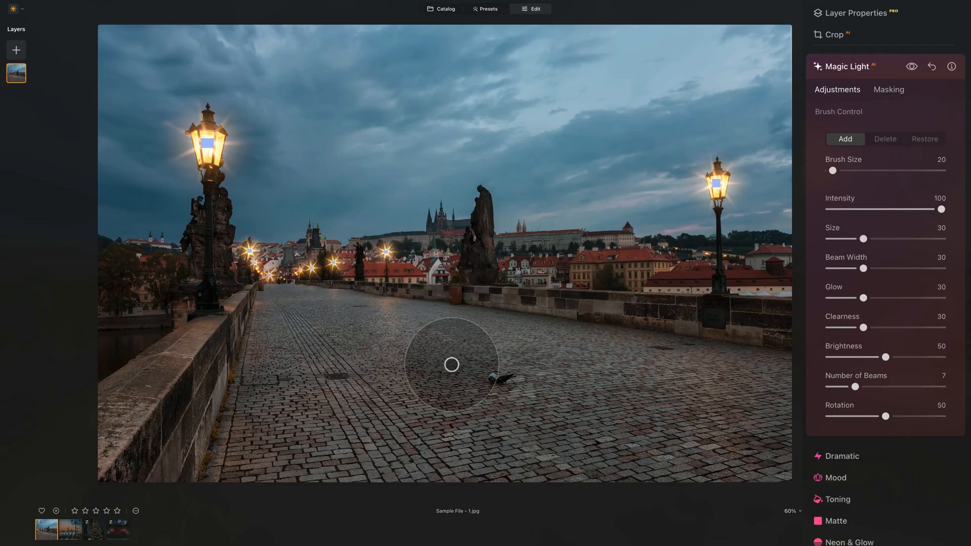
{"action": "mouse_move", "coordinate": [661, 281]}
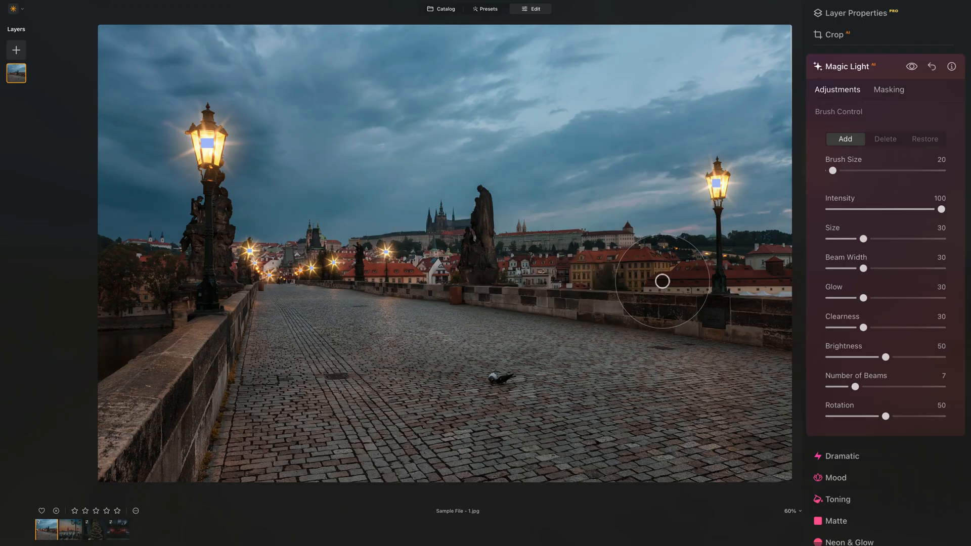
{"action": "mouse_move", "coordinate": [677, 219]}
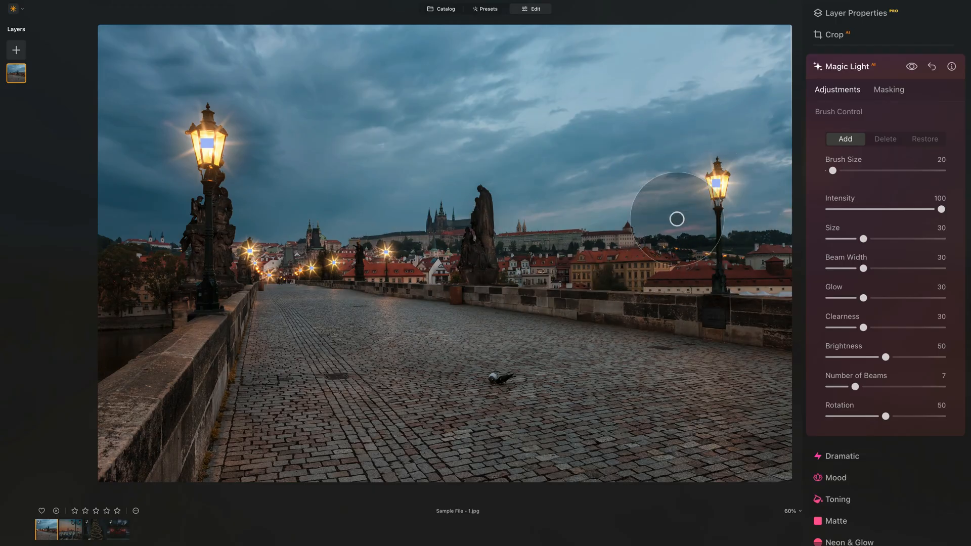
{"action": "mouse_move", "coordinate": [677, 234]}
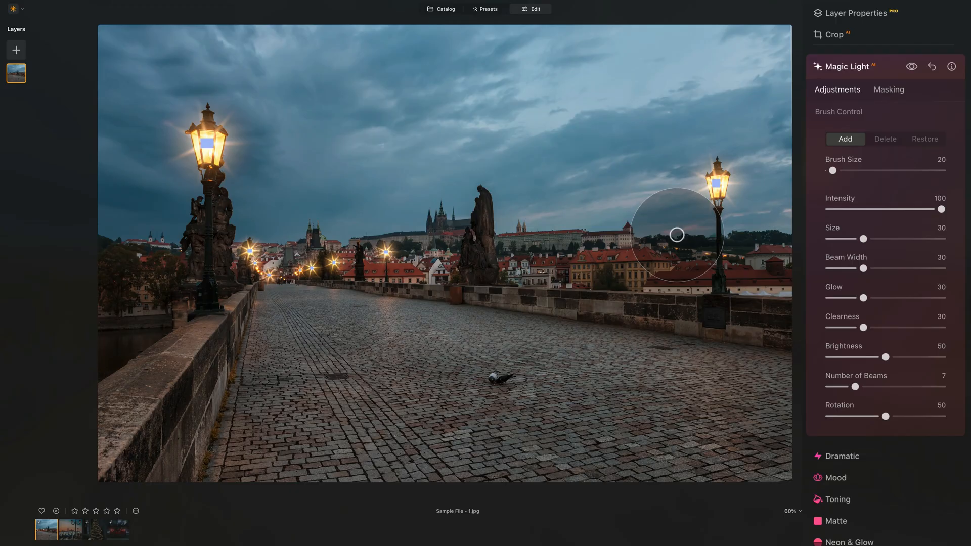
{"action": "mouse_move", "coordinate": [718, 192]}
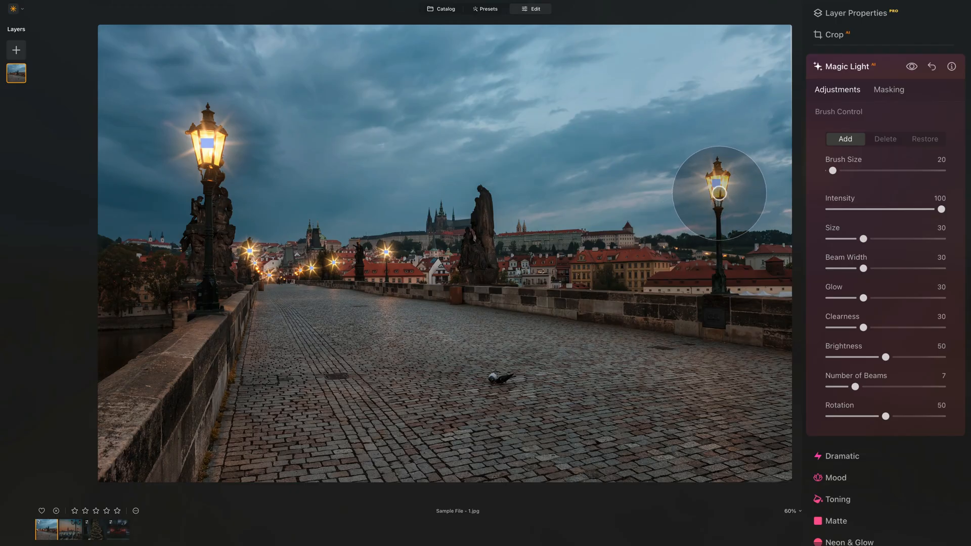
{"action": "mouse_move", "coordinate": [719, 192]}
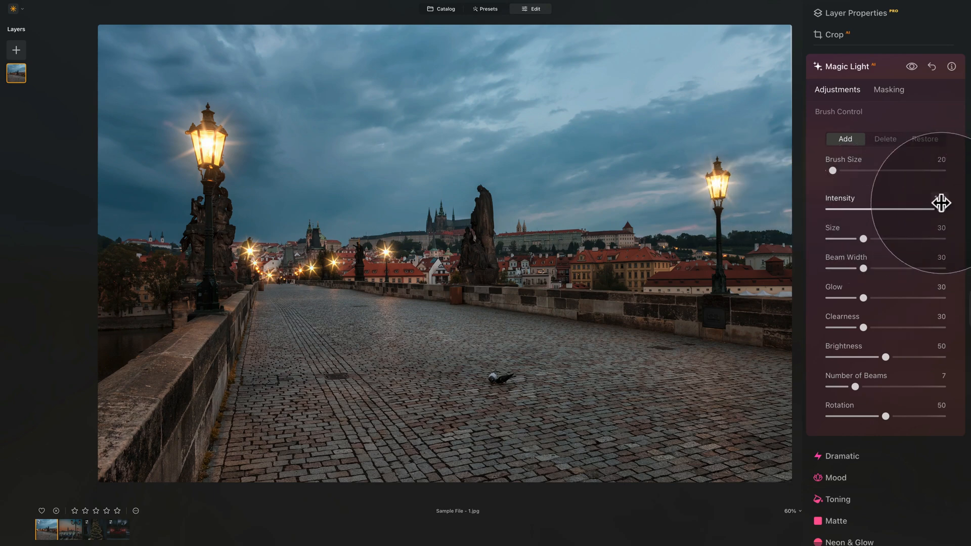
{"action": "left_click_drag", "start_coordinate": [846, 209], "coordinate": [937, 209]}
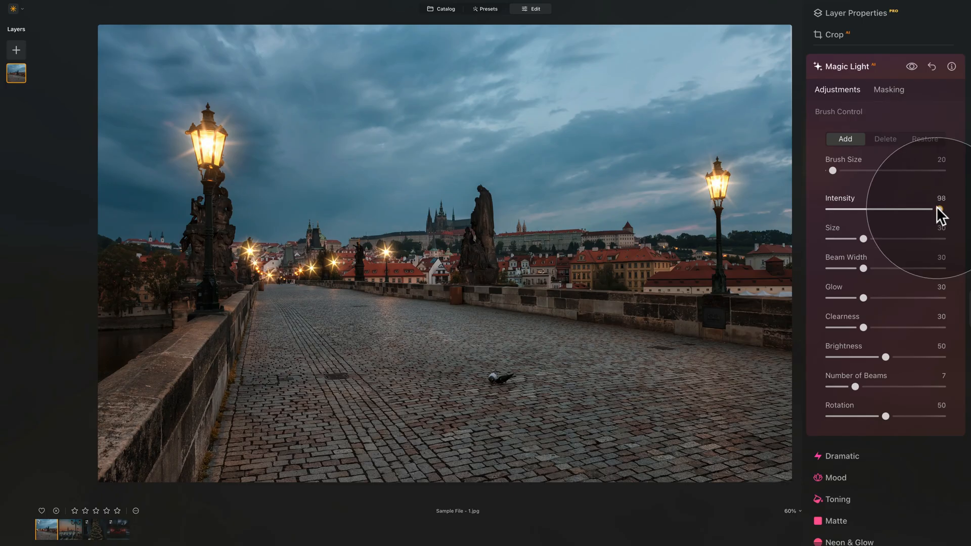
{"action": "left_click_drag", "start_coordinate": [939, 208], "coordinate": [863, 208]}
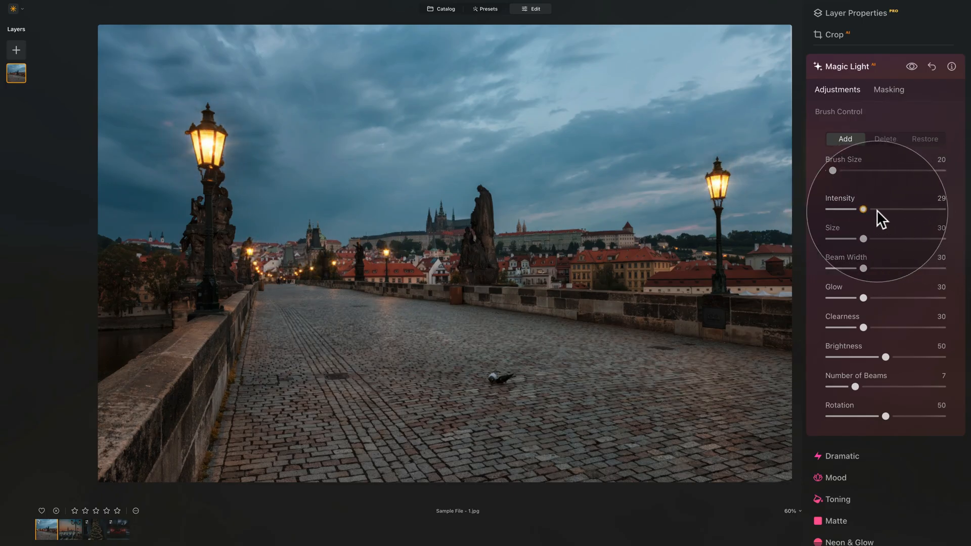
{"action": "left_click_drag", "start_coordinate": [863, 210], "coordinate": [892, 209]}
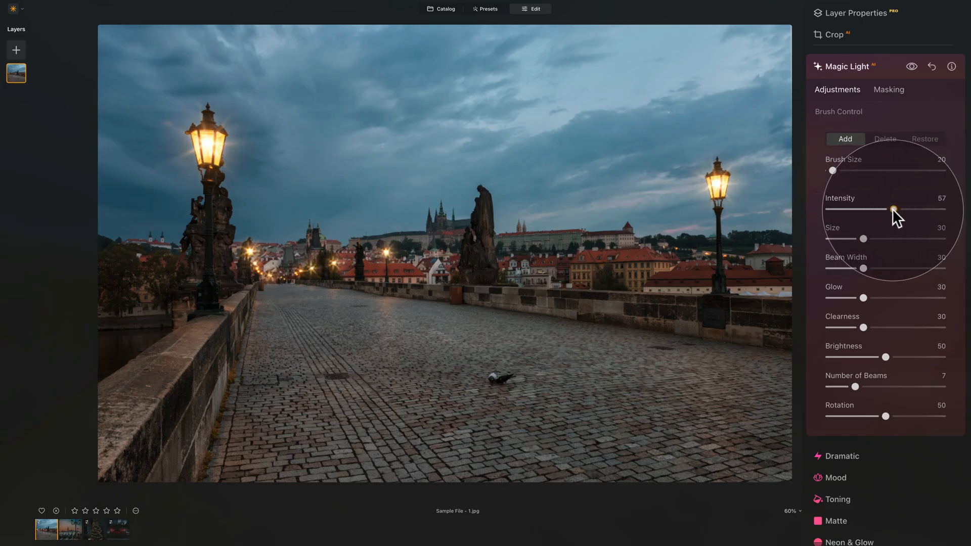
{"action": "left_click_drag", "start_coordinate": [894, 209], "coordinate": [899, 210]}
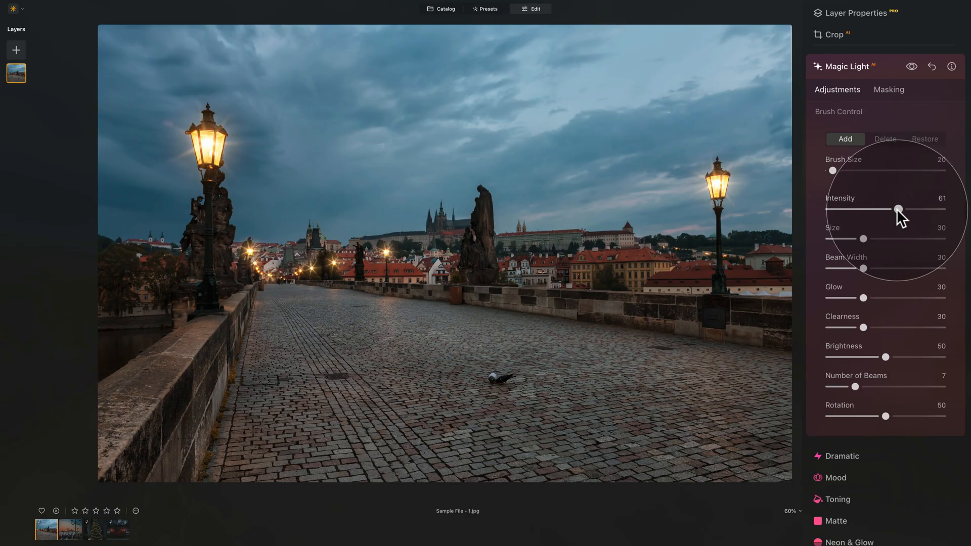
{"action": "left_click_drag", "start_coordinate": [898, 209], "coordinate": [939, 210]}
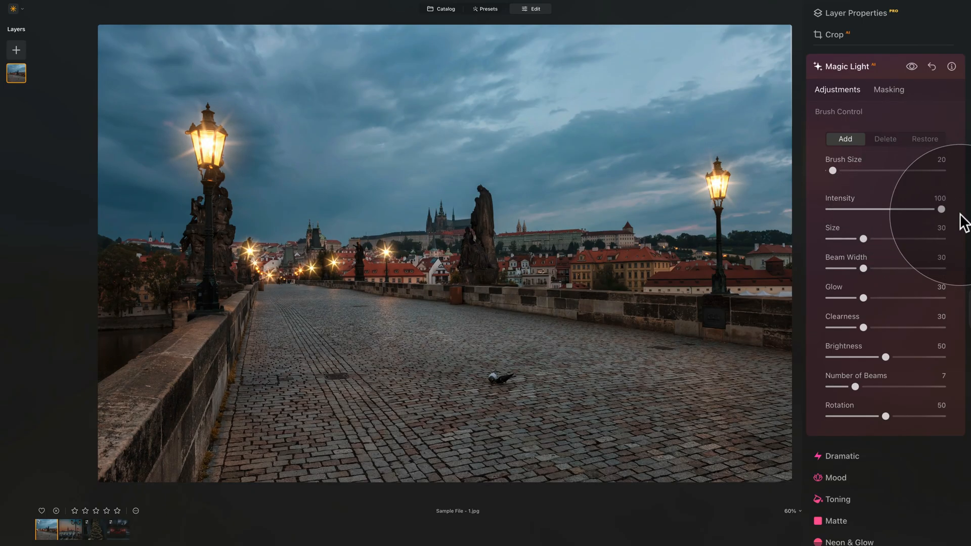
{"action": "mouse_move", "coordinate": [898, 205]}
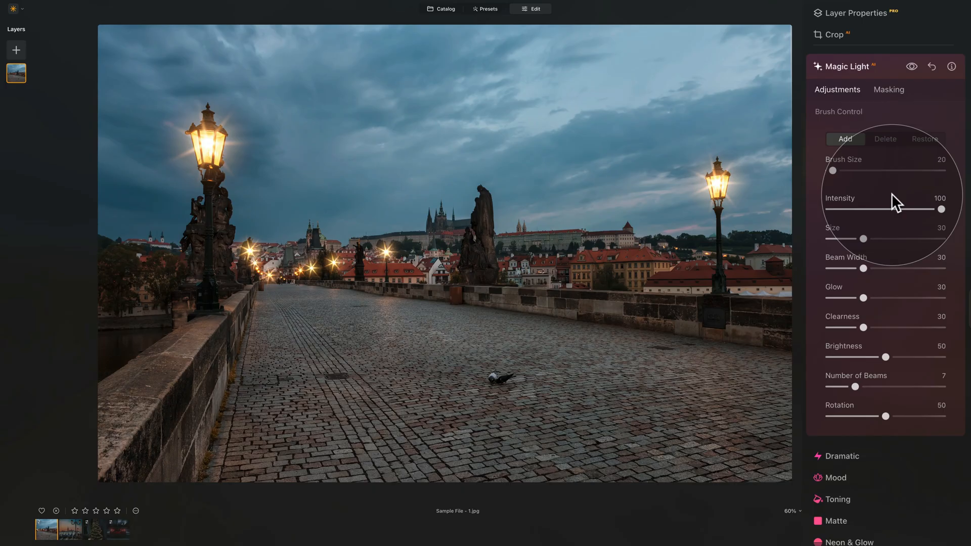
{"action": "mouse_move", "coordinate": [862, 240]}
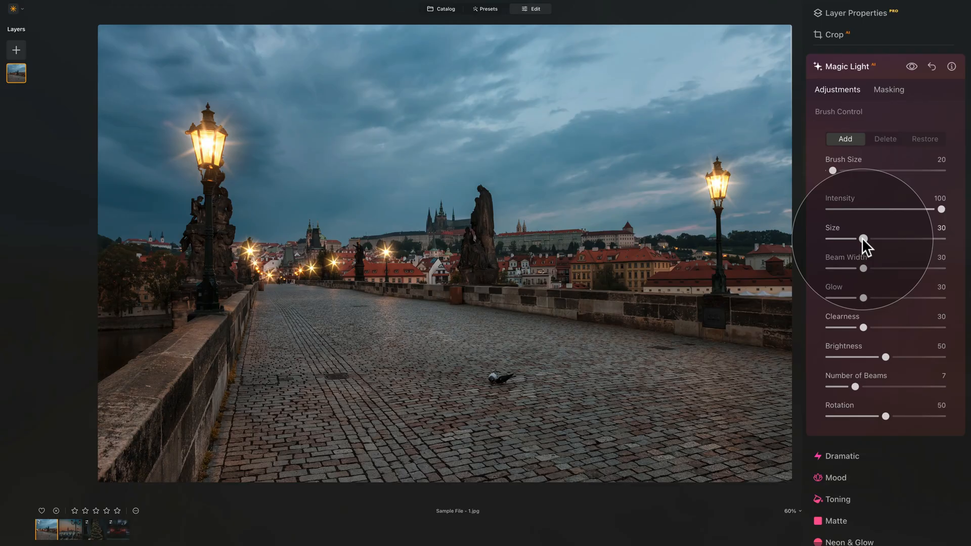
Try starburst Size at 100 and 0, then settle it around 39 and enlarge to about 73.
{"action": "left_click_drag", "start_coordinate": [863, 241], "coordinate": [918, 241]}
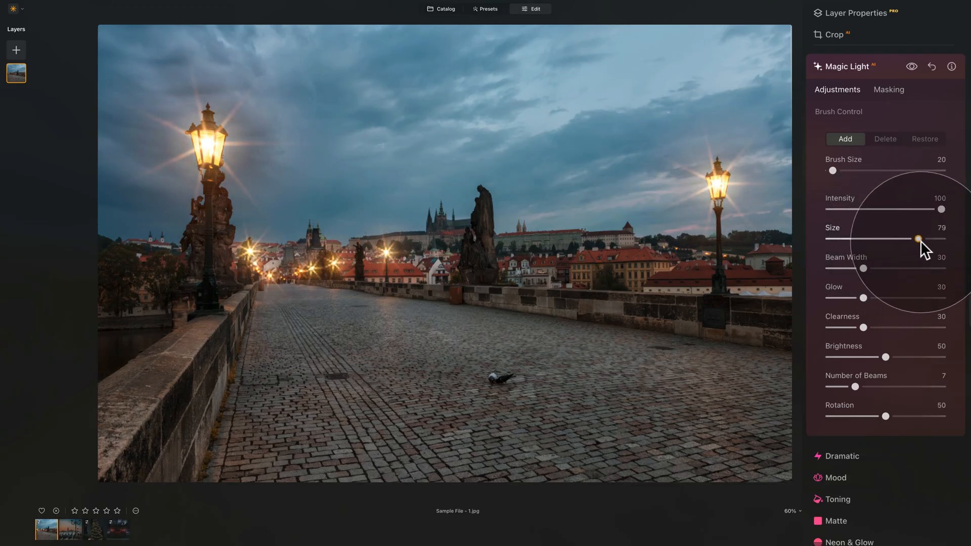
{"action": "left_click_drag", "start_coordinate": [918, 238], "coordinate": [942, 239]}
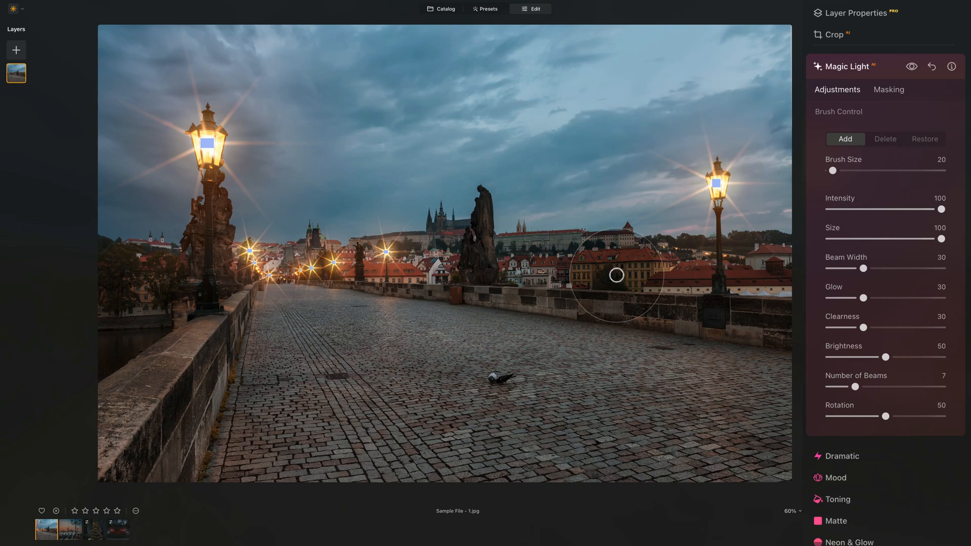
{"action": "mouse_move", "coordinate": [713, 151]}
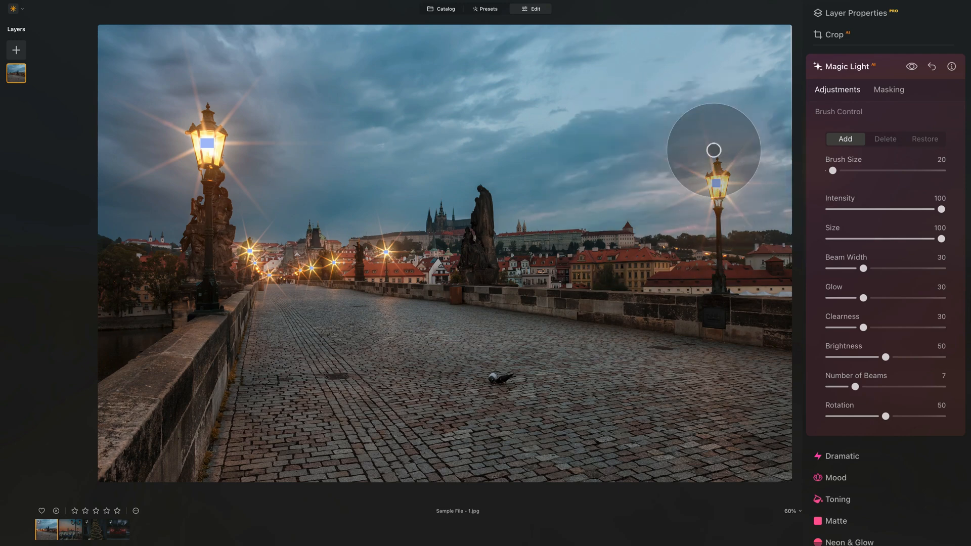
{"action": "mouse_move", "coordinate": [690, 84]}
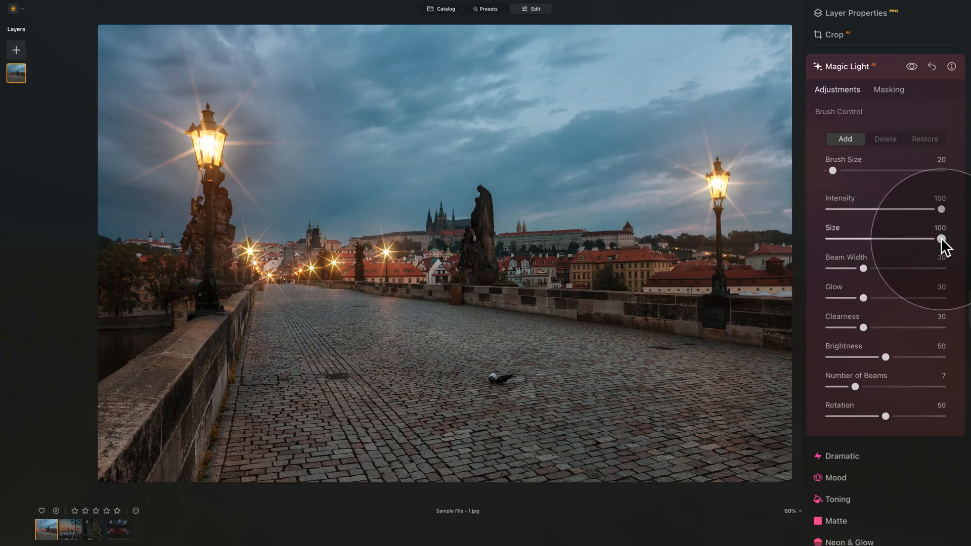
{"action": "left_click_drag", "start_coordinate": [939, 238], "coordinate": [830, 239]}
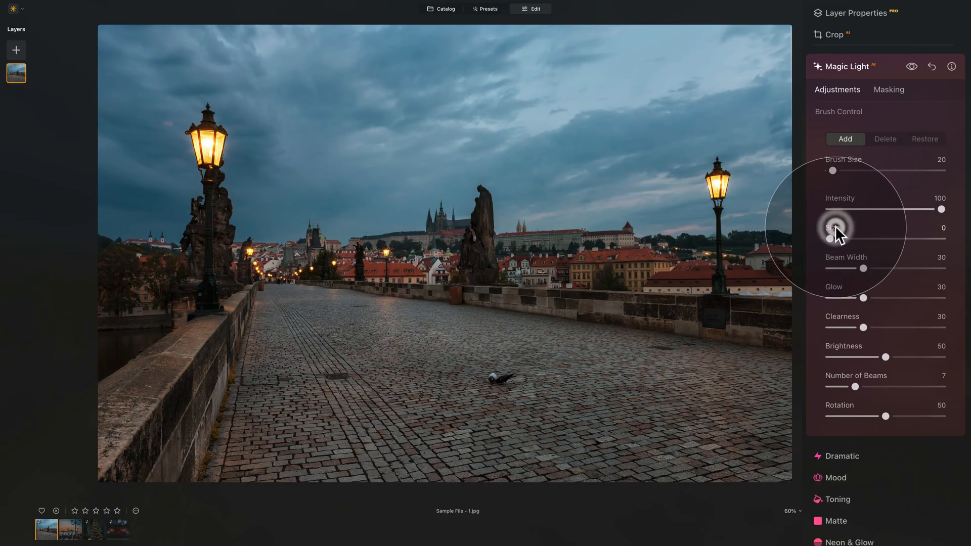
{"action": "left_click_drag", "start_coordinate": [834, 238], "coordinate": [863, 239]}
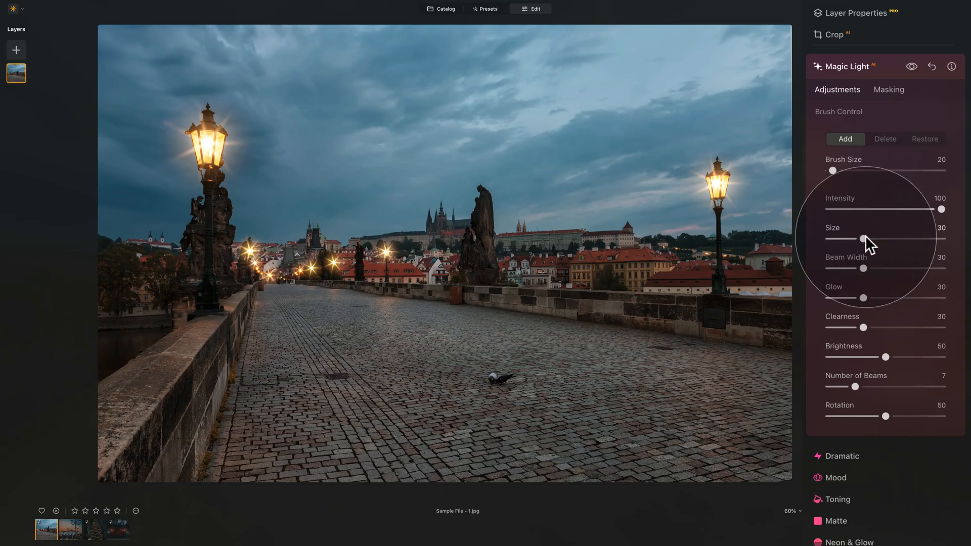
{"action": "left_click_drag", "start_coordinate": [861, 238], "coordinate": [874, 239]}
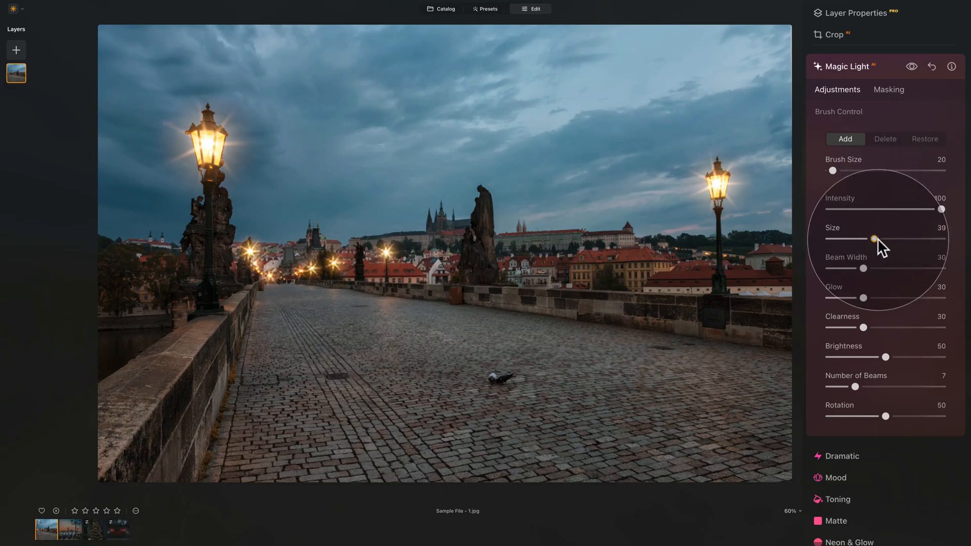
{"action": "left_click_drag", "start_coordinate": [873, 238], "coordinate": [910, 239]}
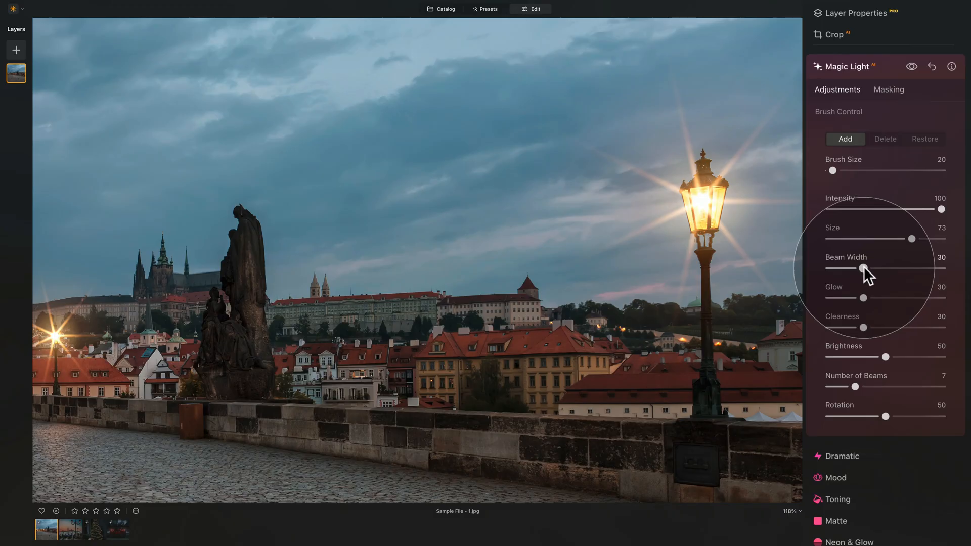
Drop Beam Width to 0, test Glow and return it to 30, then set Beam Width to 100.
{"action": "left_click_drag", "start_coordinate": [863, 268], "coordinate": [861, 268]}
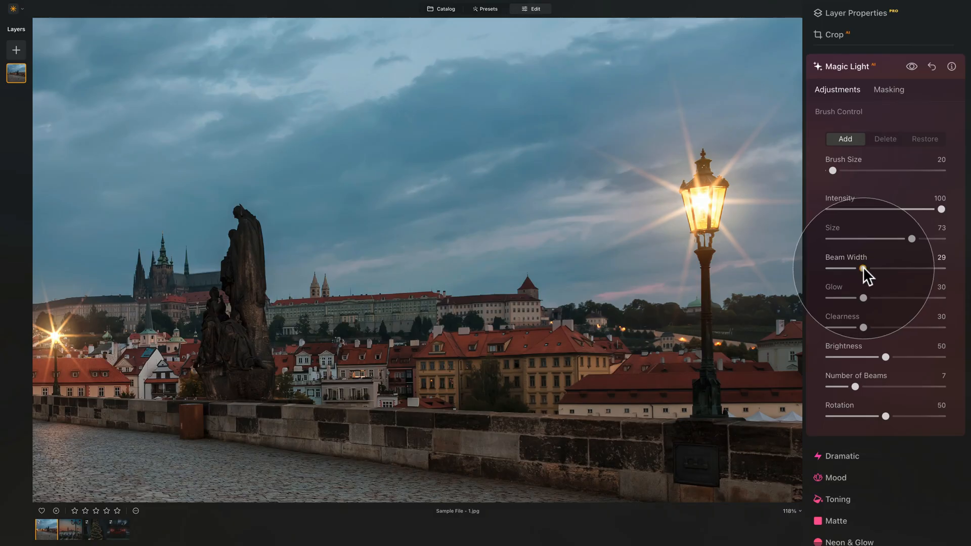
{"action": "left_click_drag", "start_coordinate": [862, 268], "coordinate": [830, 268]}
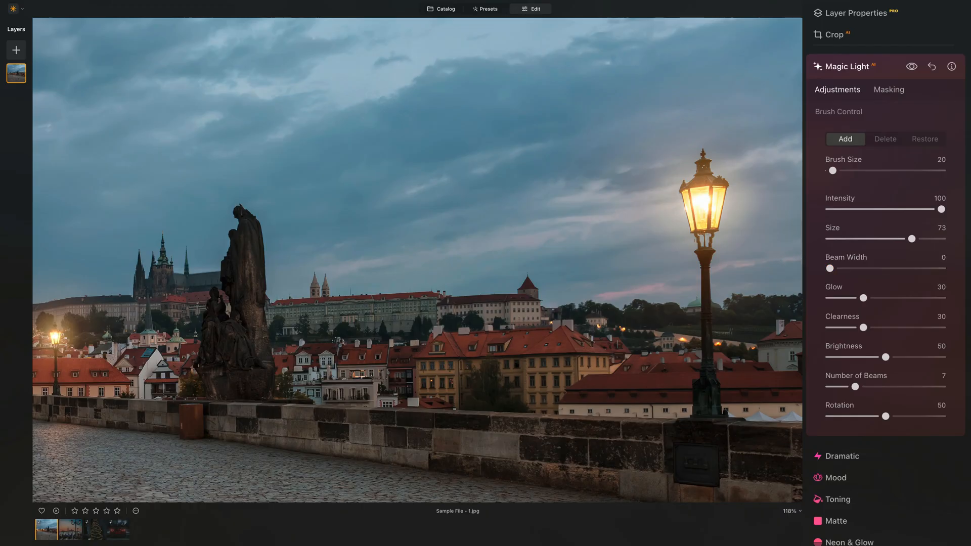
{"action": "left_click_drag", "start_coordinate": [863, 297], "coordinate": [906, 297]}
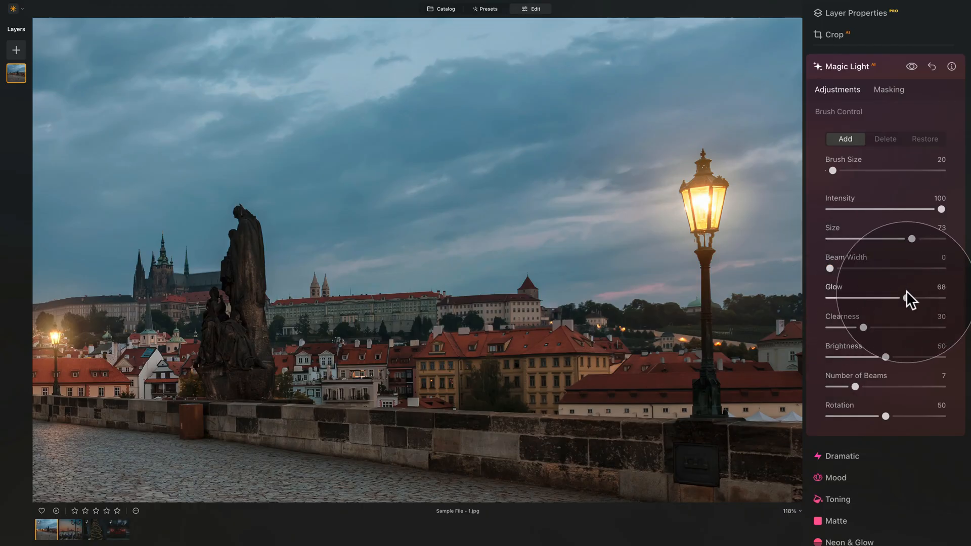
{"action": "left_click_drag", "start_coordinate": [910, 298], "coordinate": [863, 297]}
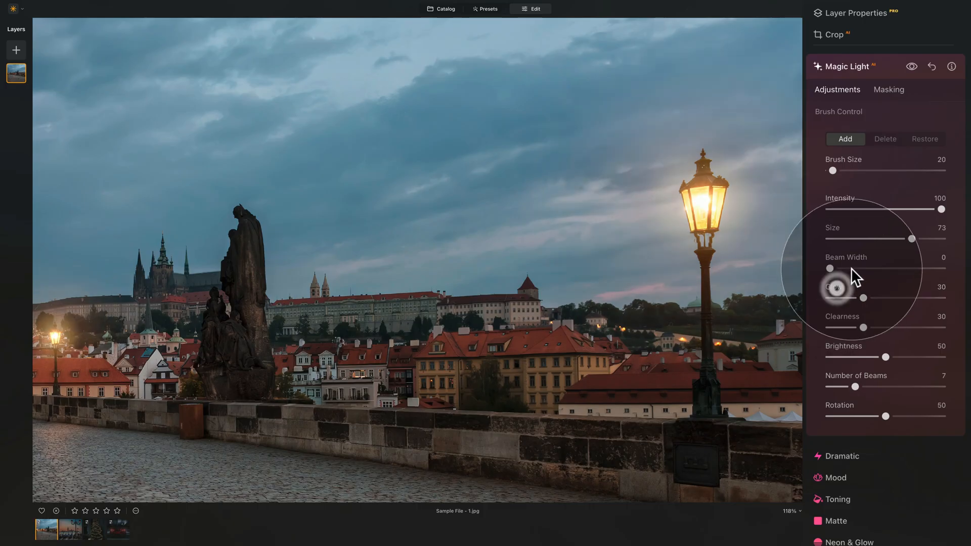
{"action": "left_click_drag", "start_coordinate": [829, 268], "coordinate": [881, 268]}
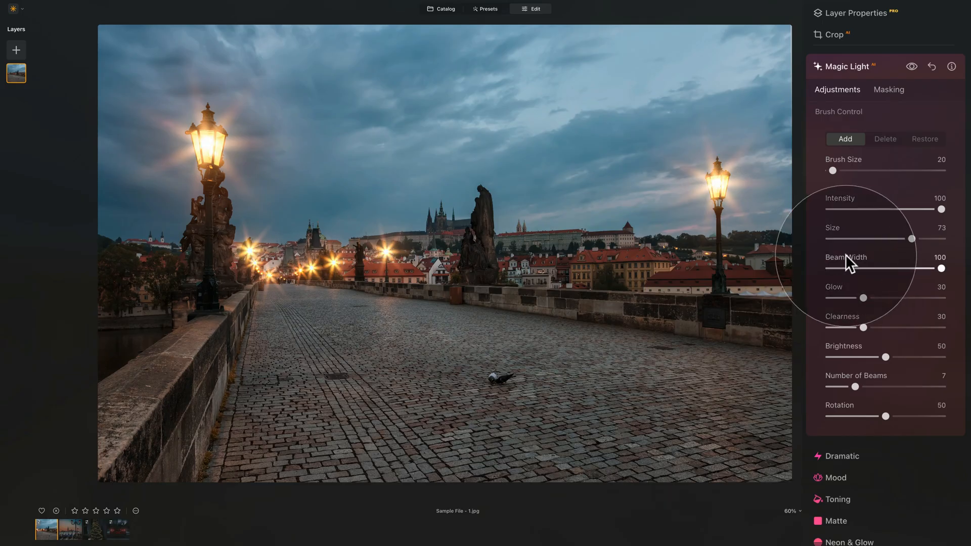
Narrow Beam Width to a medium value and try Glow at 100 and 0 before raising it slightly.
{"action": "left_click_drag", "start_coordinate": [940, 268], "coordinate": [863, 268]}
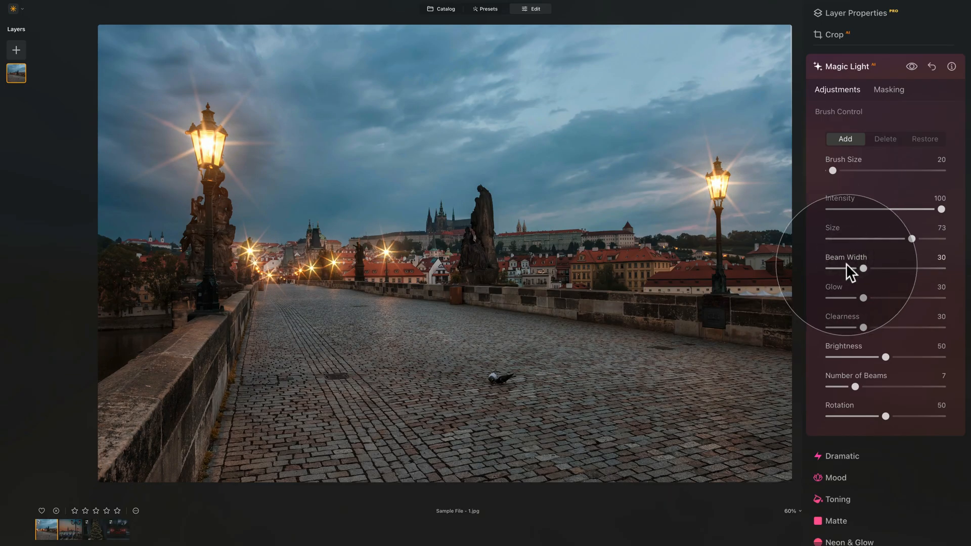
{"action": "mouse_move", "coordinate": [866, 303]}
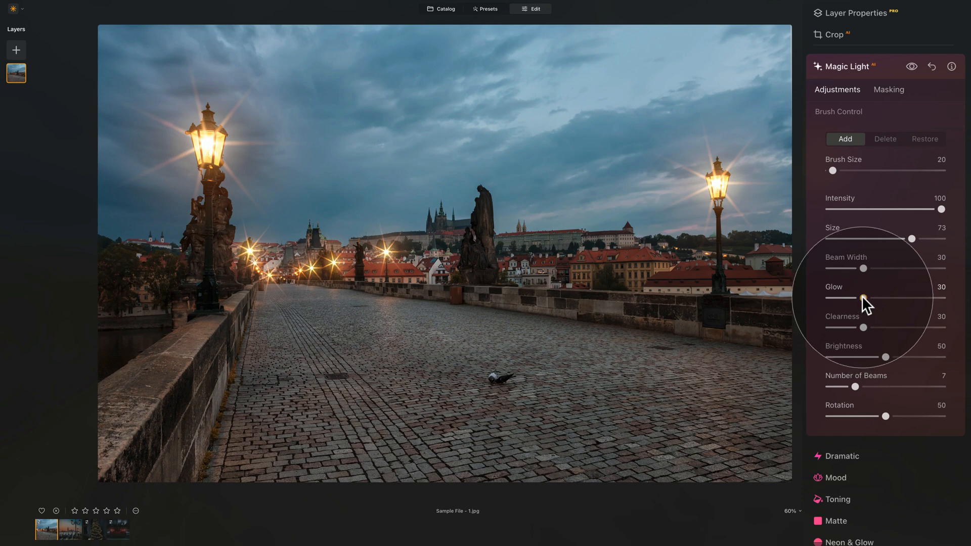
{"action": "left_click_drag", "start_coordinate": [863, 298], "coordinate": [942, 297]}
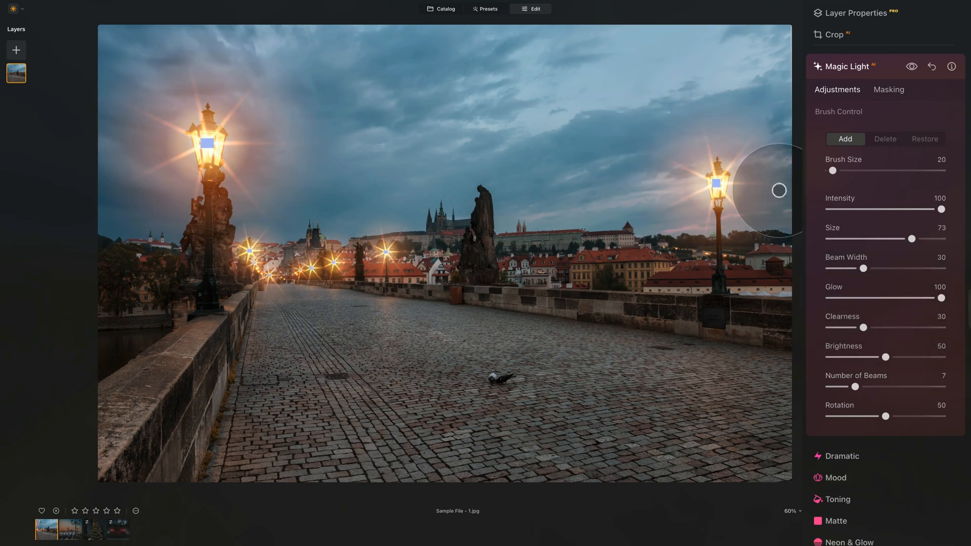
{"action": "left_click_drag", "start_coordinate": [942, 298], "coordinate": [829, 297]}
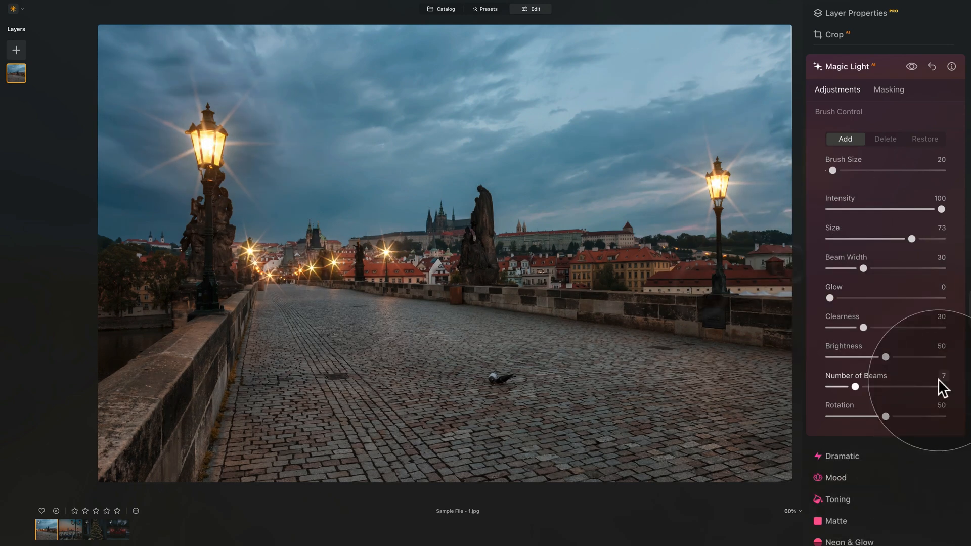
{"action": "left_click_drag", "start_coordinate": [838, 297], "coordinate": [862, 297]}
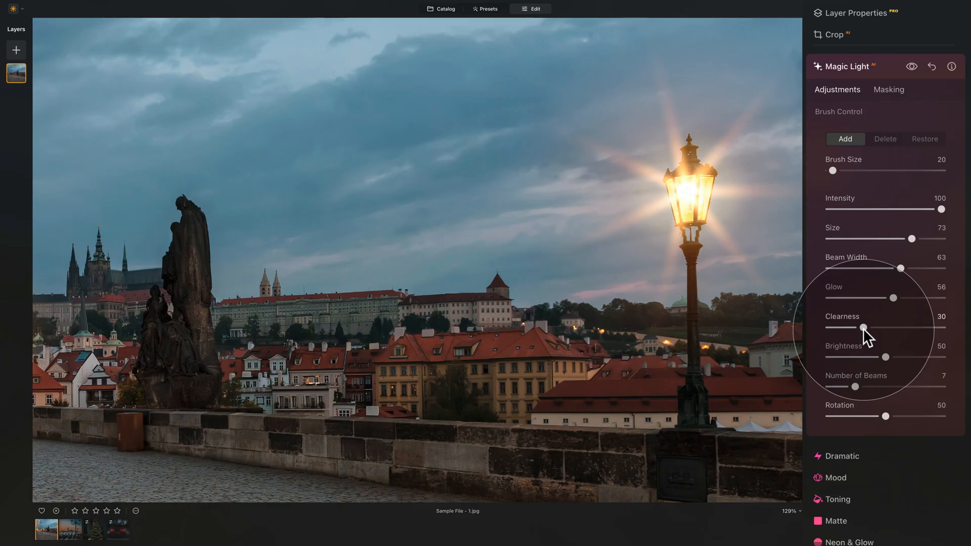
{"action": "mouse_move", "coordinate": [867, 341]}
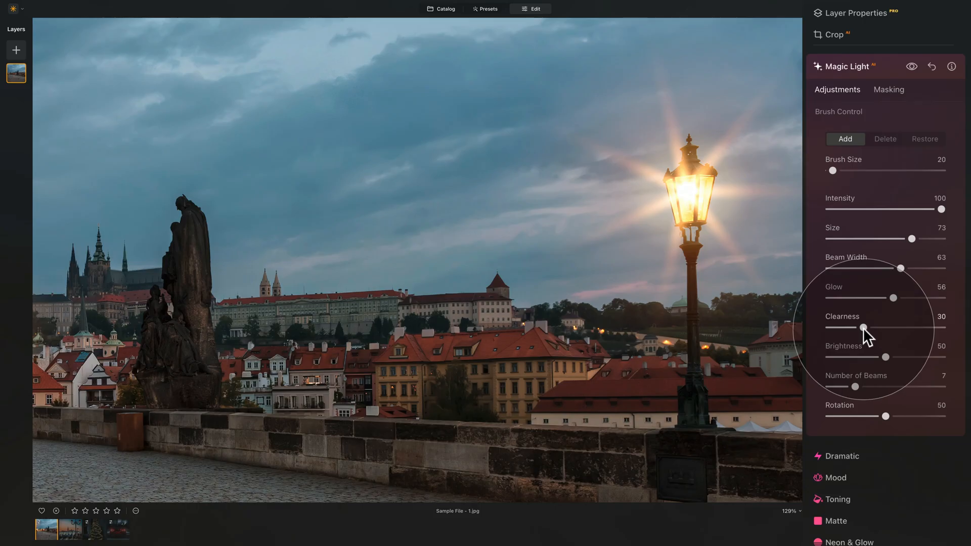
Try Clearness at 0 and then 100 while moving the view to the right-hand lamp.
{"action": "left_click_drag", "start_coordinate": [863, 327], "coordinate": [831, 328]}
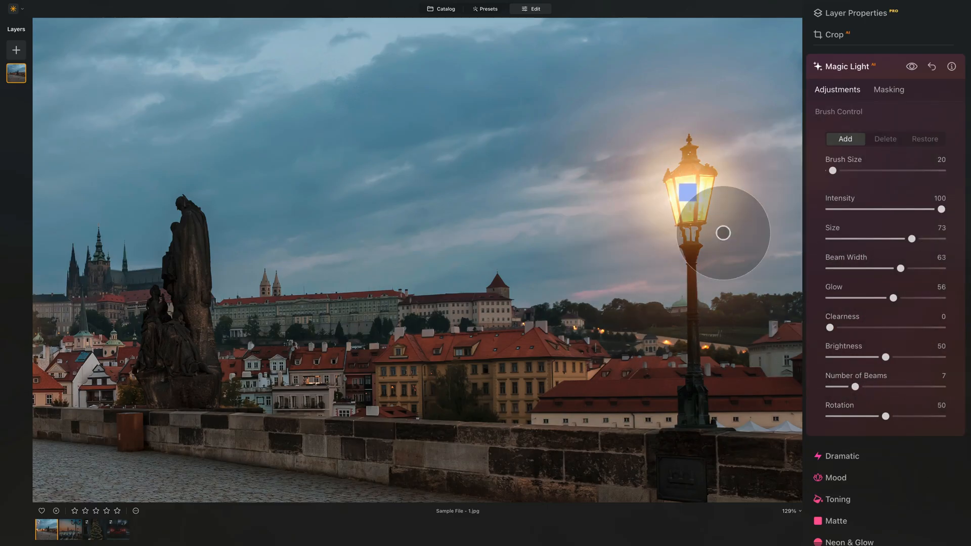
{"action": "left_click_drag", "start_coordinate": [722, 232], "coordinate": [663, 193]}
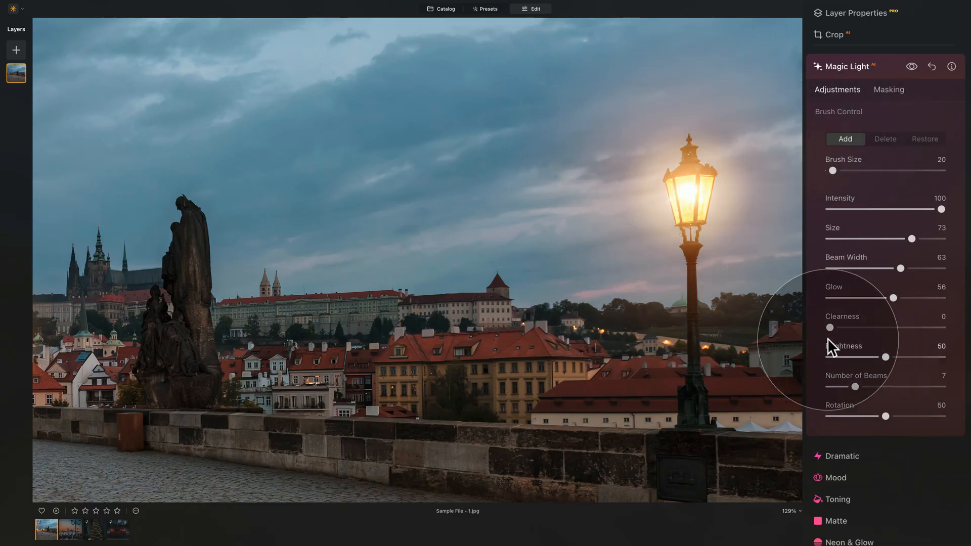
{"action": "left_click_drag", "start_coordinate": [830, 327], "coordinate": [884, 326]}
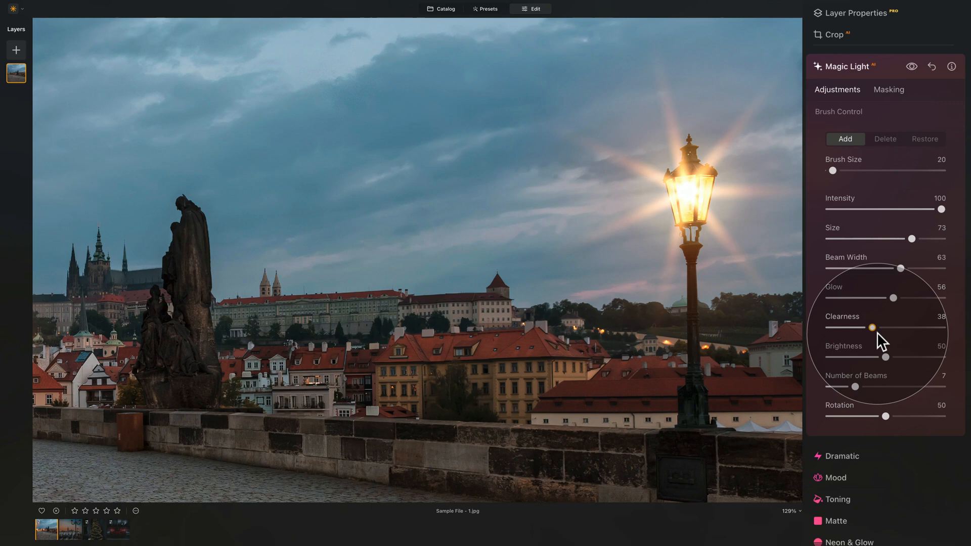
{"action": "left_click_drag", "start_coordinate": [873, 326], "coordinate": [940, 326]}
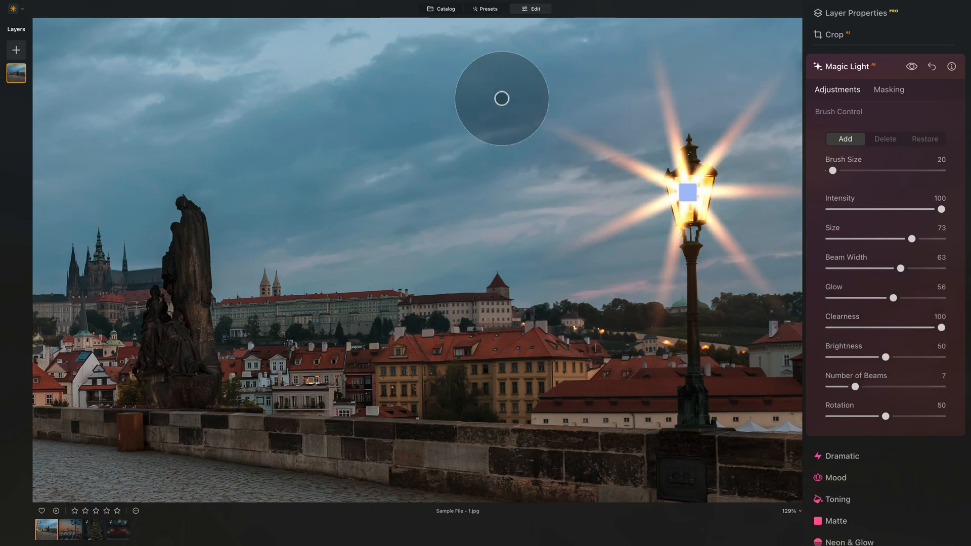
{"action": "left_click_drag", "start_coordinate": [501, 98], "coordinate": [688, 193]}
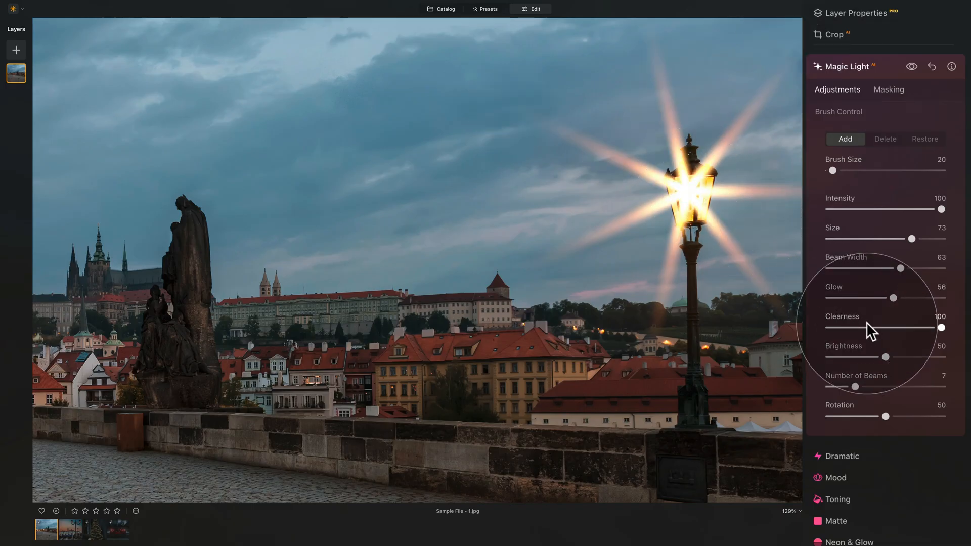
{"action": "mouse_move", "coordinate": [941, 335]}
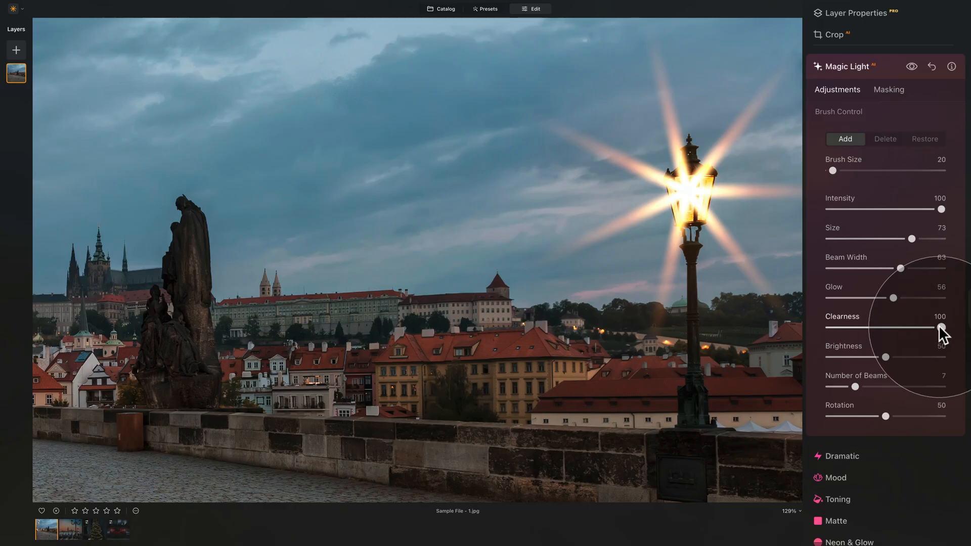
Test lower and higher Clearness values, then settle it around 40.
{"action": "left_click_drag", "start_coordinate": [939, 328], "coordinate": [851, 327]}
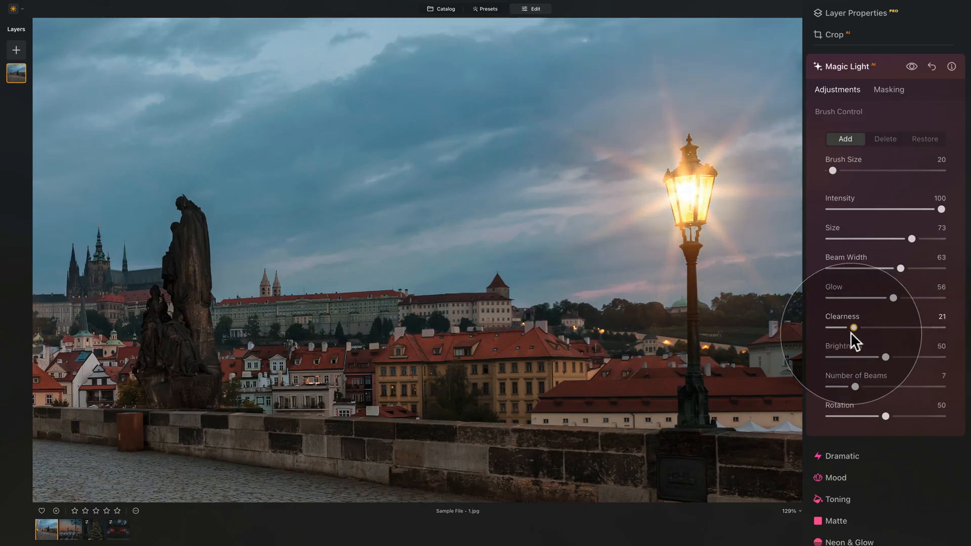
{"action": "left_click_drag", "start_coordinate": [854, 328], "coordinate": [913, 327]}
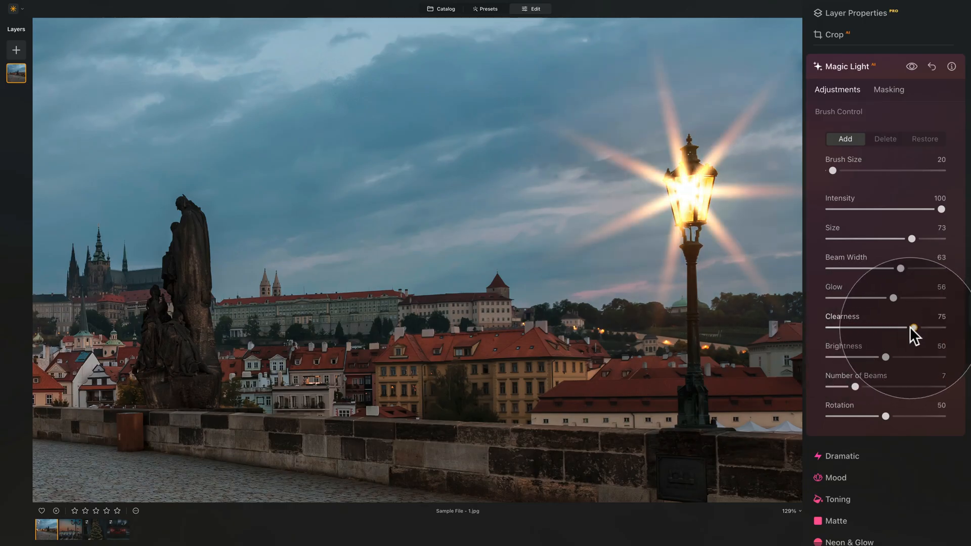
{"action": "left_click_drag", "start_coordinate": [915, 327], "coordinate": [863, 327]}
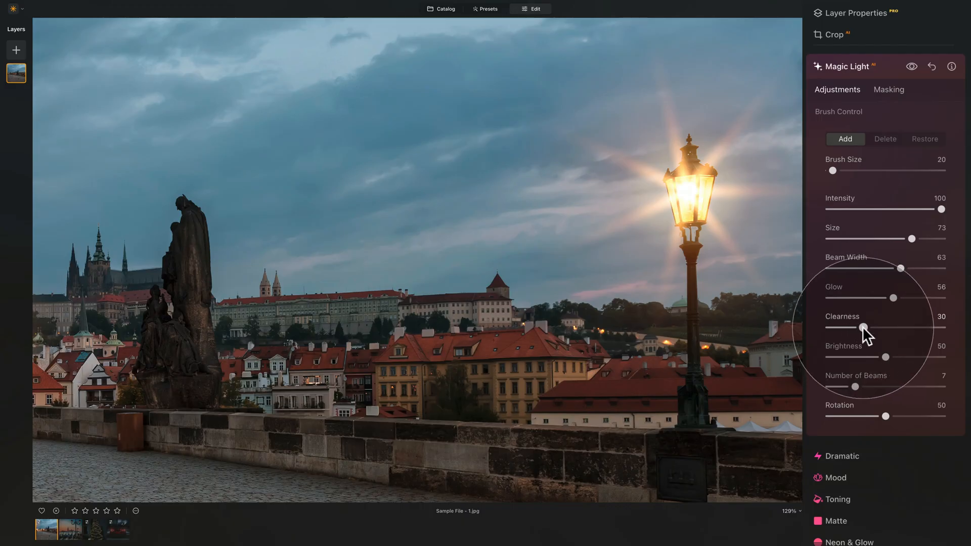
{"action": "left_click_drag", "start_coordinate": [863, 327], "coordinate": [878, 327]}
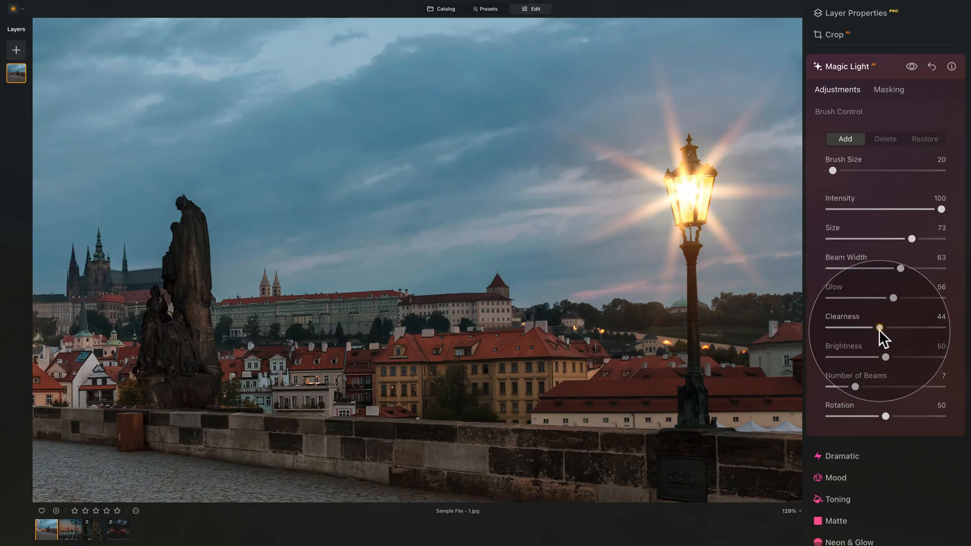
{"action": "left_click_drag", "start_coordinate": [878, 327], "coordinate": [874, 328]}
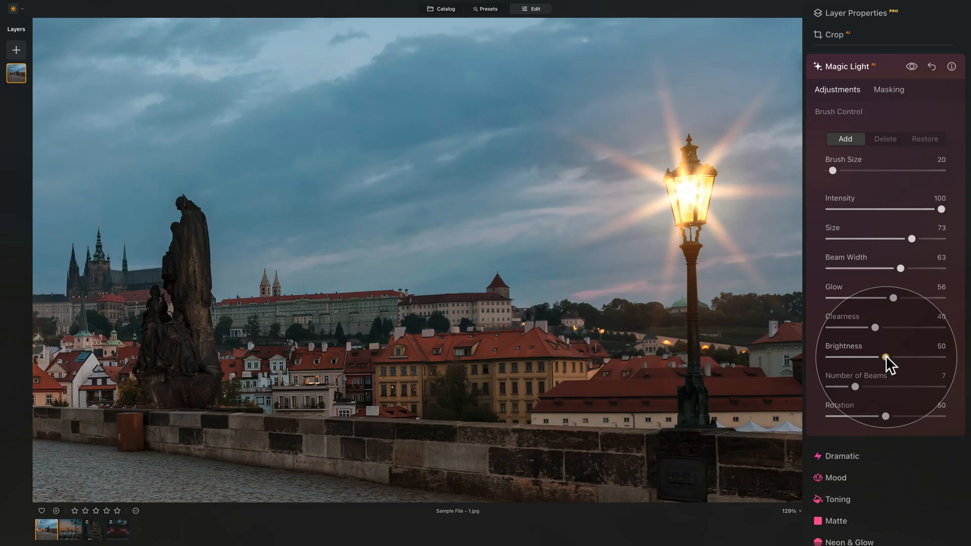
{"action": "left_click_drag", "start_coordinate": [873, 357], "coordinate": [828, 357]}
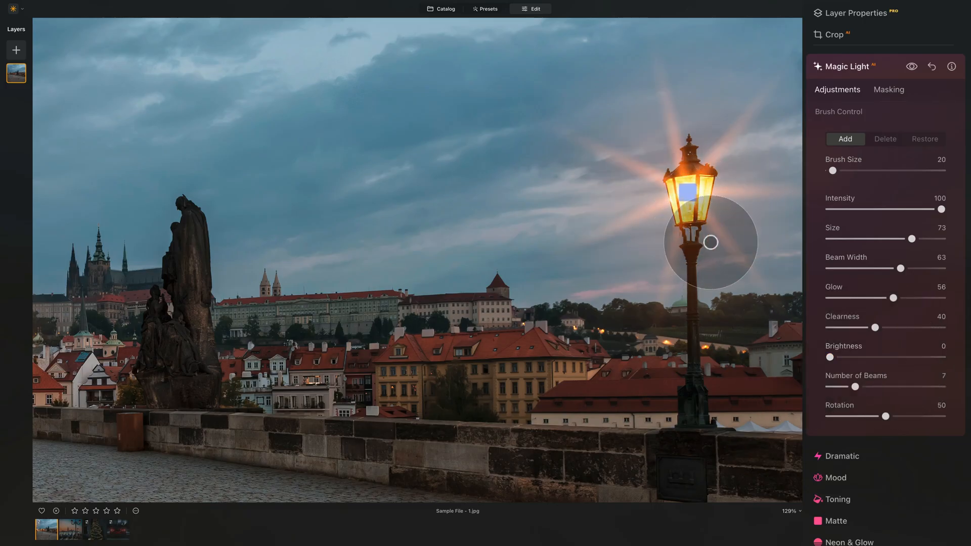
{"action": "left_click_drag", "start_coordinate": [711, 242], "coordinate": [721, 175]}
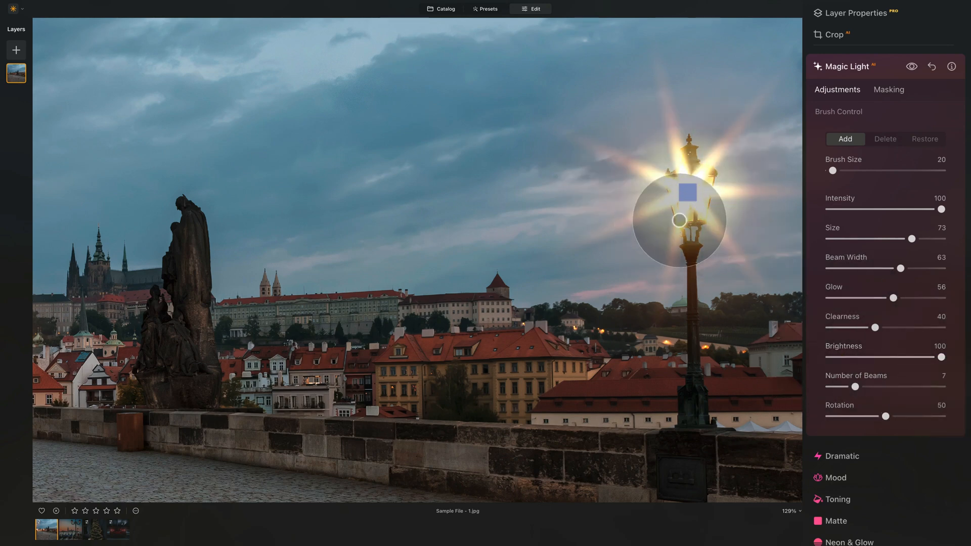
{"action": "left_click_drag", "start_coordinate": [939, 357], "coordinate": [886, 357]}
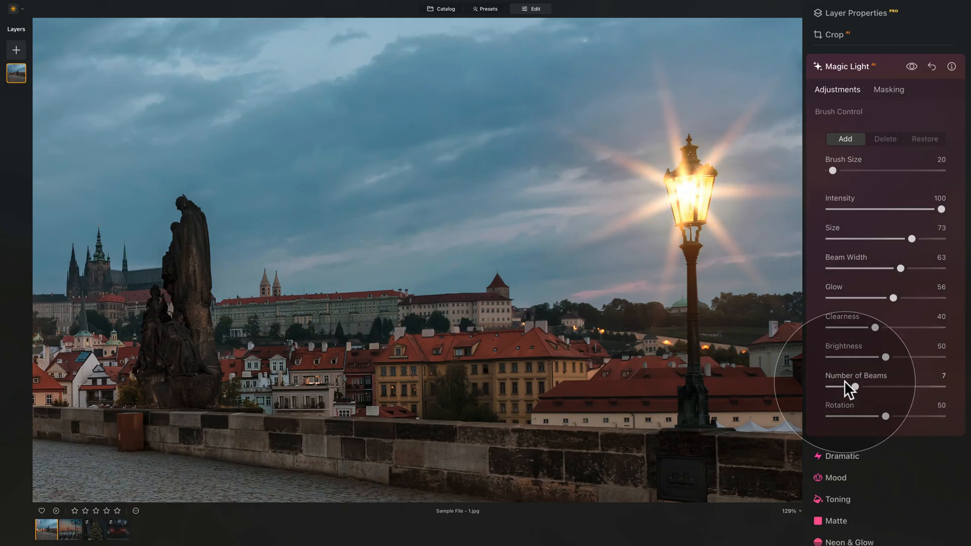
Set Number of Beams to 2 after trying 24, and rotate the beams to about 63.
{"action": "left_click_drag", "start_coordinate": [855, 385], "coordinate": [804, 386]}
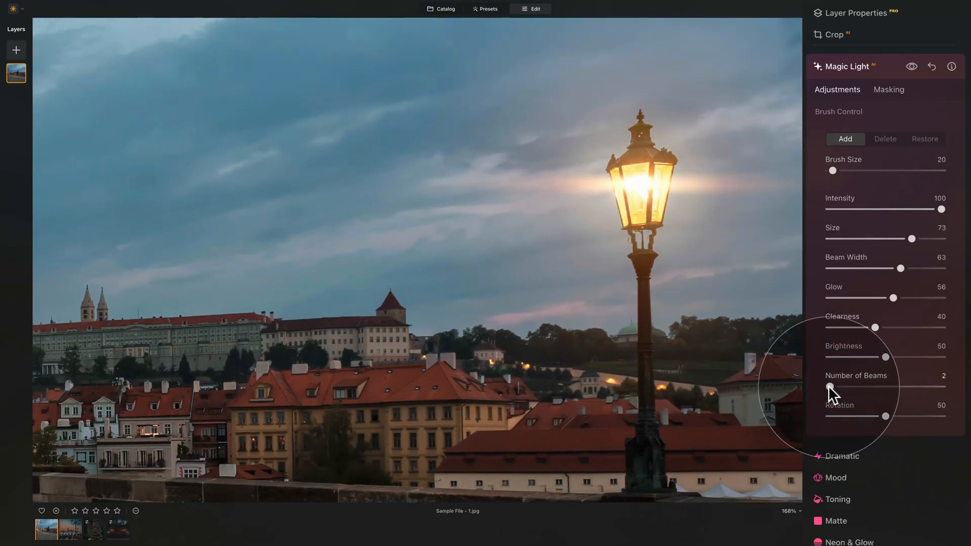
{"action": "left_click_drag", "start_coordinate": [831, 386], "coordinate": [941, 386]}
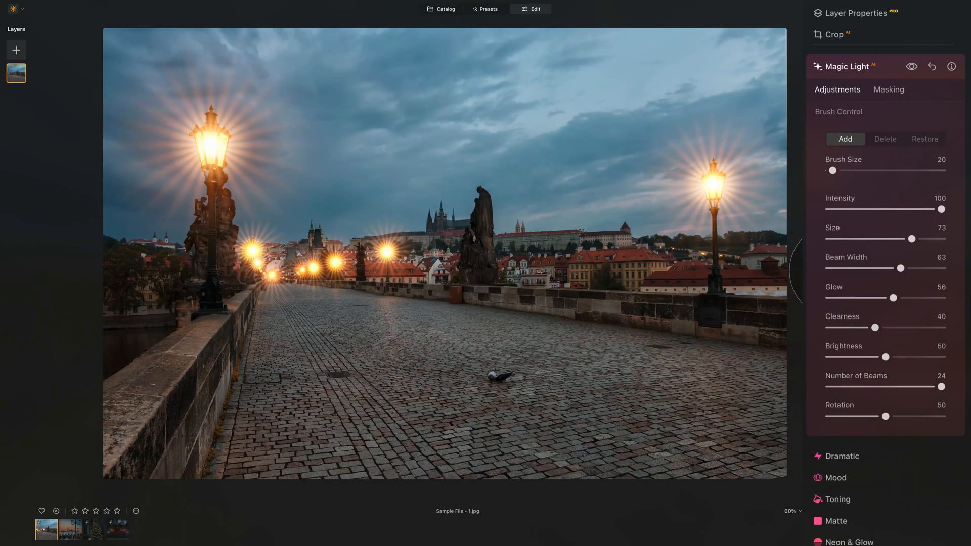
{"action": "left_click_drag", "start_coordinate": [941, 386], "coordinate": [831, 386]}
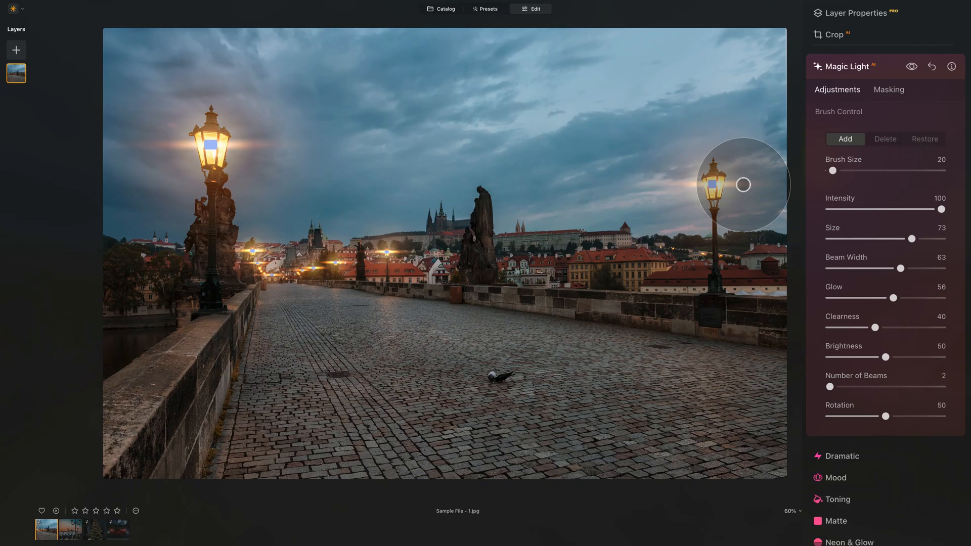
{"action": "mouse_move", "coordinate": [655, 192]}
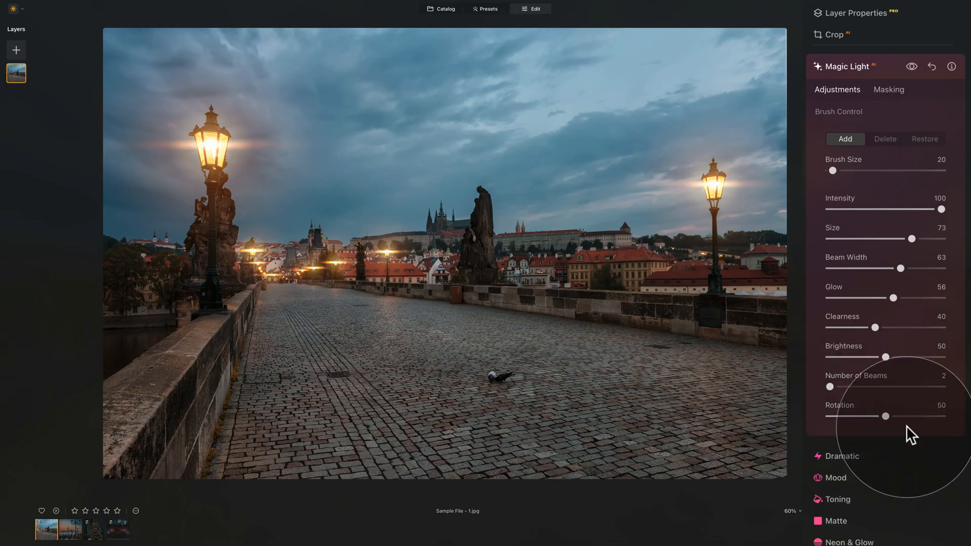
{"action": "left_click_drag", "start_coordinate": [887, 415], "coordinate": [884, 416]}
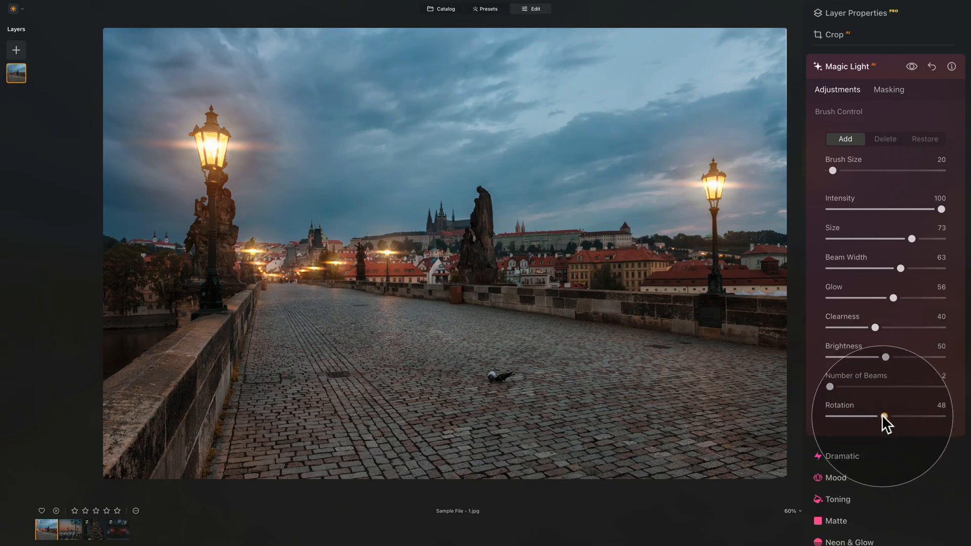
{"action": "left_click_drag", "start_coordinate": [884, 416], "coordinate": [858, 416]}
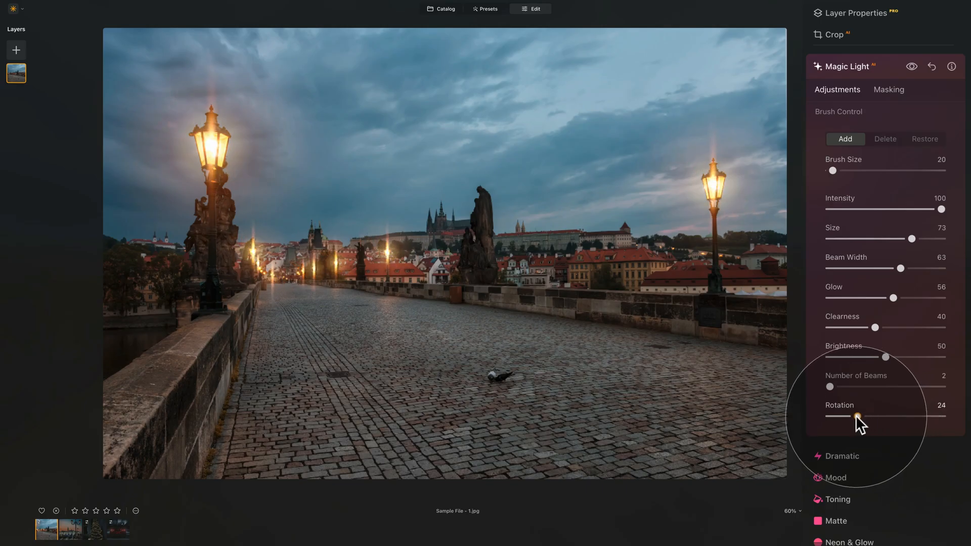
{"action": "left_click_drag", "start_coordinate": [858, 416], "coordinate": [893, 417]}
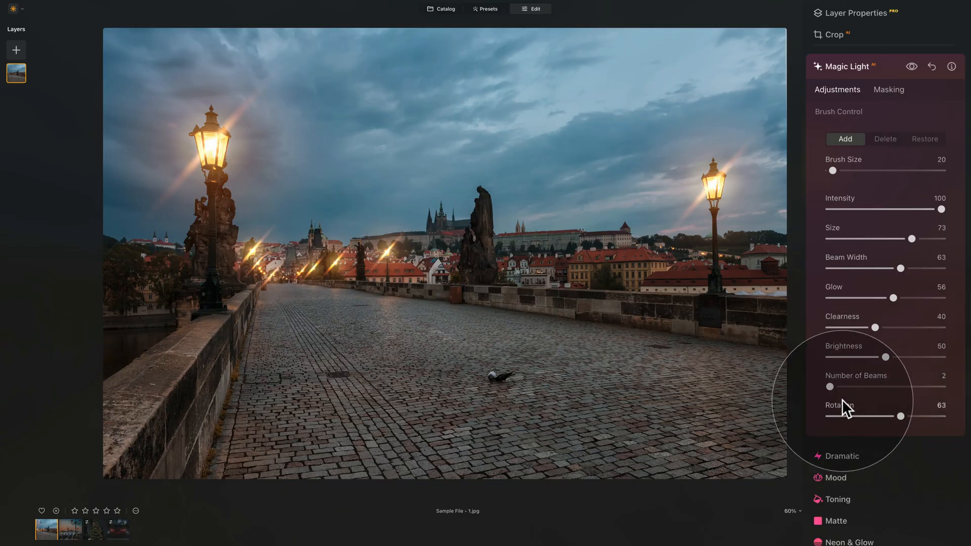
Raise the beam count to 11, settle Clearness near 30 and push Glow to 100.
{"action": "left_click_drag", "start_coordinate": [830, 386], "coordinate": [889, 386]}
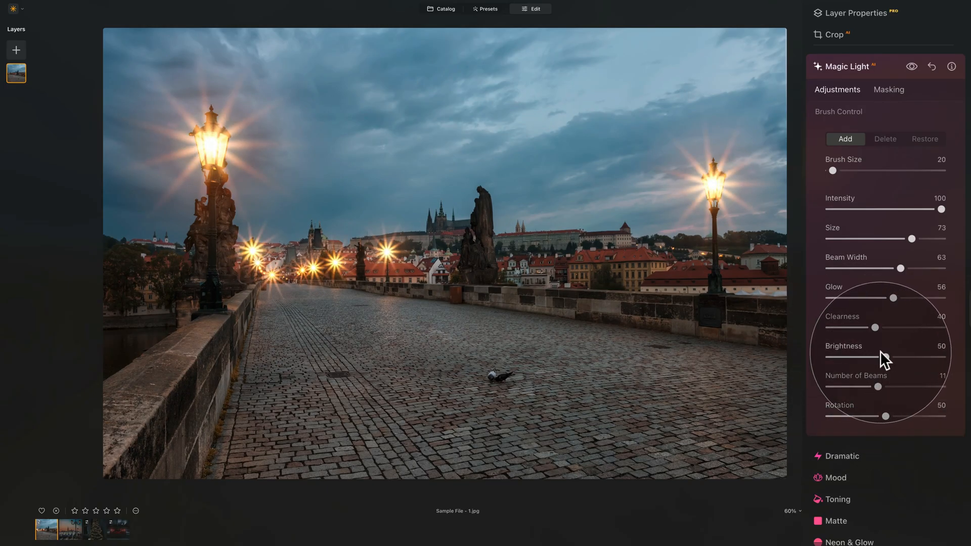
{"action": "left_click_drag", "start_coordinate": [875, 328], "coordinate": [842, 327]}
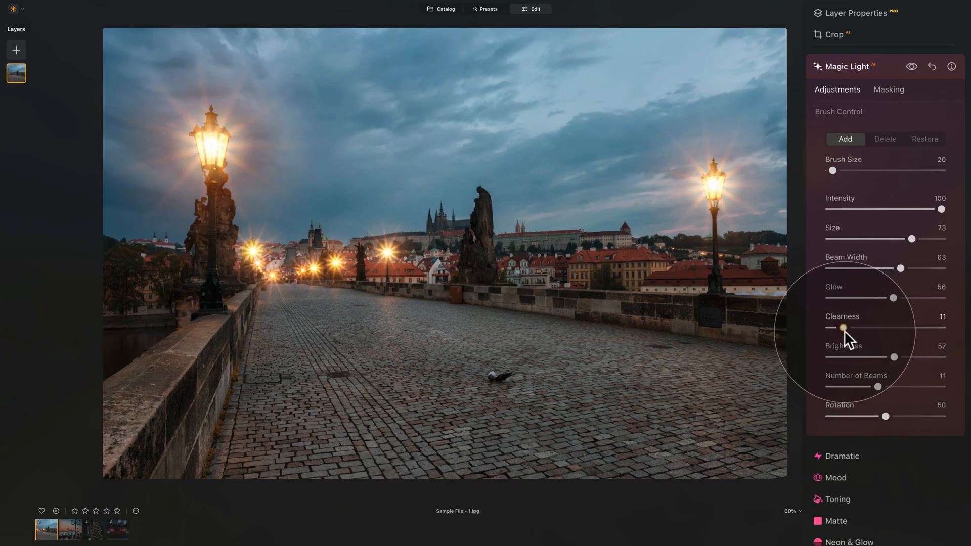
{"action": "left_click_drag", "start_coordinate": [843, 327], "coordinate": [873, 328]}
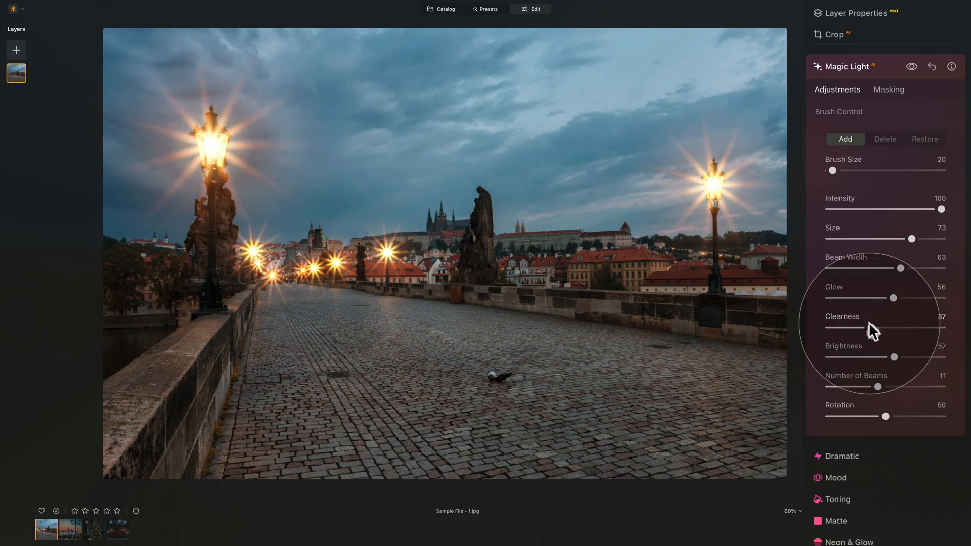
{"action": "left_click_drag", "start_coordinate": [905, 297], "coordinate": [829, 298]}
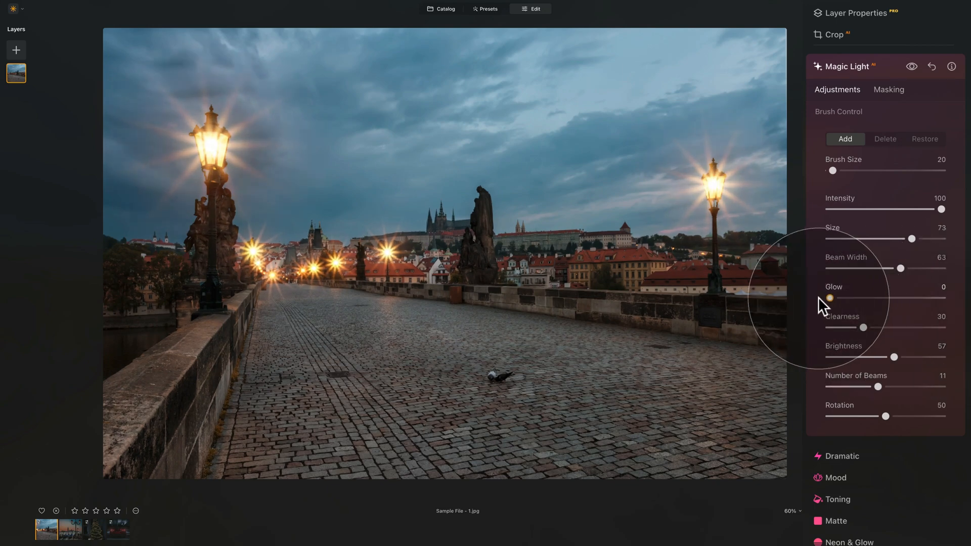
{"action": "left_click_drag", "start_coordinate": [829, 297], "coordinate": [942, 297]}
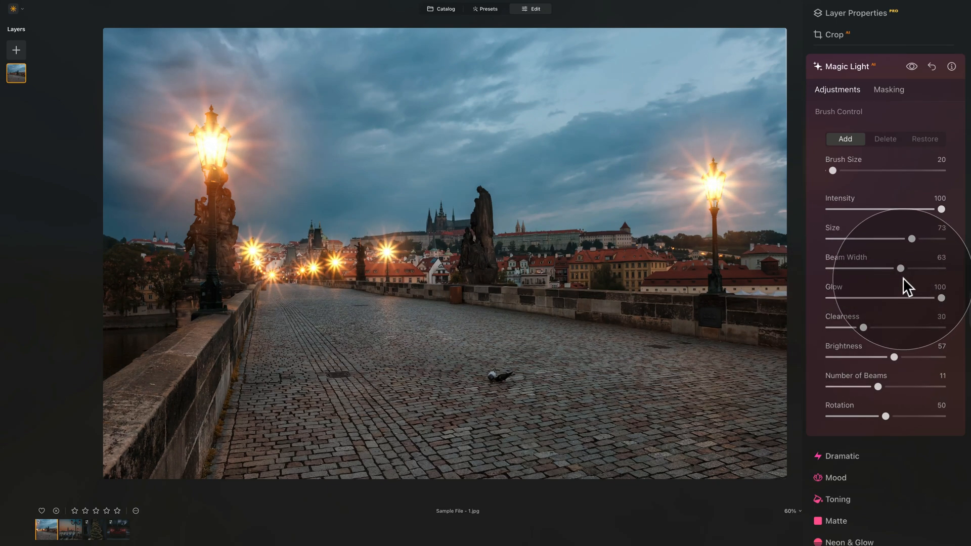
Set Beam Width to 100 and lower Intensity to 80 for a softer glow.
{"action": "left_click_drag", "start_coordinate": [900, 268], "coordinate": [829, 268]}
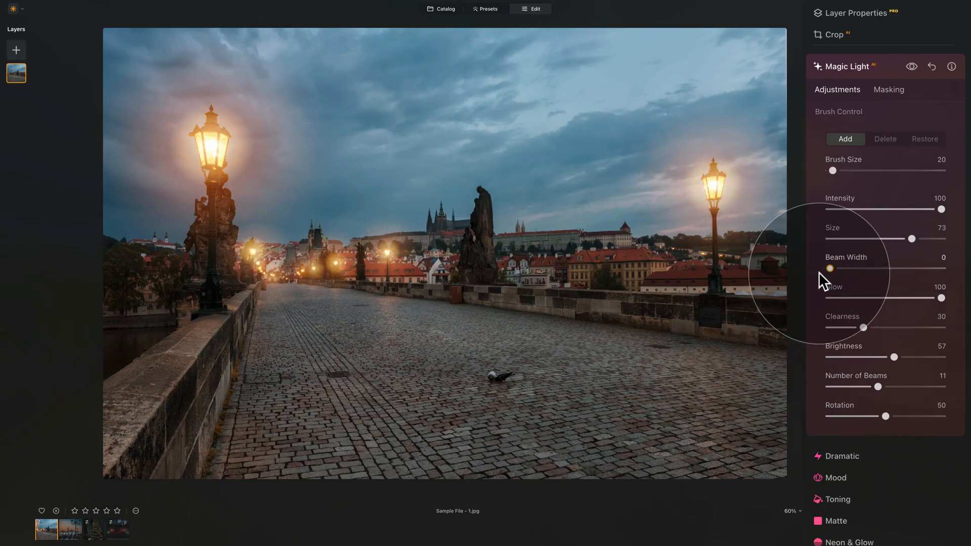
{"action": "left_click_drag", "start_coordinate": [829, 268], "coordinate": [840, 267]}
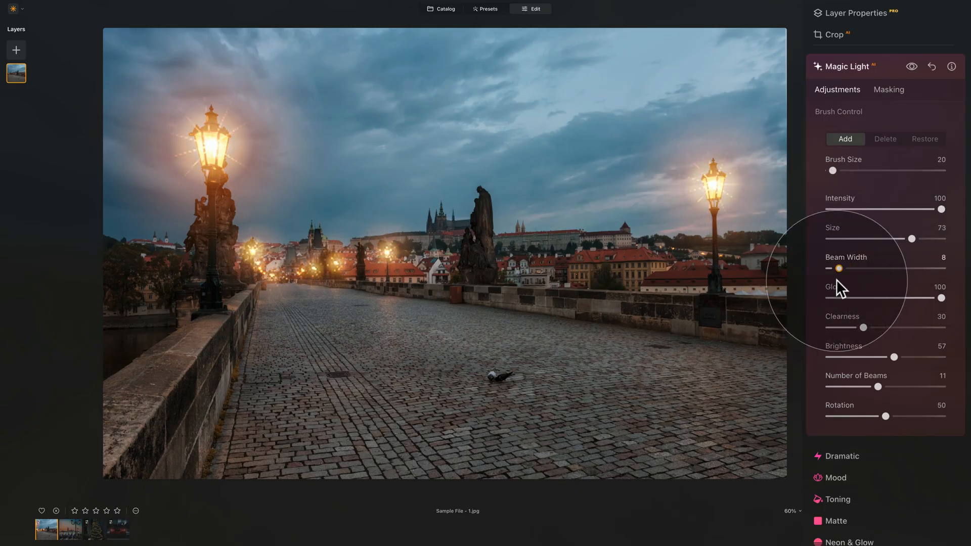
{"action": "left_click_drag", "start_coordinate": [839, 268], "coordinate": [941, 268]}
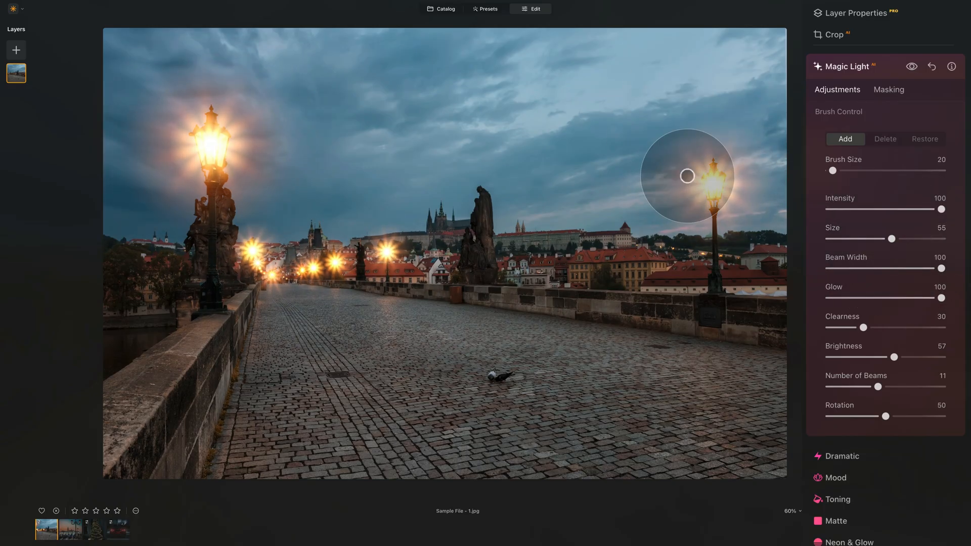
{"action": "left_click_drag", "start_coordinate": [941, 209], "coordinate": [919, 208]}
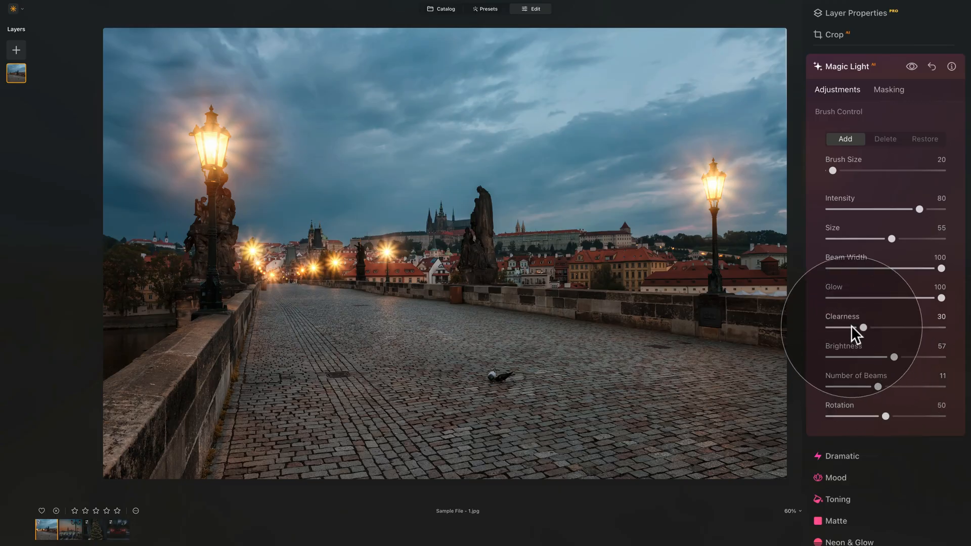
{"action": "mouse_move", "coordinate": [822, 299]}
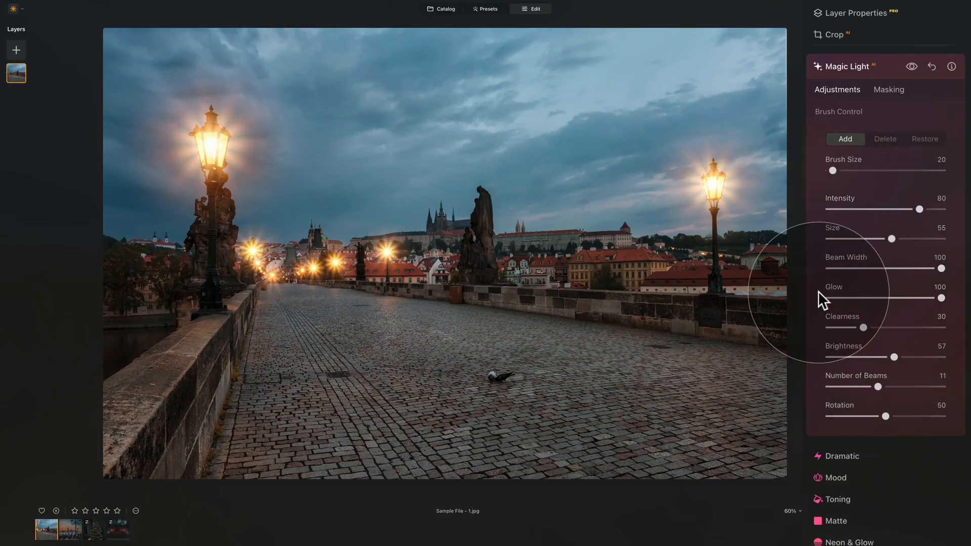
{"action": "left_click", "coordinate": [911, 66]}
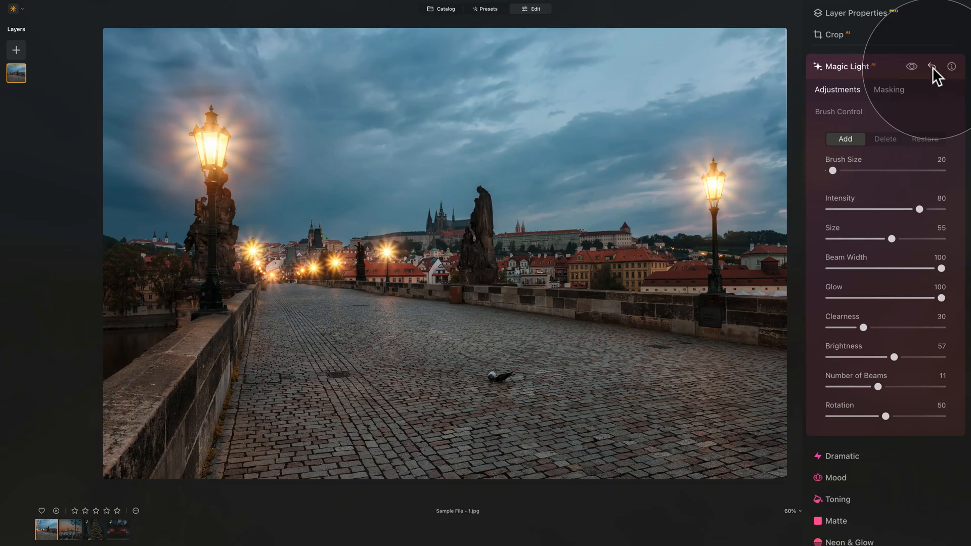
{"action": "left_click", "coordinate": [931, 67]}
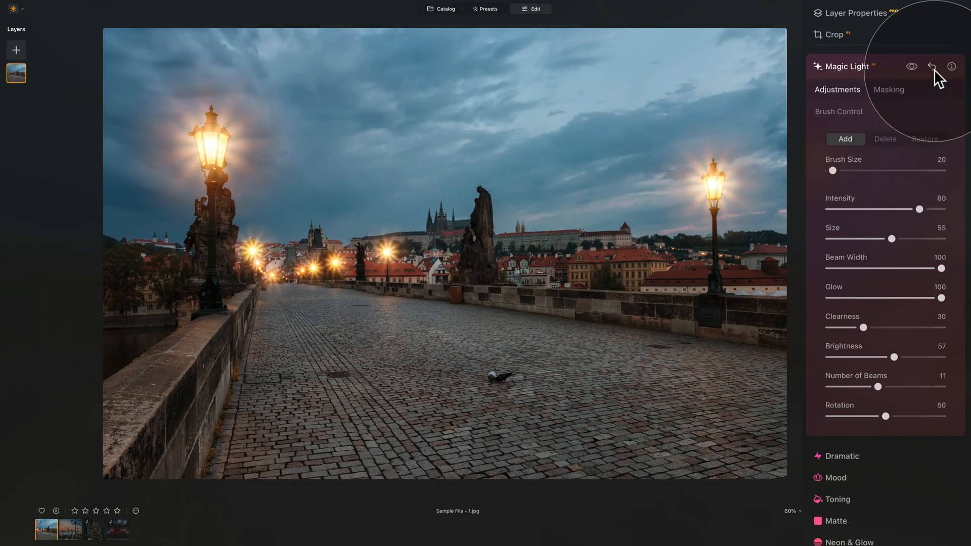
{"action": "mouse_move", "coordinate": [952, 74]}
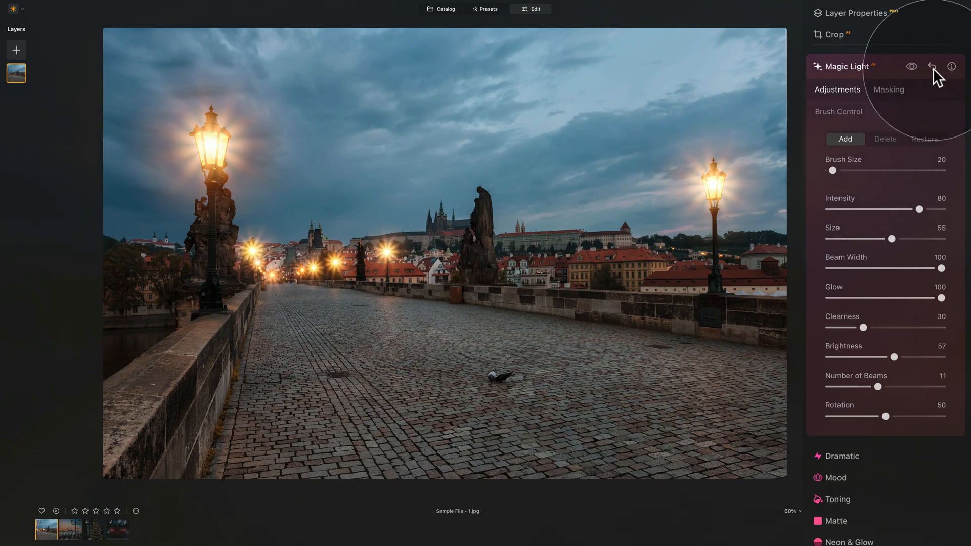
Reset Magic Light, then set Intensity 58, Size 52 and Glow 67.
{"action": "left_click", "coordinate": [931, 67]}
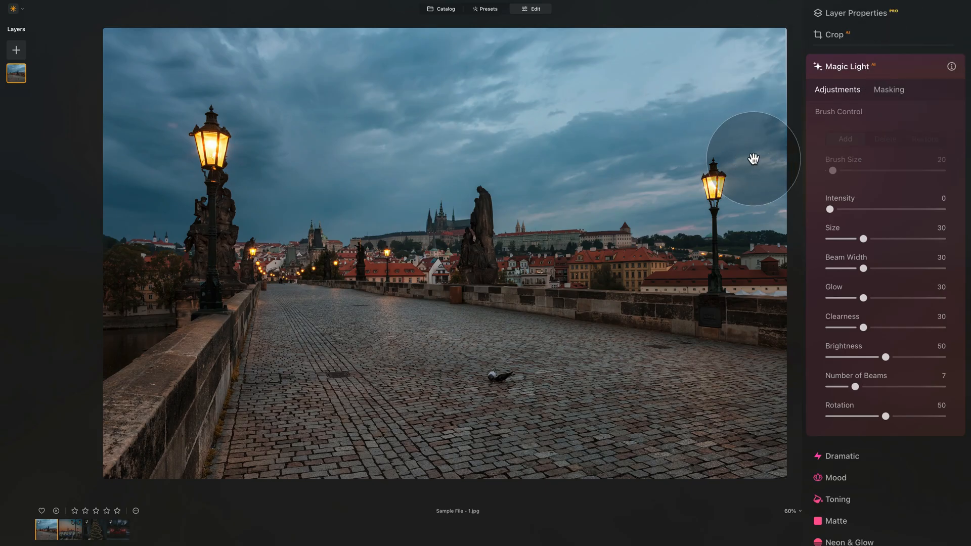
{"action": "left_click_drag", "start_coordinate": [831, 208], "coordinate": [890, 209]}
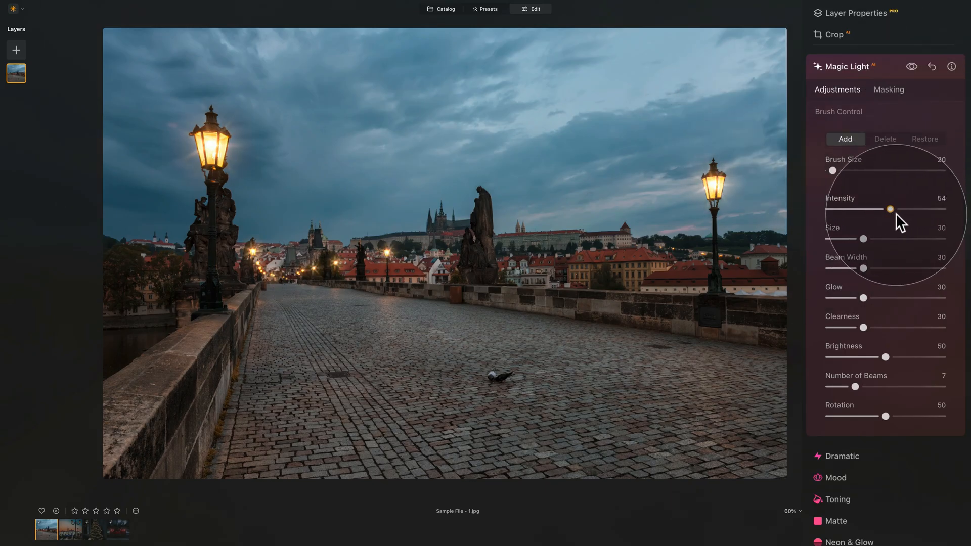
{"action": "left_click_drag", "start_coordinate": [890, 208], "coordinate": [895, 208]}
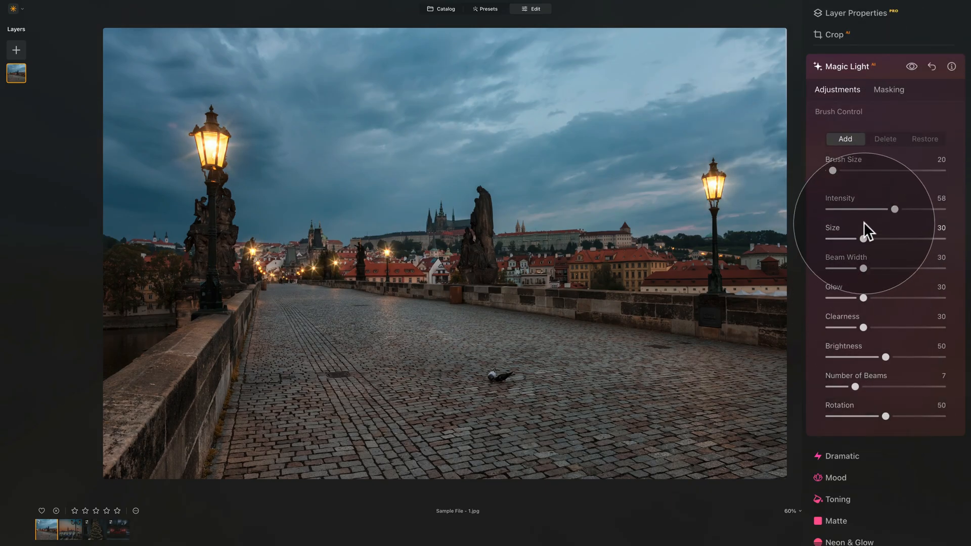
{"action": "left_click_drag", "start_coordinate": [834, 239], "coordinate": [888, 239]}
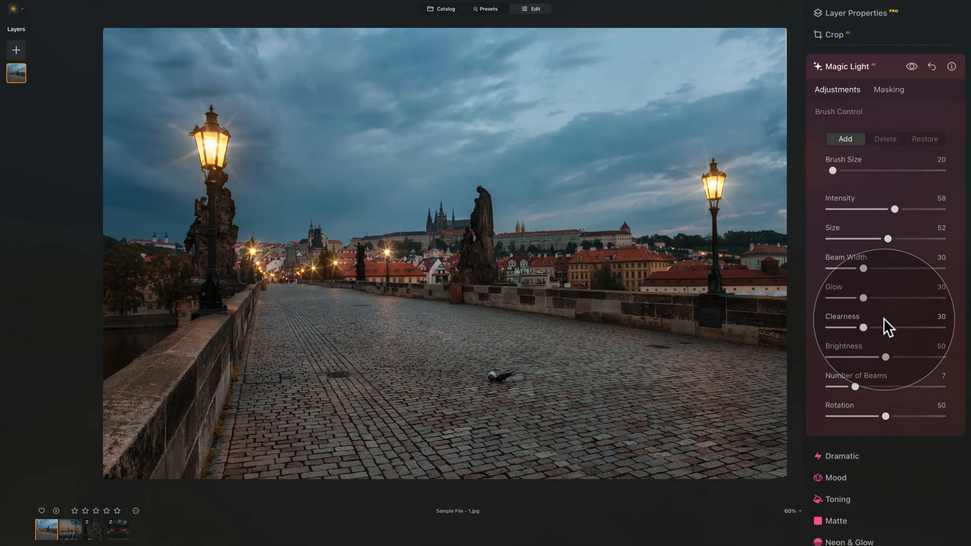
{"action": "left_click_drag", "start_coordinate": [862, 297], "coordinate": [889, 297]}
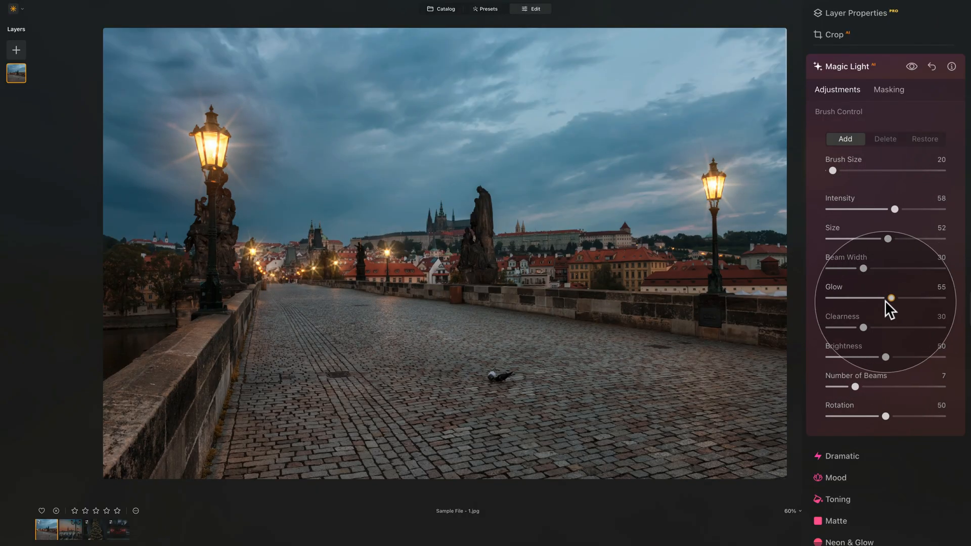
{"action": "left_click_drag", "start_coordinate": [900, 297], "coordinate": [905, 297]}
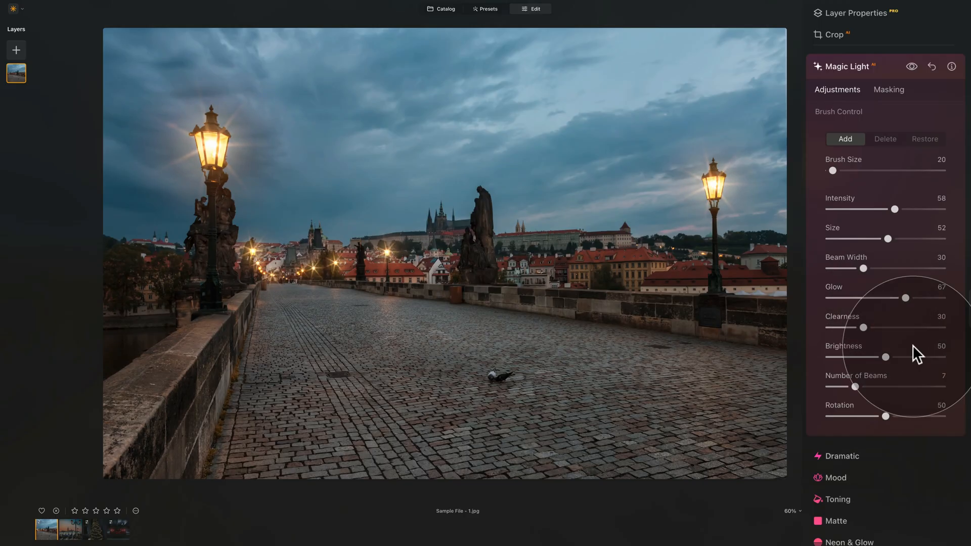
Set Beam Width 28, Brightness 57 and nine beams for thinner starbursts.
{"action": "left_click_drag", "start_coordinate": [877, 268], "coordinate": [859, 268]}
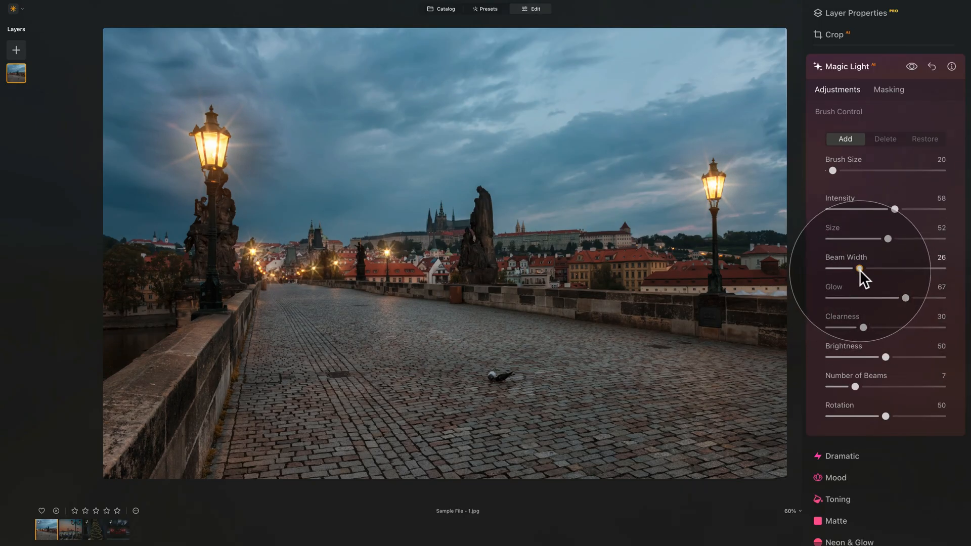
{"action": "left_click_drag", "start_coordinate": [861, 268], "coordinate": [828, 268]}
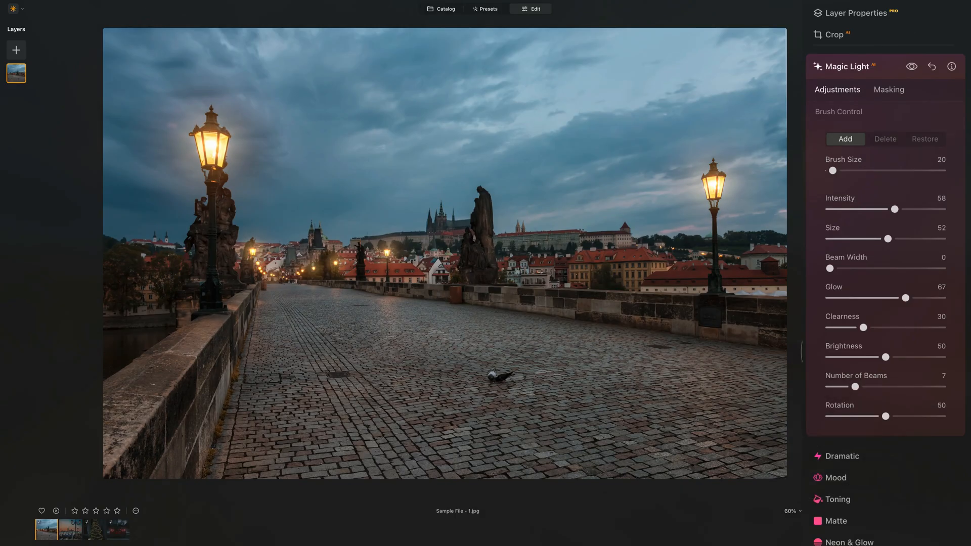
{"action": "left_click_drag", "start_coordinate": [829, 268], "coordinate": [861, 268]}
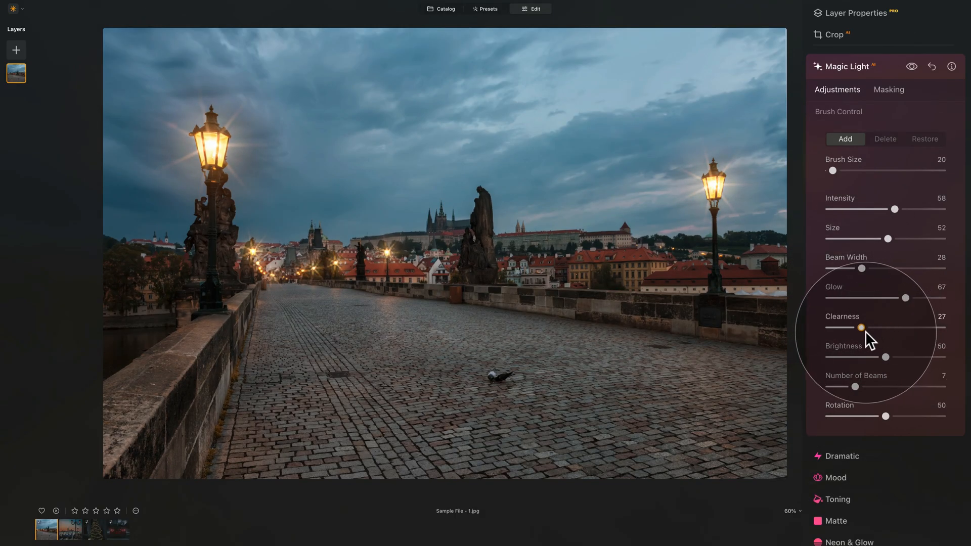
{"action": "left_click_drag", "start_coordinate": [889, 357], "coordinate": [898, 357]}
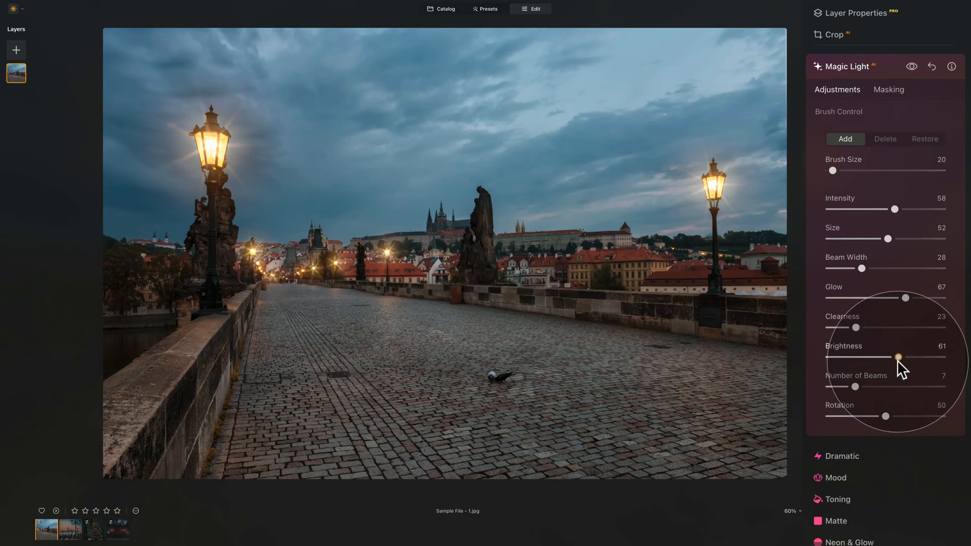
{"action": "left_click_drag", "start_coordinate": [898, 357], "coordinate": [894, 357]}
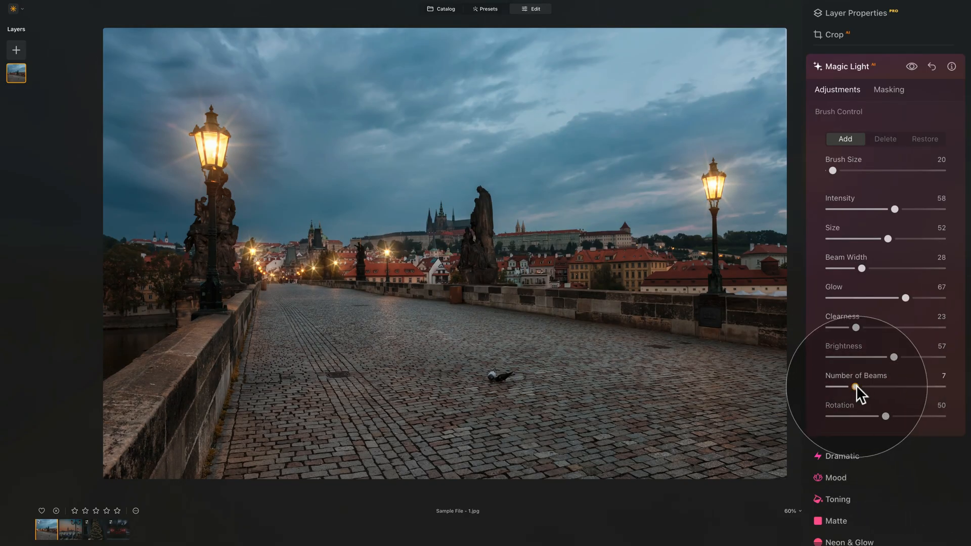
{"action": "left_click_drag", "start_coordinate": [857, 386], "coordinate": [869, 386]}
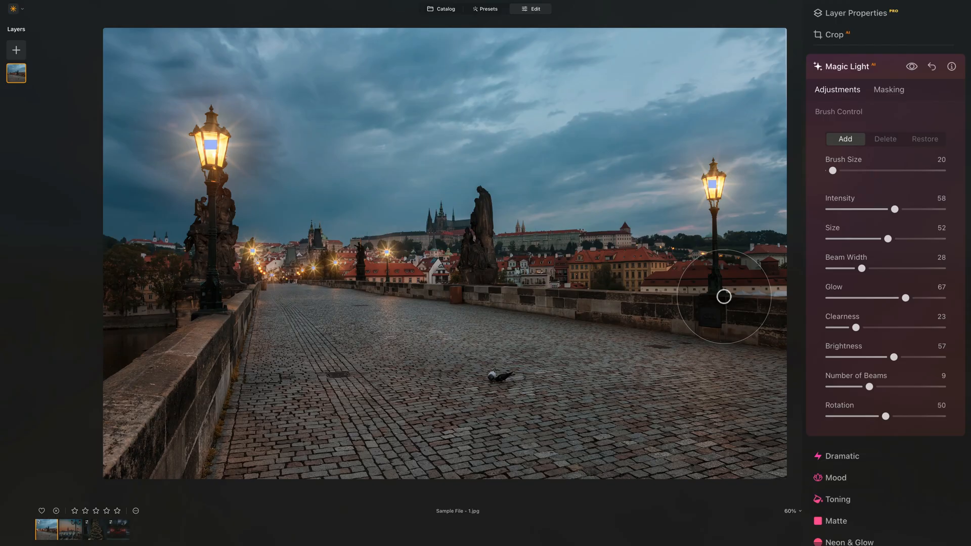
{"action": "mouse_move", "coordinate": [466, 225]}
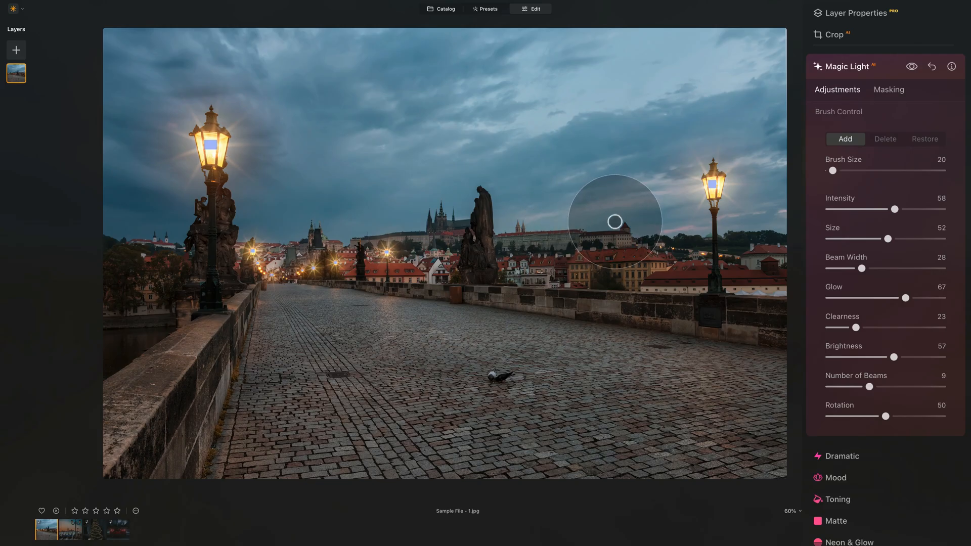
{"action": "mouse_move", "coordinate": [258, 274]}
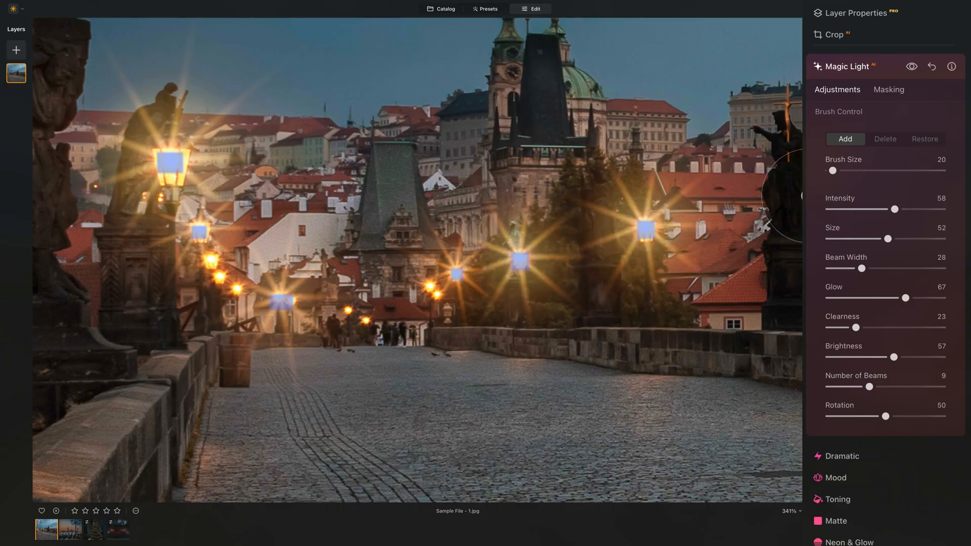
{"action": "mouse_move", "coordinate": [192, 325]}
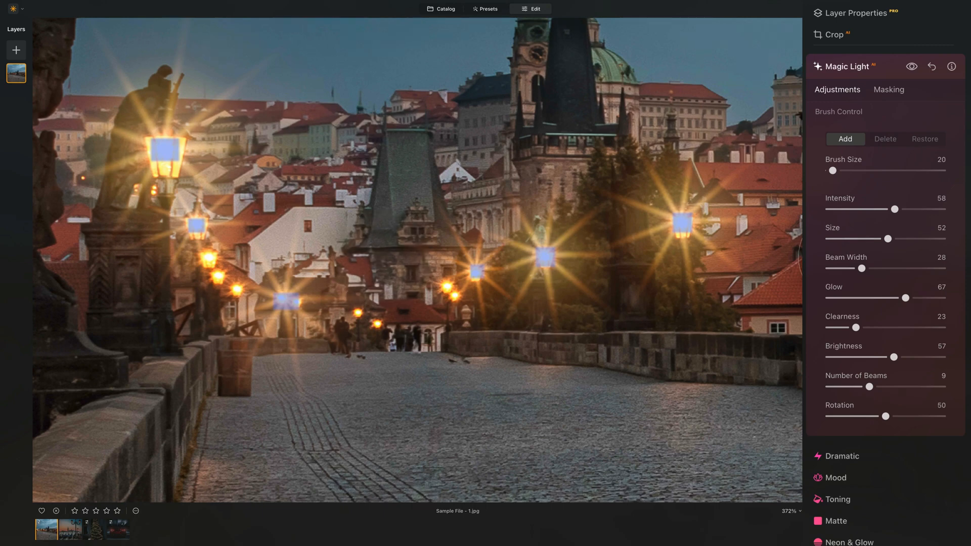
{"action": "mouse_move", "coordinate": [799, 251]}
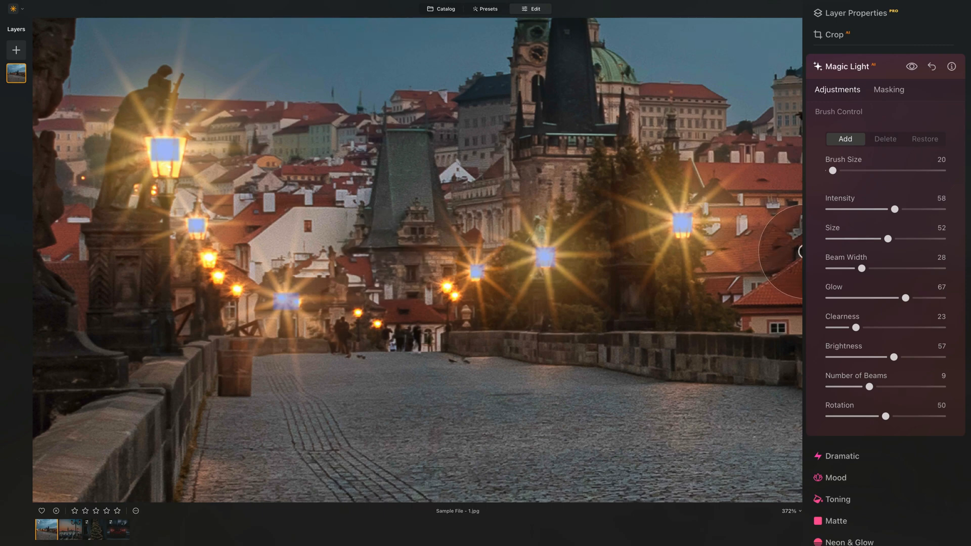
{"action": "mouse_move", "coordinate": [517, 297]}
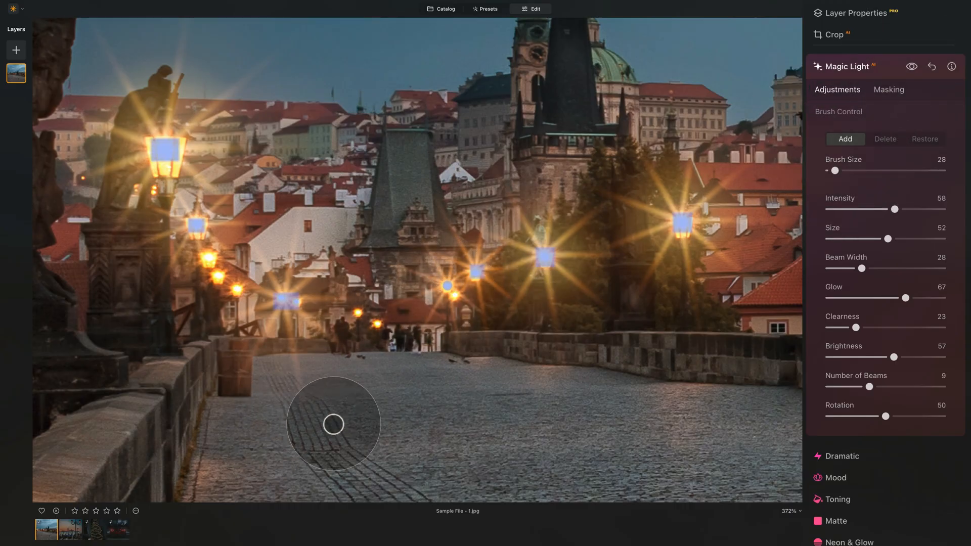
Add starbursts to the distant bridge lamp and the small lamps deep in the scene.
{"action": "left_click_drag", "start_coordinate": [333, 423], "coordinate": [451, 283]}
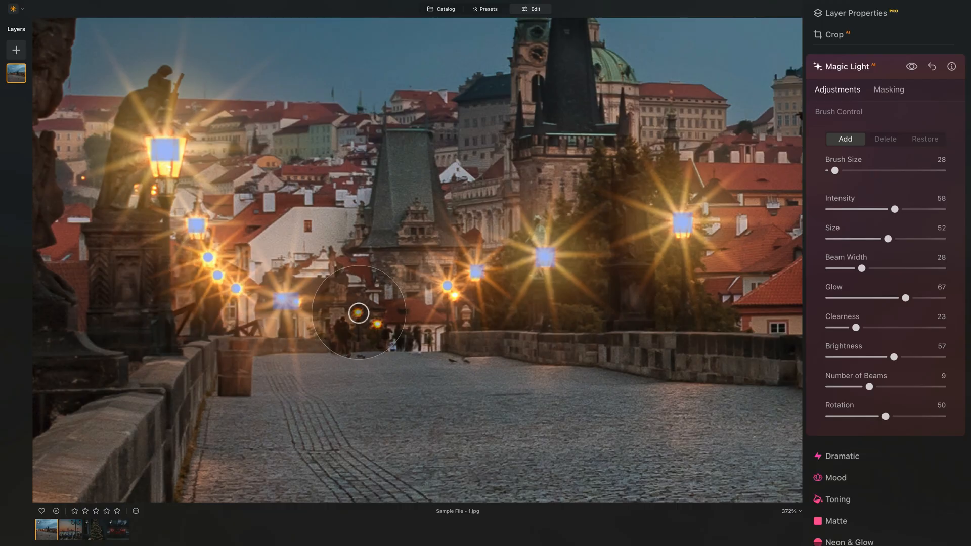
{"action": "left_click_drag", "start_coordinate": [842, 169], "coordinate": [834, 170]}
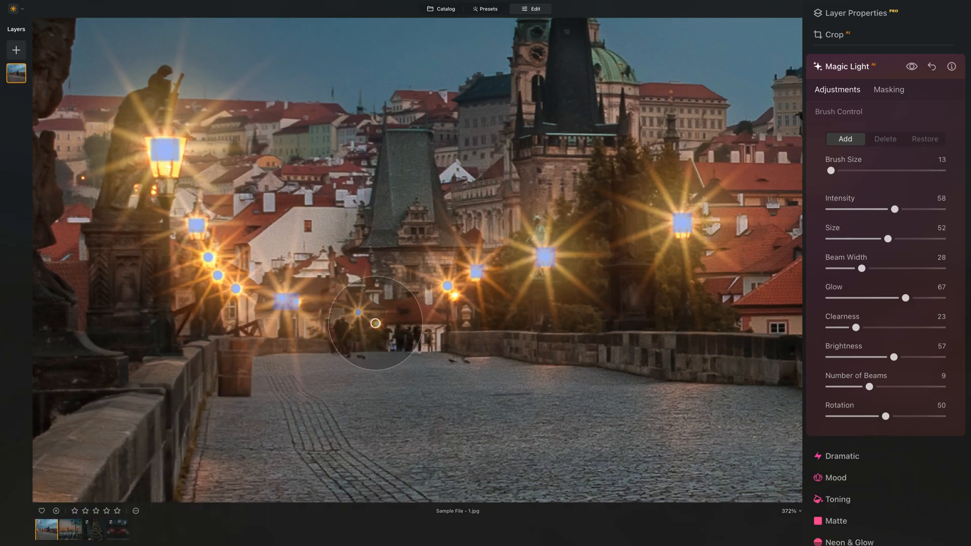
{"action": "left_click_drag", "start_coordinate": [375, 324], "coordinate": [454, 373]}
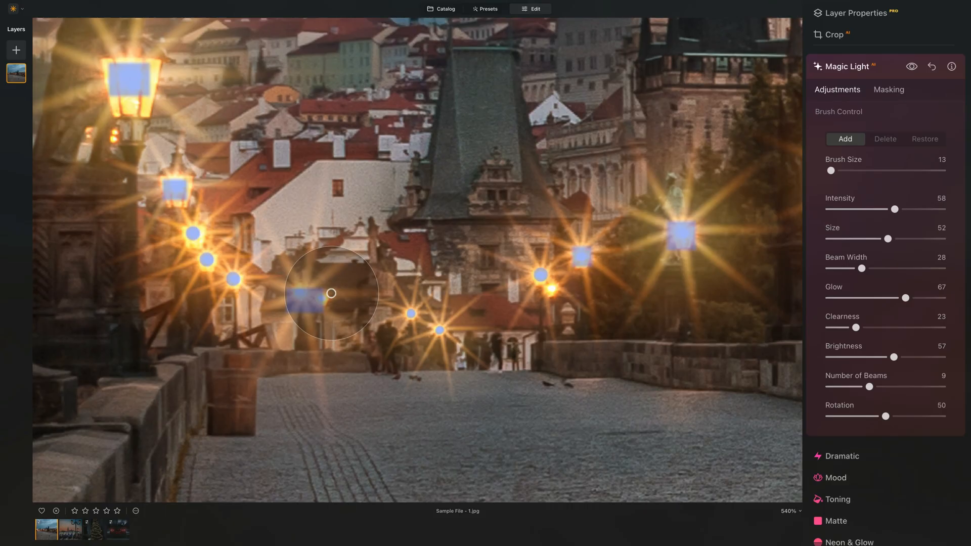
{"action": "mouse_move", "coordinate": [769, 149]}
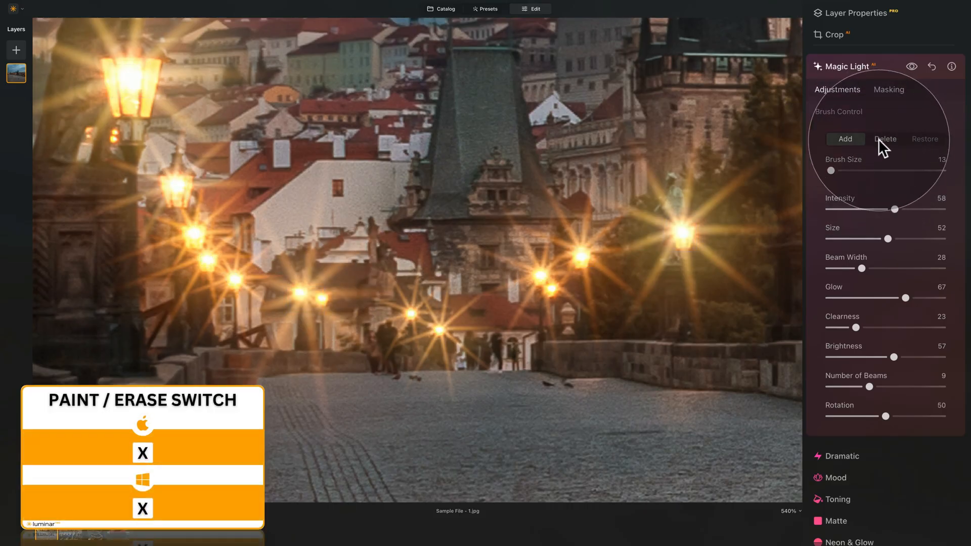
Erase the misplaced centre starburst with an enlarged Delete brush, then add one on a distant lamp.
{"action": "left_click", "coordinate": [885, 139]}
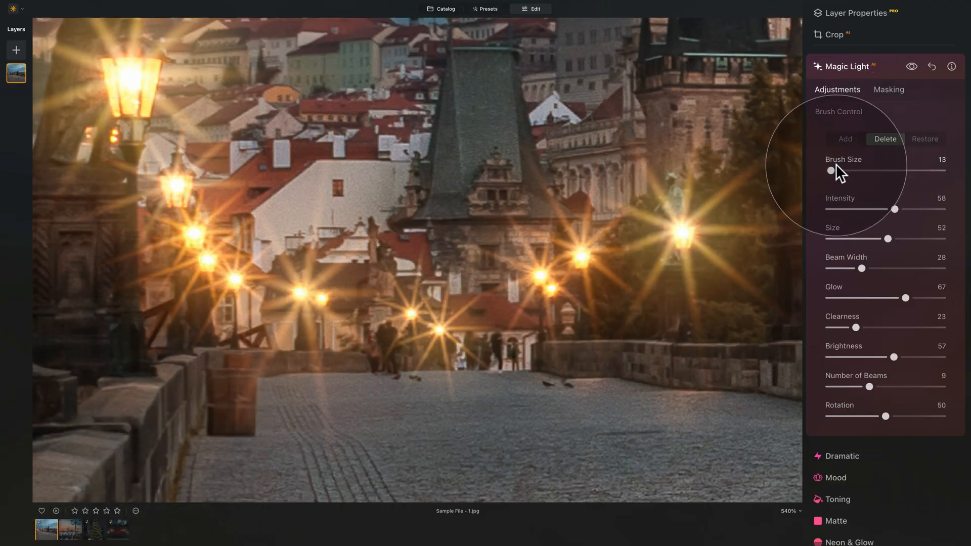
{"action": "left_click_drag", "start_coordinate": [833, 170], "coordinate": [849, 170]}
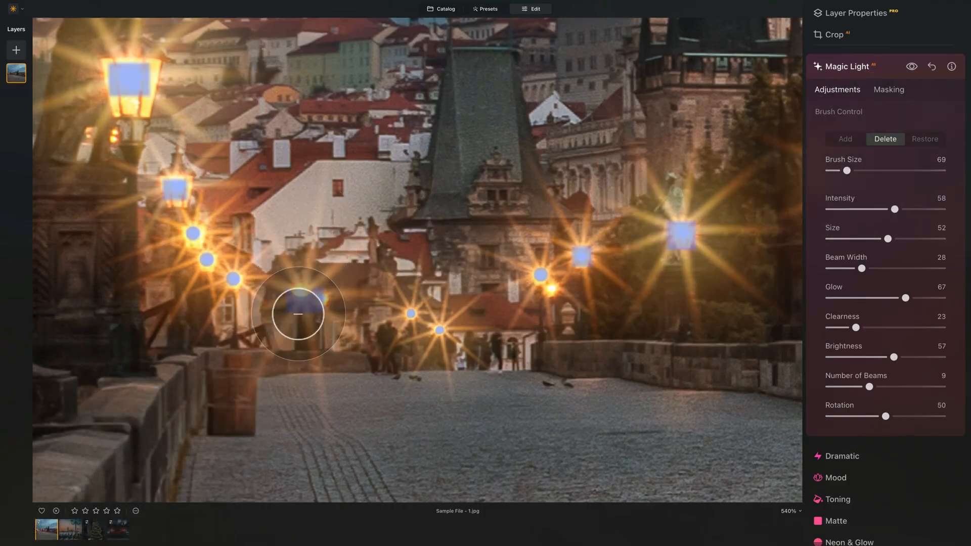
{"action": "left_click_drag", "start_coordinate": [297, 314], "coordinate": [247, 338]}
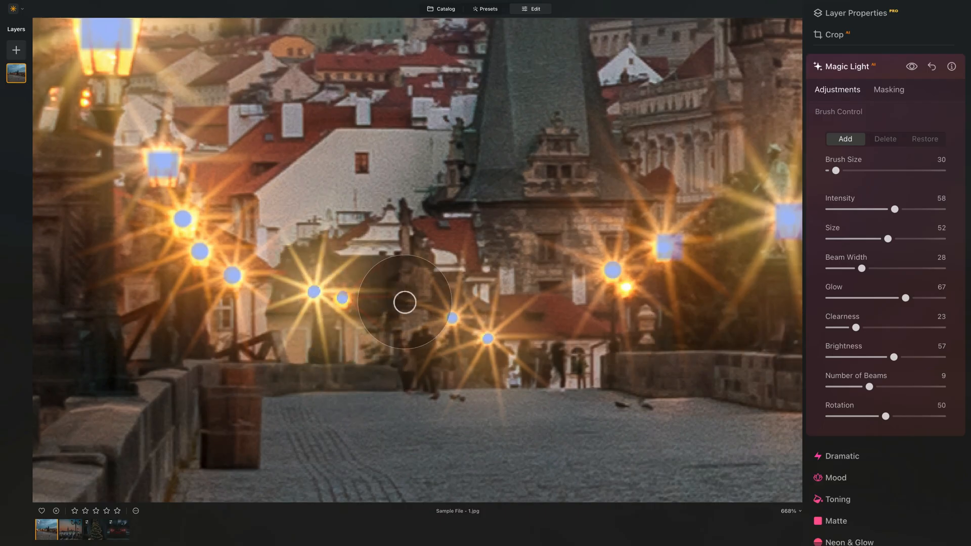
{"action": "left_click_drag", "start_coordinate": [404, 303], "coordinate": [425, 363]}
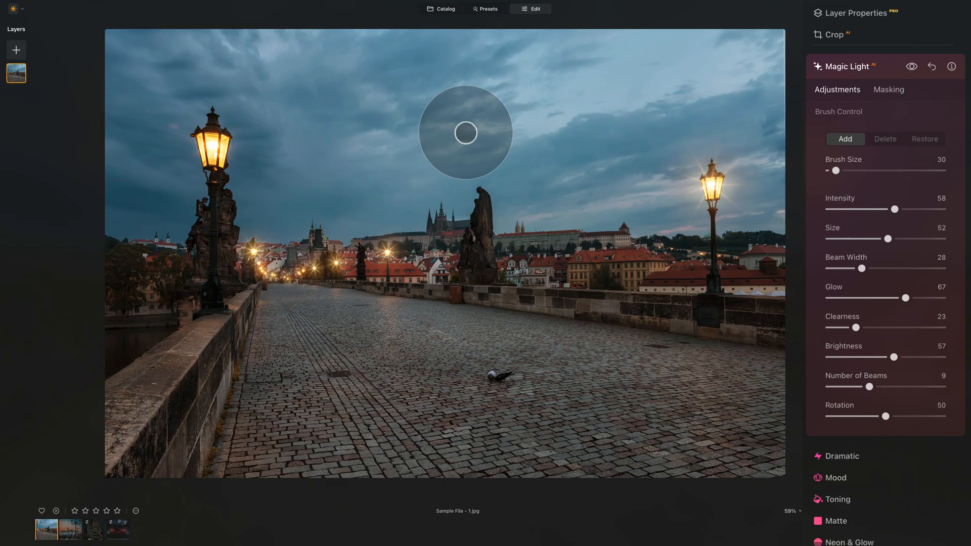
Place a starburst on the left tall lamp, then switch the brush to Delete.
{"action": "left_click", "coordinate": [211, 140]}
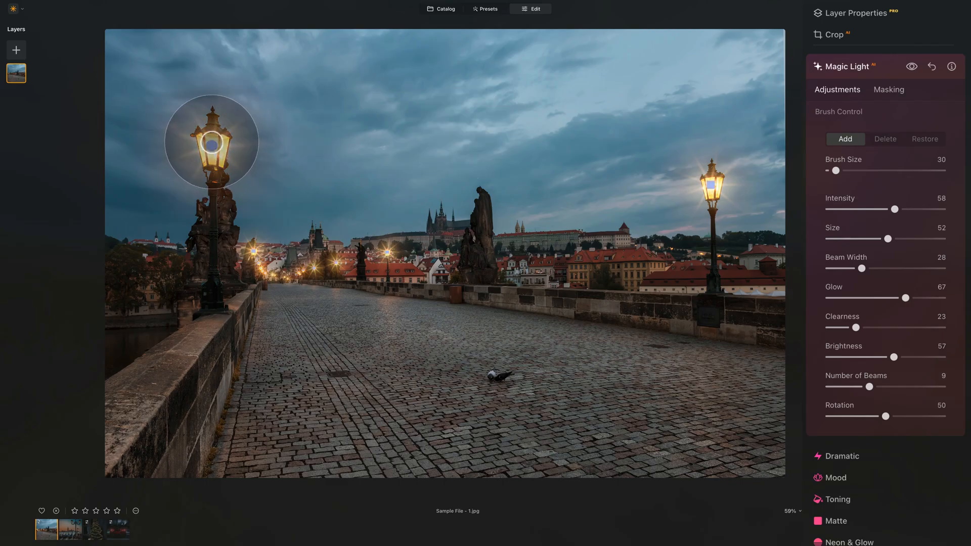
{"action": "left_click", "coordinate": [884, 138]}
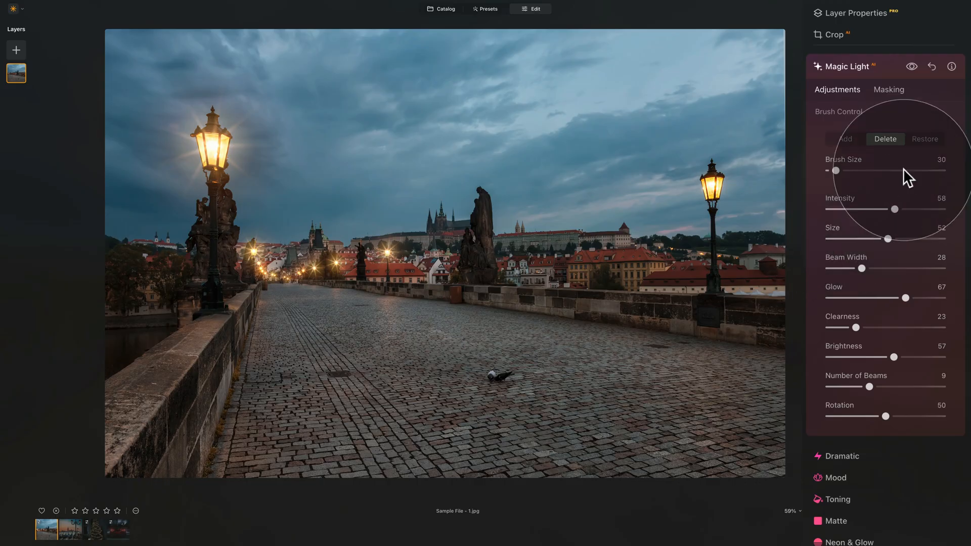
{"action": "left_click", "coordinate": [926, 138]}
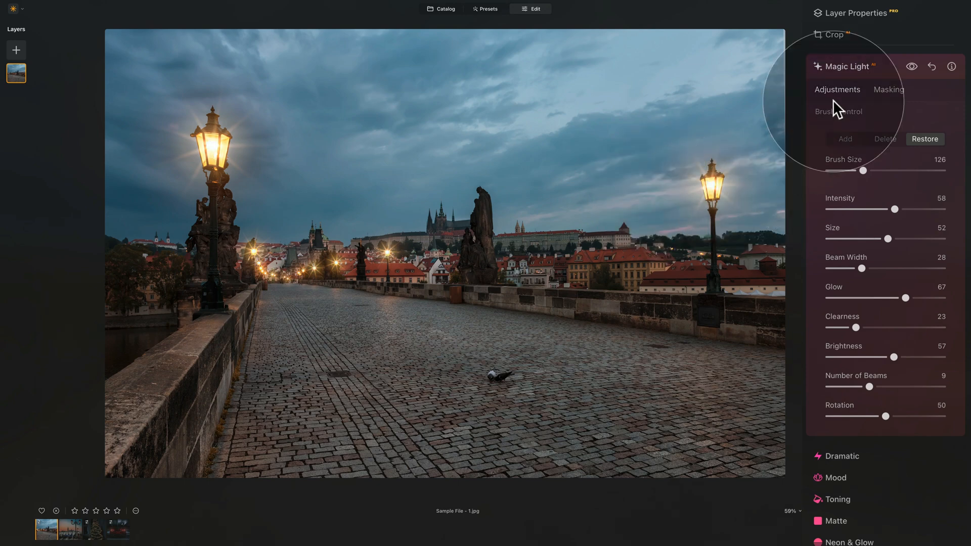
Review the Magic Light masking options and move on to the Venice lamp photo.
{"action": "left_click", "coordinate": [888, 89]}
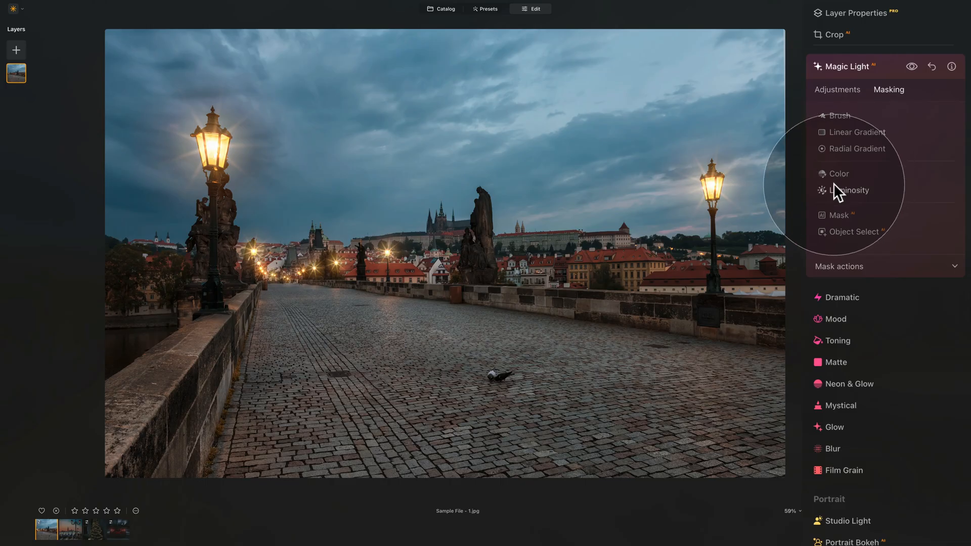
{"action": "mouse_move", "coordinate": [882, 167]}
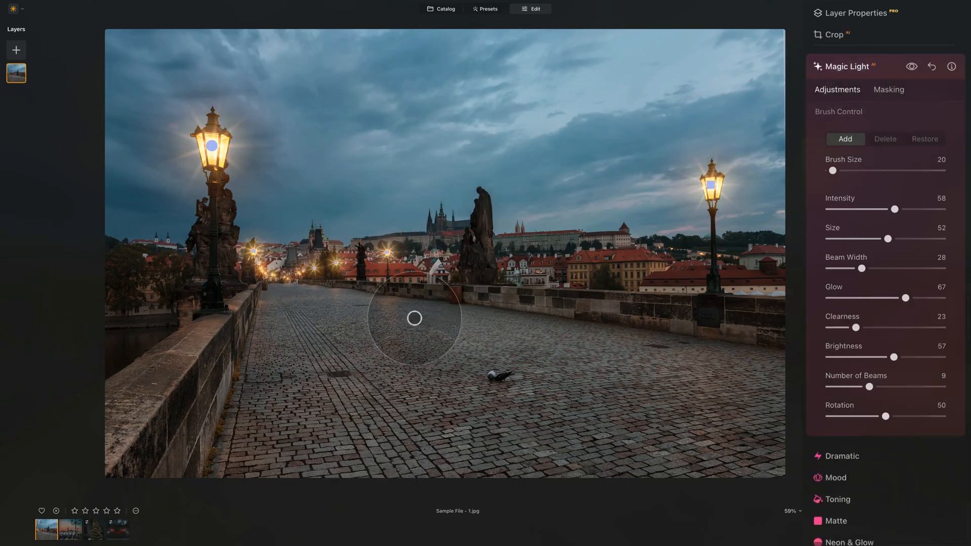
{"action": "left_click", "coordinate": [61, 529]}
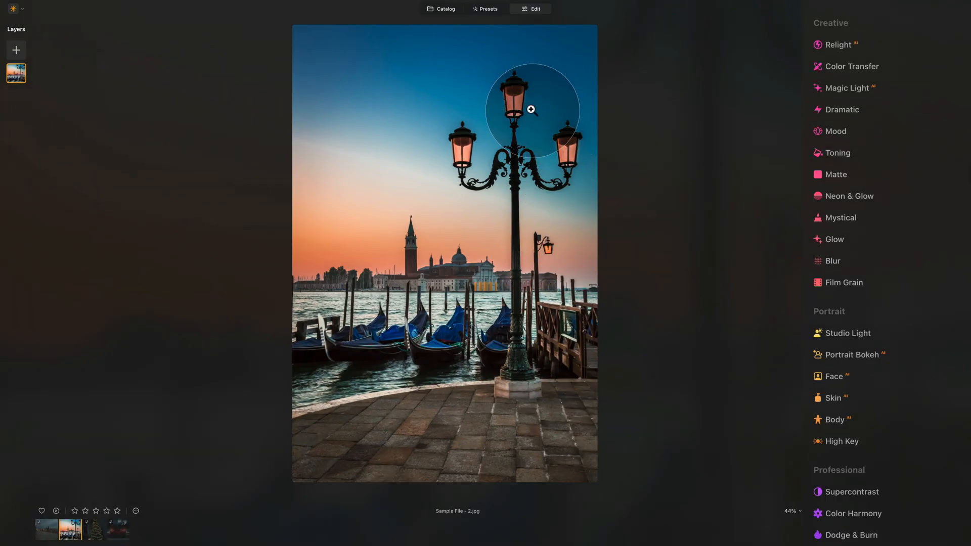
{"action": "mouse_move", "coordinate": [873, 406]}
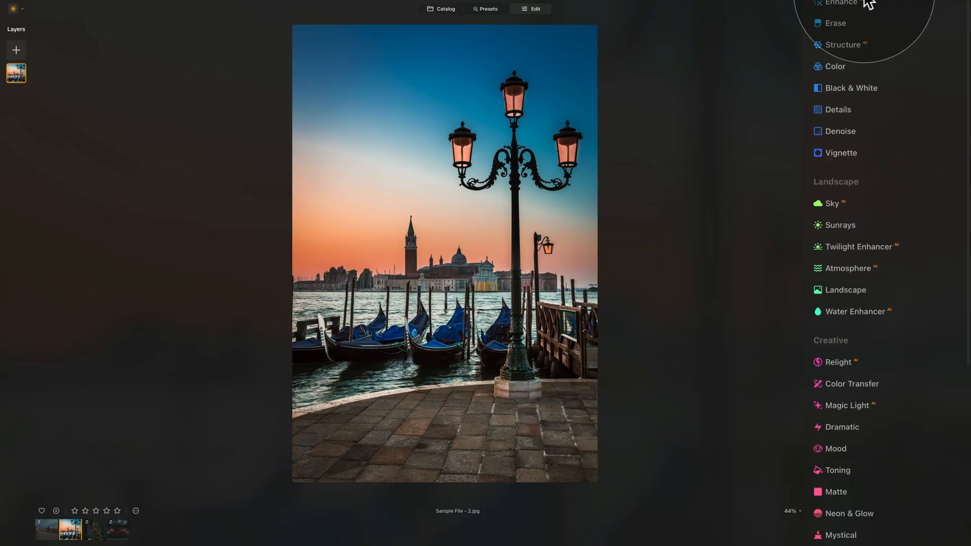
Bring up Develop on the Venice photo with the three lamp heads in close view.
{"action": "left_click", "coordinate": [840, 3]}
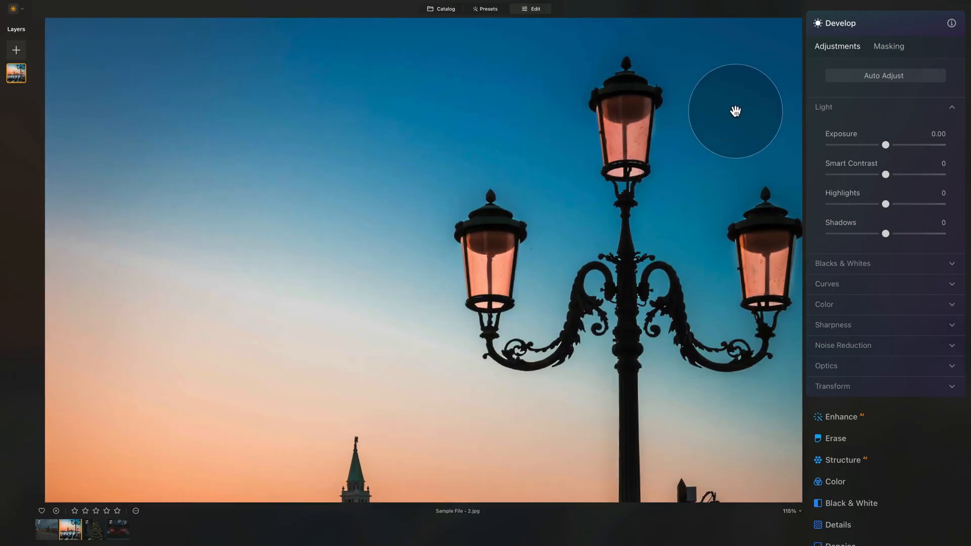
{"action": "left_click_drag", "start_coordinate": [735, 111], "coordinate": [708, 112]}
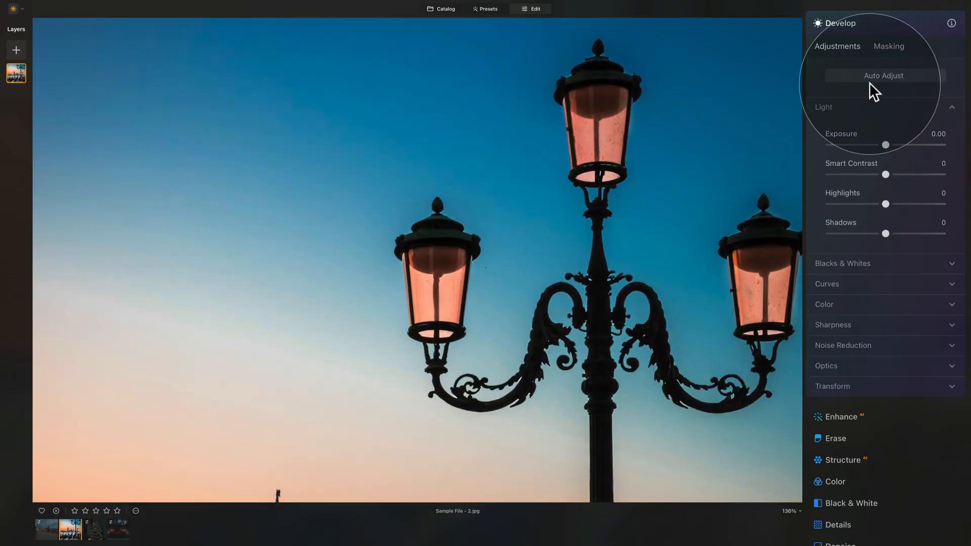
Paint a Develop brush mask over the left lamp's glass and the small side lamp.
{"action": "left_click", "coordinate": [888, 45]}
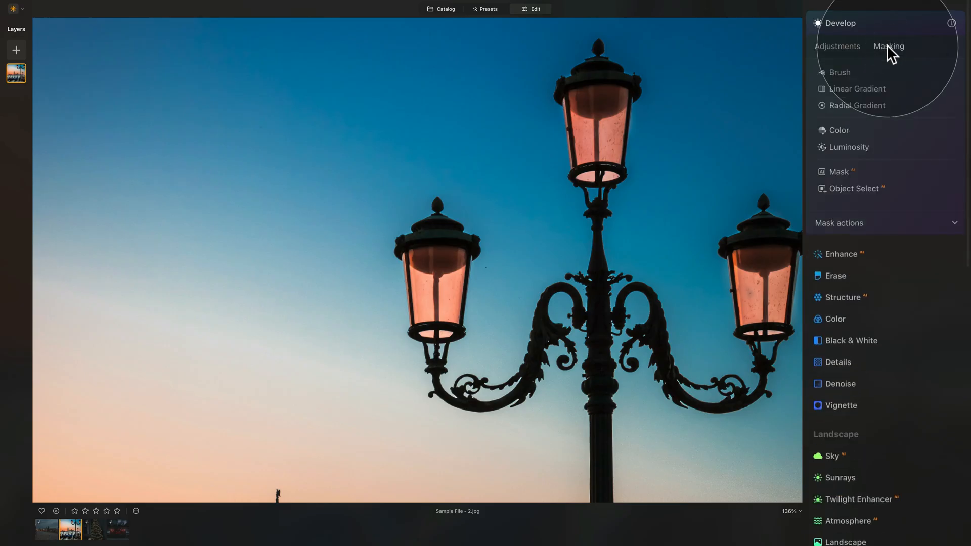
{"action": "left_click", "coordinate": [839, 72]}
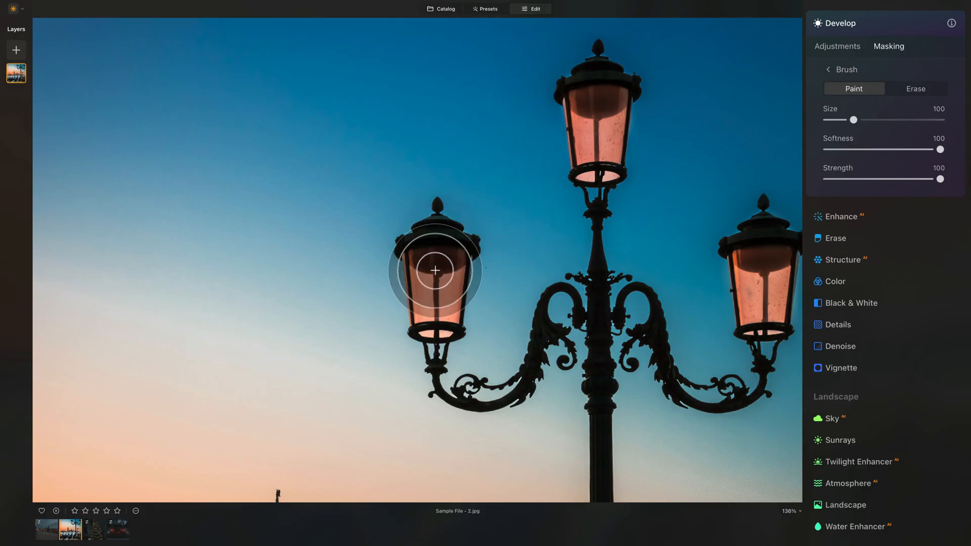
{"action": "left_click_drag", "start_coordinate": [853, 120], "coordinate": [859, 120]}
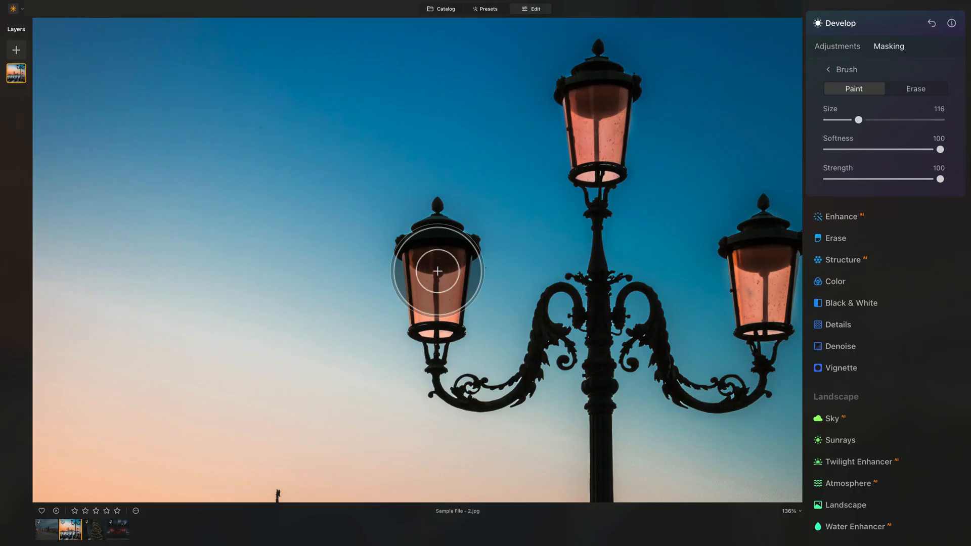
{"action": "mouse_move", "coordinate": [593, 114]}
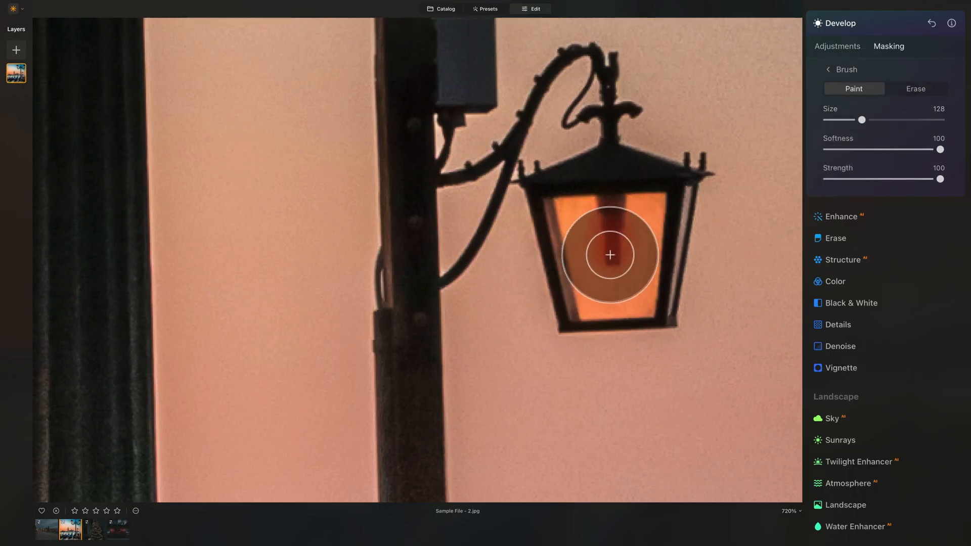
{"action": "left_click_drag", "start_coordinate": [610, 255], "coordinate": [594, 349]}
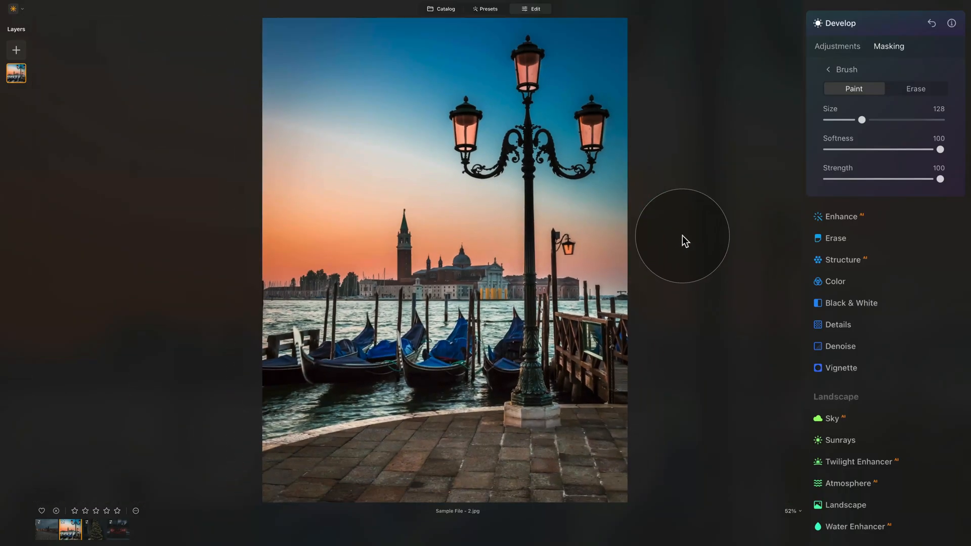
Raise Develop exposure to 5.00 so the masked lamp glass glows bright.
{"action": "left_click", "coordinate": [837, 45]}
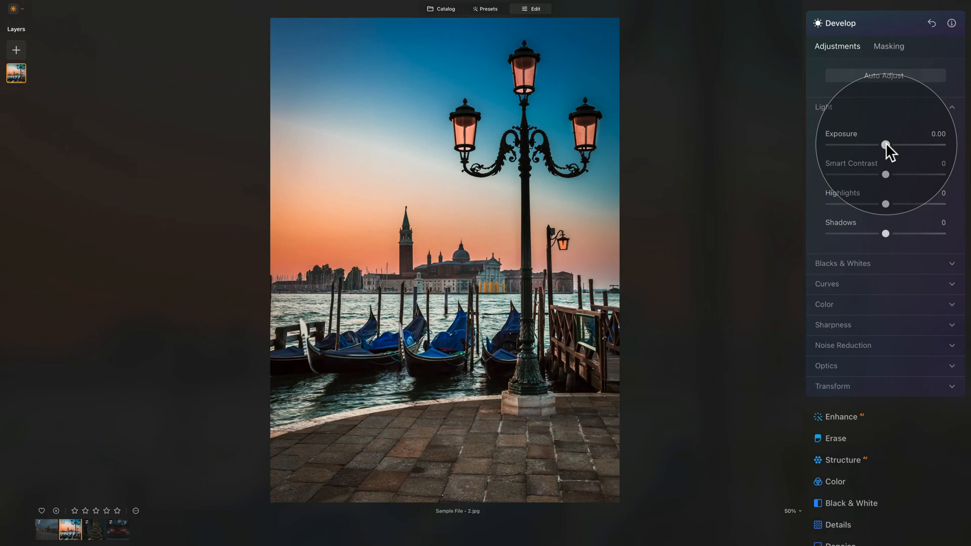
{"action": "left_click_drag", "start_coordinate": [884, 144], "coordinate": [939, 144]}
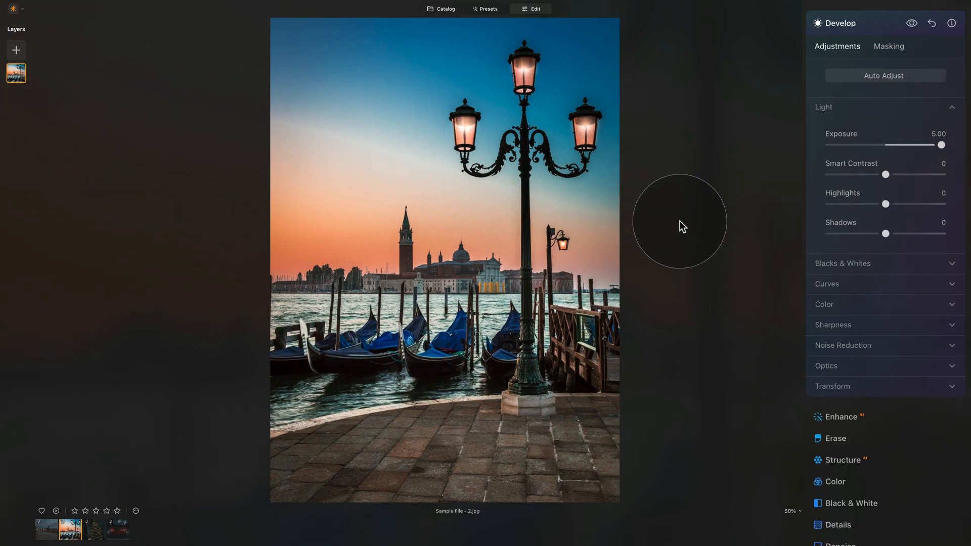
{"action": "mouse_move", "coordinate": [531, 151]}
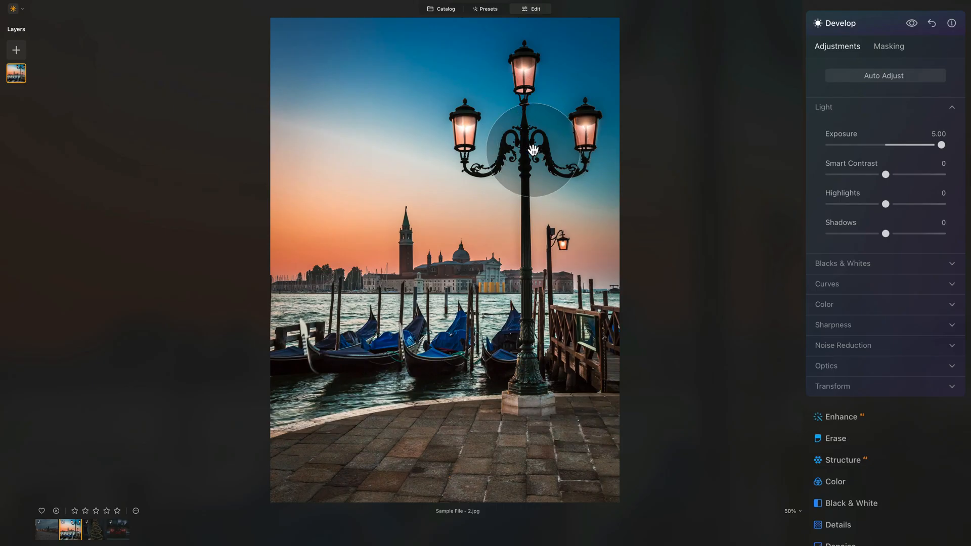
{"action": "left_click_drag", "start_coordinate": [534, 151], "coordinate": [536, 65]}
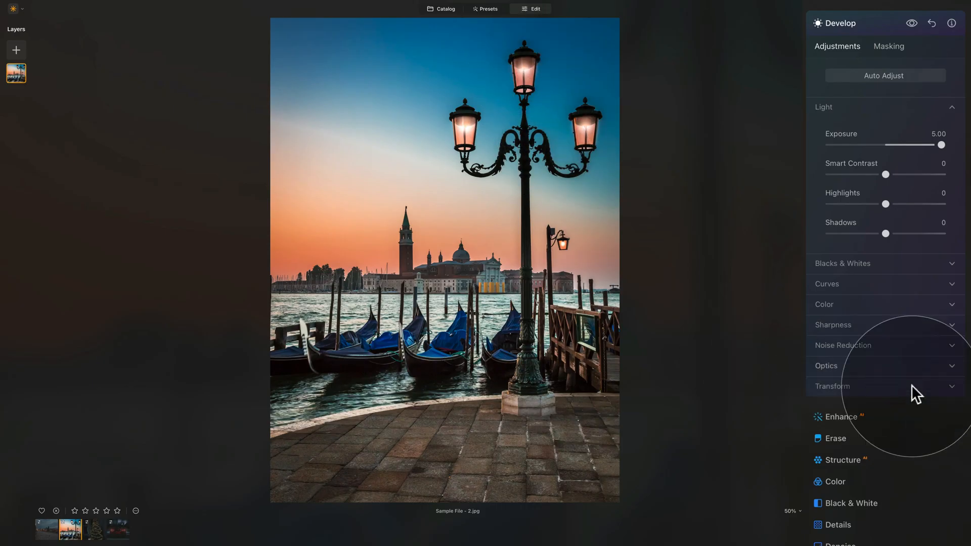
{"action": "mouse_move", "coordinate": [473, 277]}
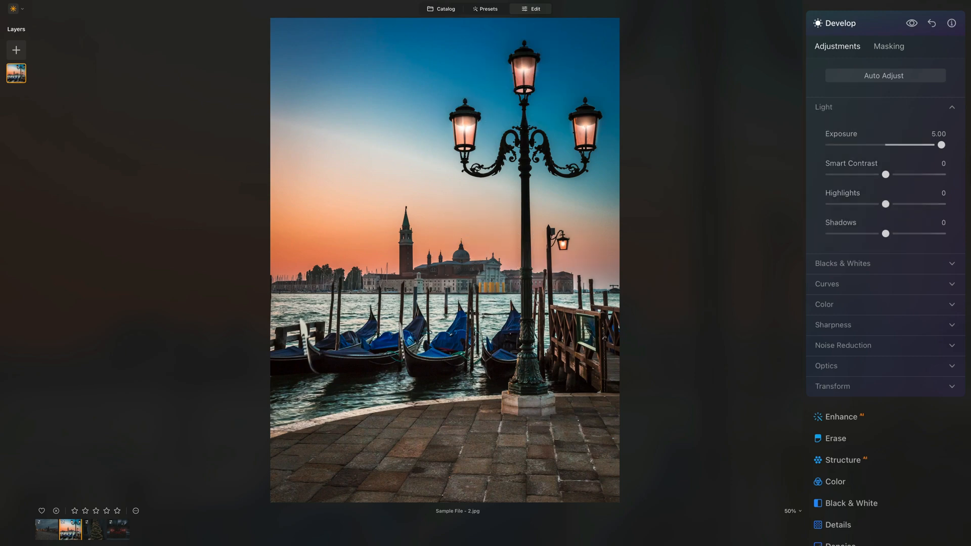
Warm the masked lamps to temperature 70 and tint 20, then close Develop.
{"action": "left_click", "coordinate": [824, 305]}
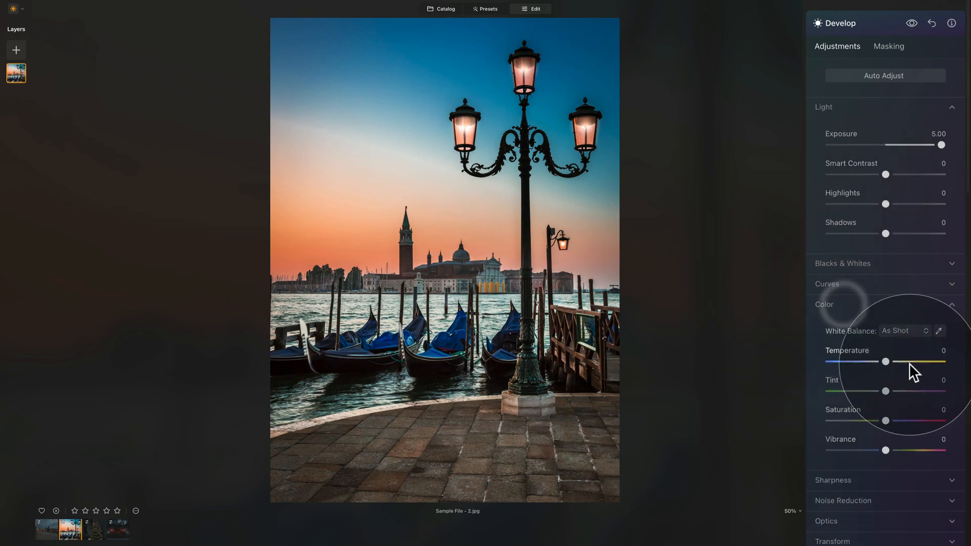
{"action": "left_click_drag", "start_coordinate": [886, 361], "coordinate": [934, 361]}
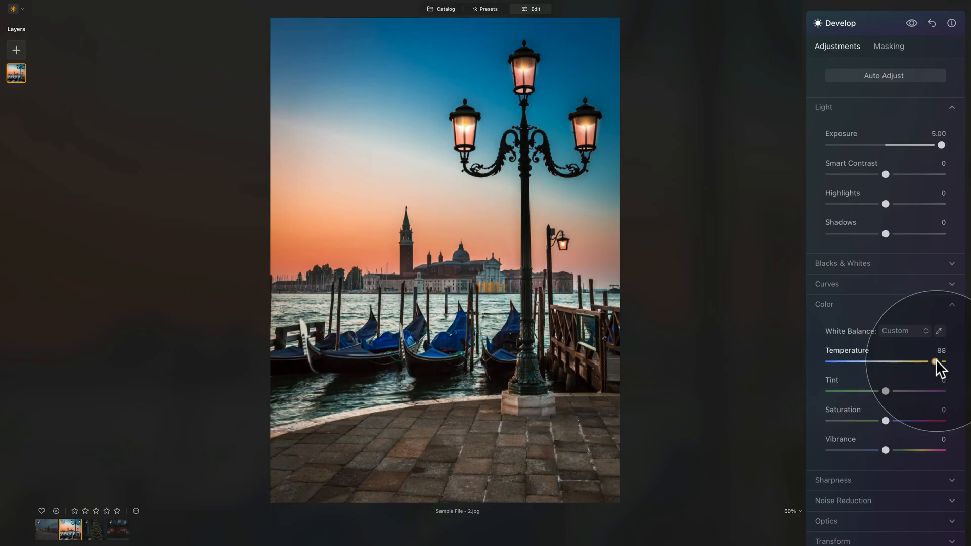
{"action": "left_click_drag", "start_coordinate": [936, 362], "coordinate": [922, 362]}
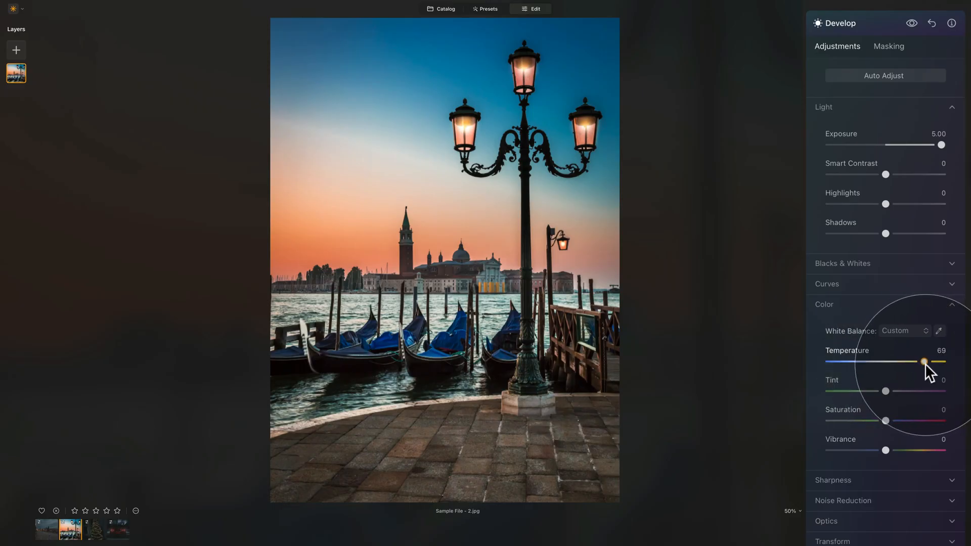
{"action": "left_click_drag", "start_coordinate": [940, 362], "coordinate": [925, 362]}
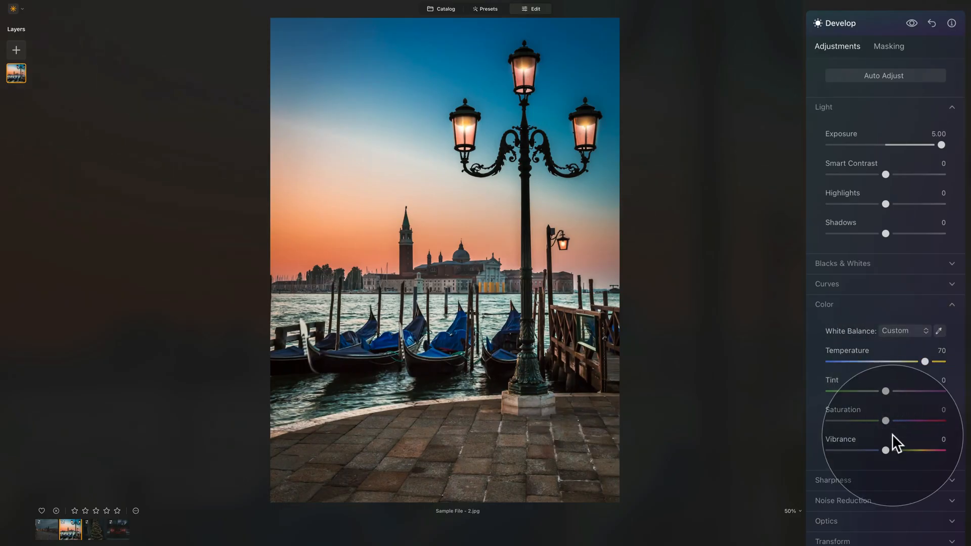
{"action": "left_click_drag", "start_coordinate": [884, 391], "coordinate": [894, 390]}
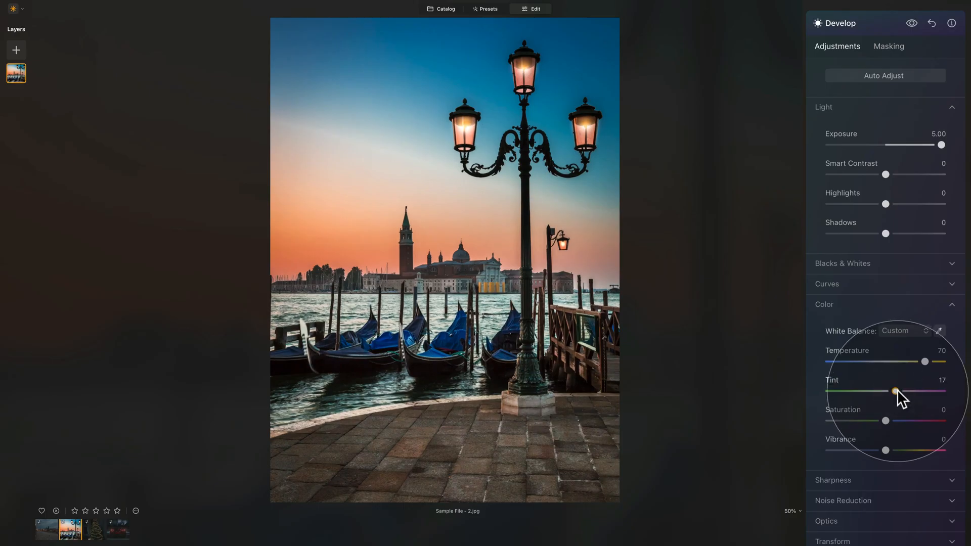
{"action": "left_click_drag", "start_coordinate": [895, 390], "coordinate": [897, 391]}
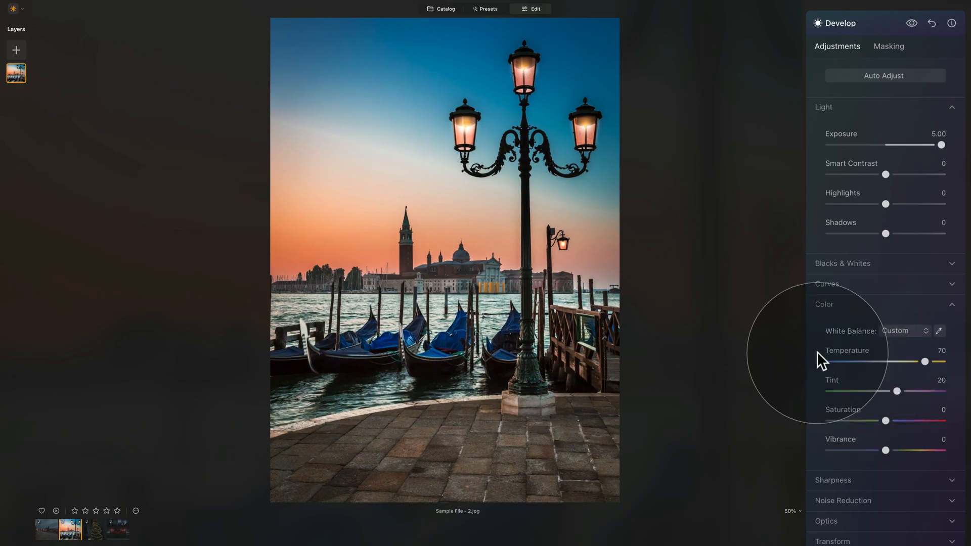
{"action": "left_click", "coordinate": [840, 23]}
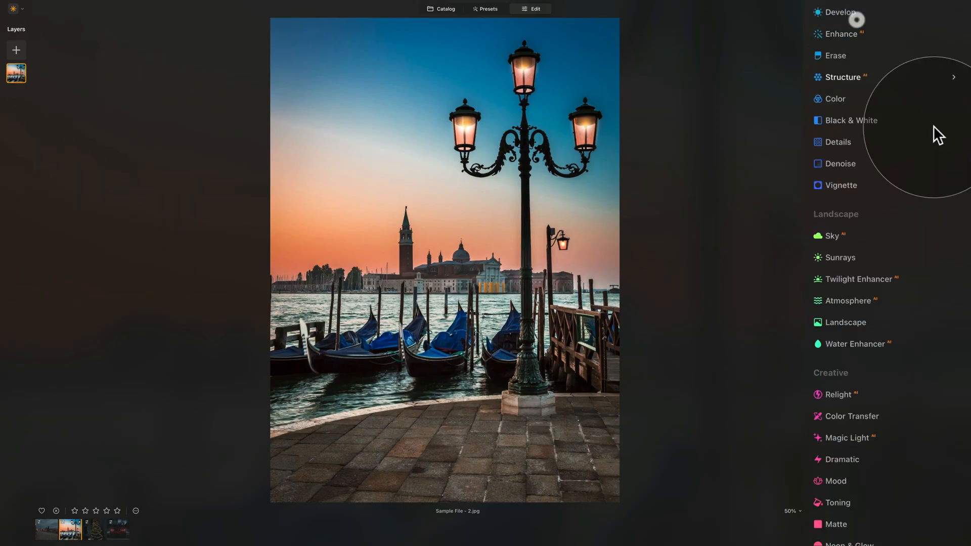
Set Magic Light intensity to 100, size to 65 and strengthen the glow to 69.
{"action": "scroll", "scroll_direction": "down", "scroll_amount": 3}
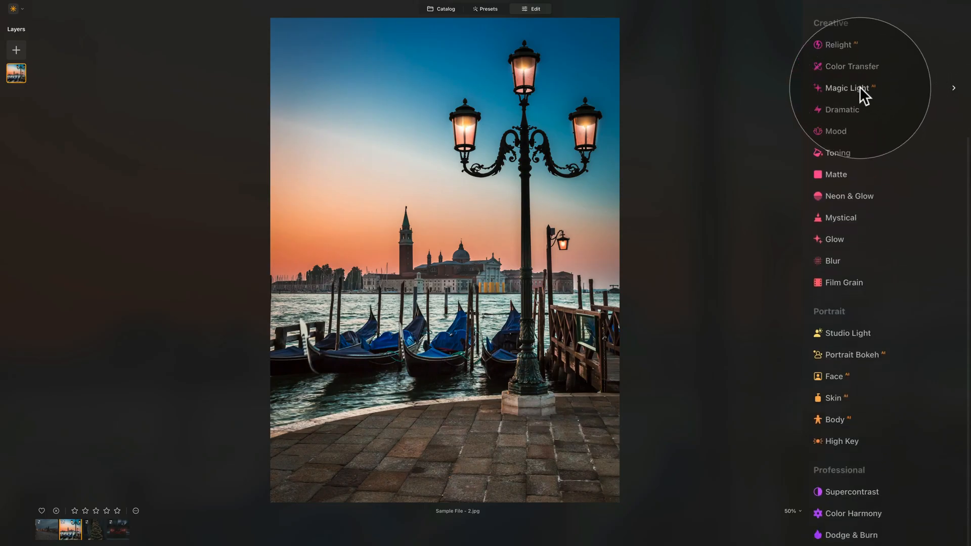
{"action": "left_click", "coordinate": [848, 87]}
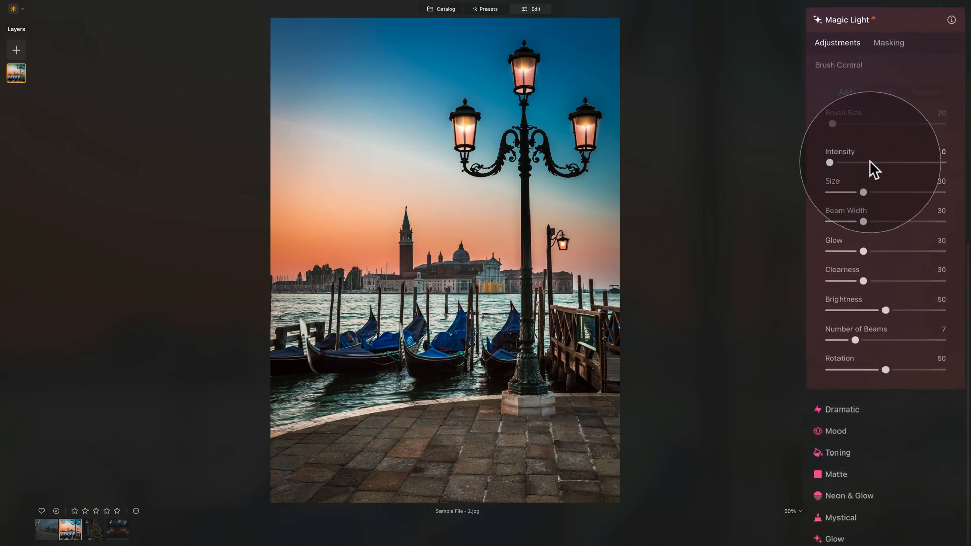
{"action": "left_click_drag", "start_coordinate": [829, 162], "coordinate": [911, 162]}
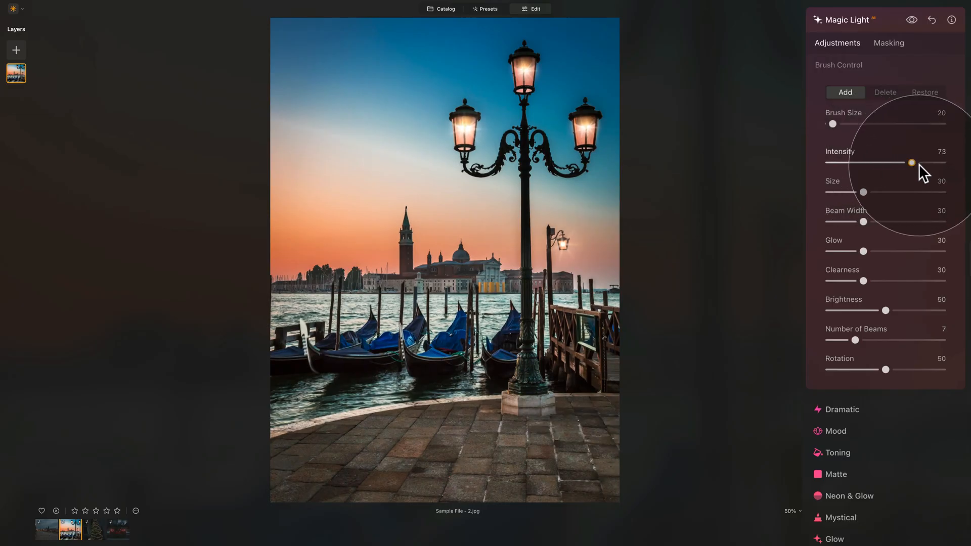
{"action": "left_click_drag", "start_coordinate": [910, 162], "coordinate": [941, 162]}
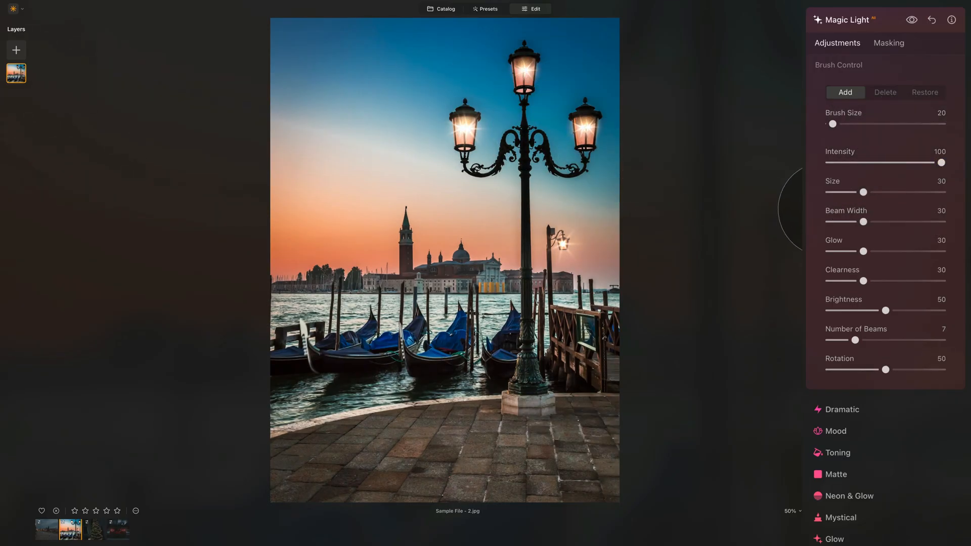
{"action": "left_click_drag", "start_coordinate": [862, 191], "coordinate": [923, 191]}
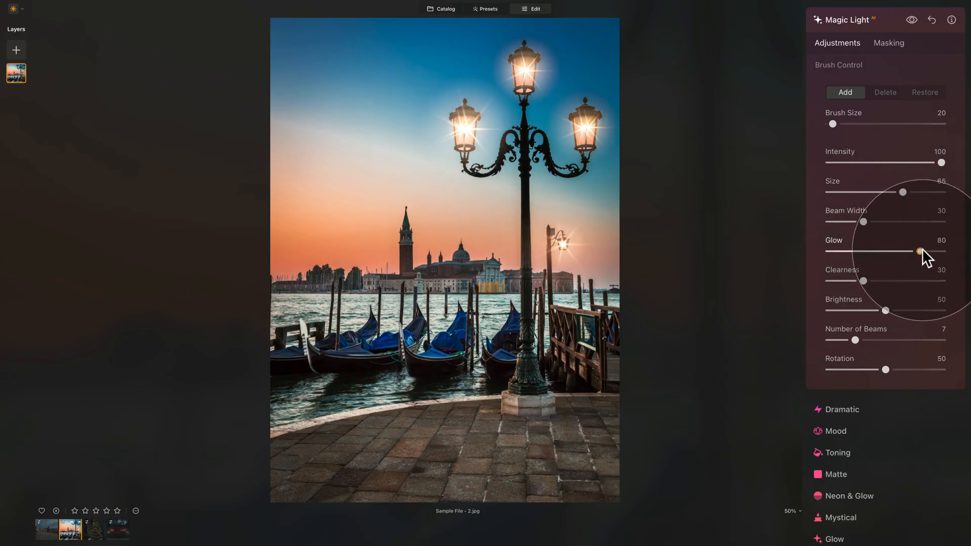
{"action": "left_click_drag", "start_coordinate": [919, 252], "coordinate": [906, 252]}
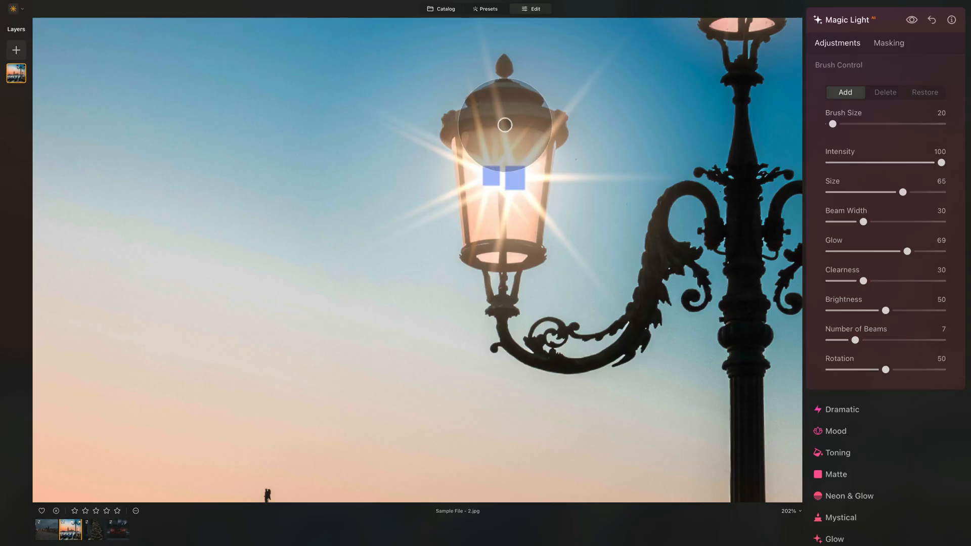
Remove stray light points with an enlarged Delete brush and add a point on the left lamp.
{"action": "left_click", "coordinate": [885, 92]}
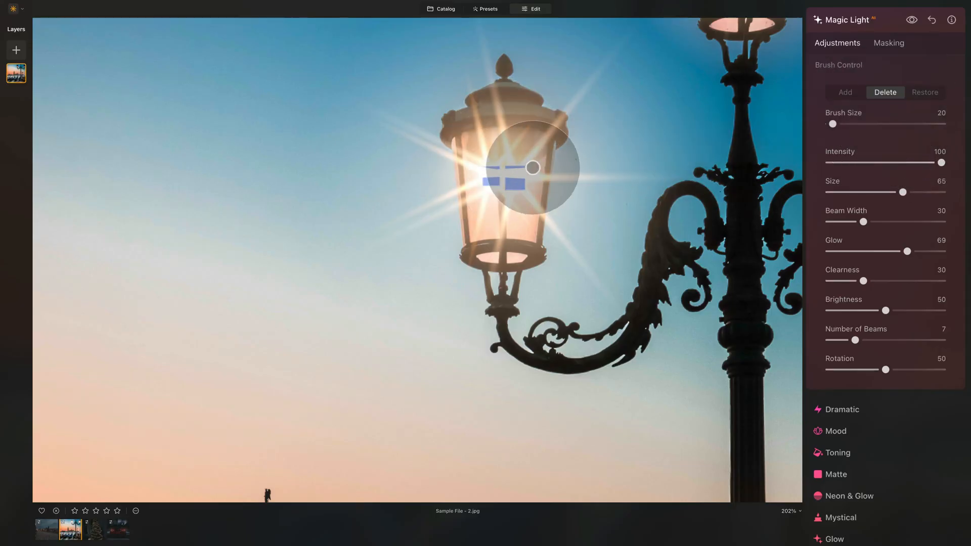
{"action": "left_click_drag", "start_coordinate": [832, 123], "coordinate": [852, 124]}
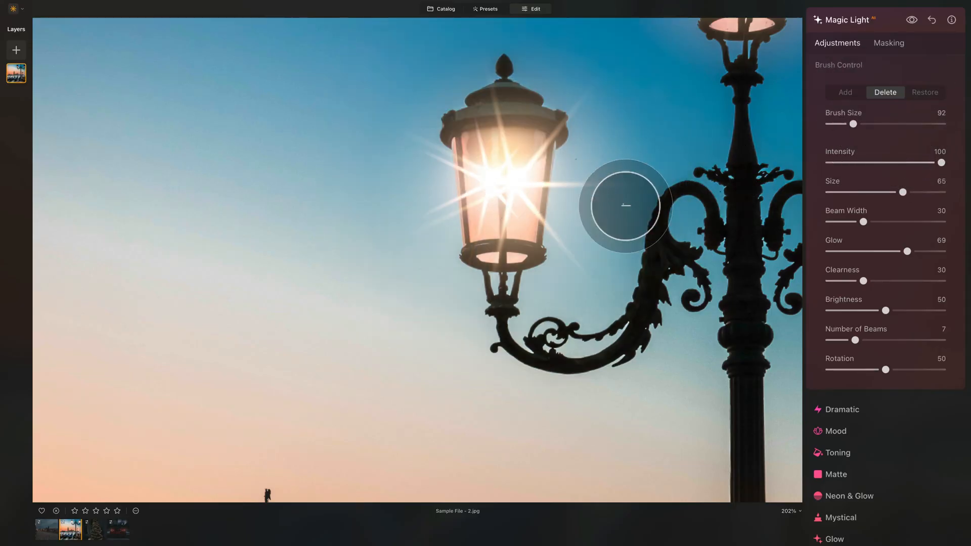
{"action": "left_click", "coordinate": [844, 92]}
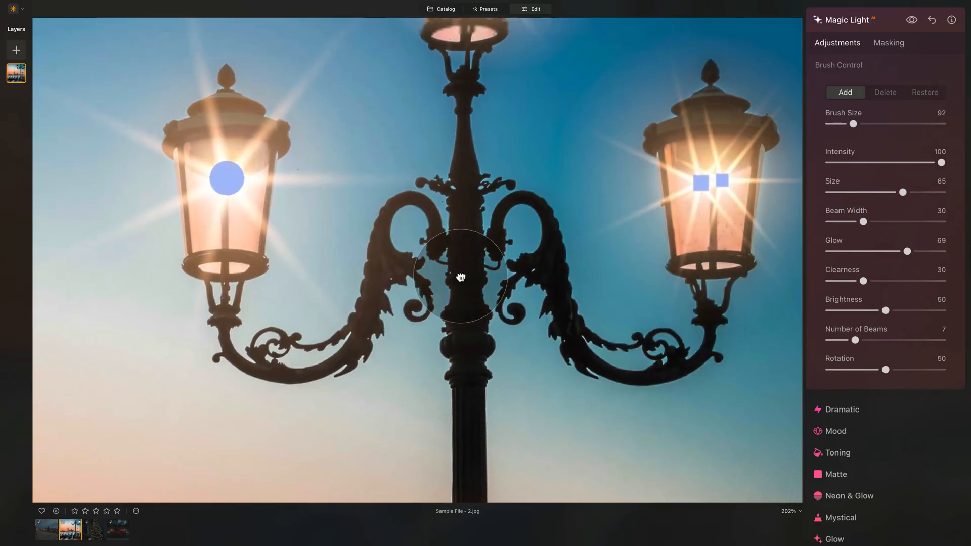
{"action": "left_click", "coordinate": [884, 92]}
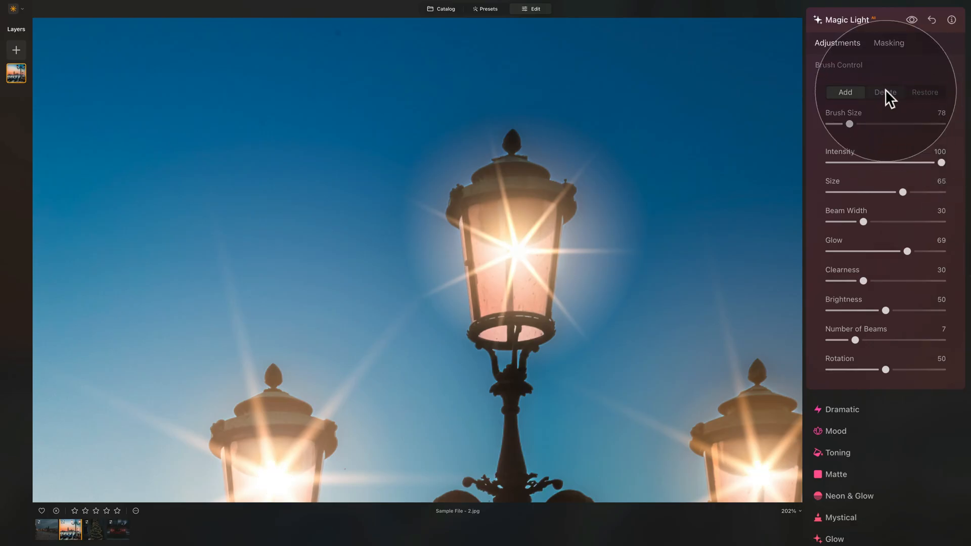
{"action": "left_click", "coordinate": [885, 92]}
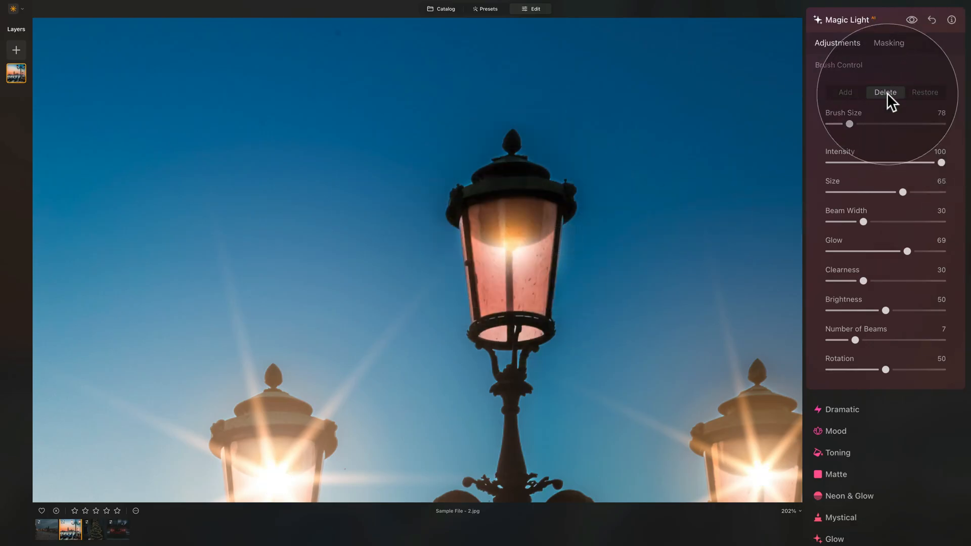
{"action": "left_click", "coordinate": [845, 92]}
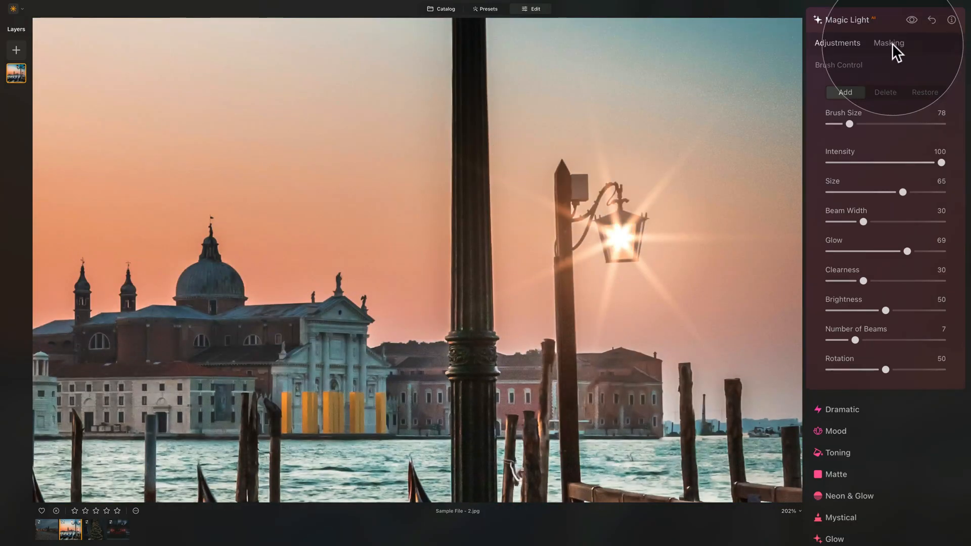
{"action": "left_click", "coordinate": [885, 92]}
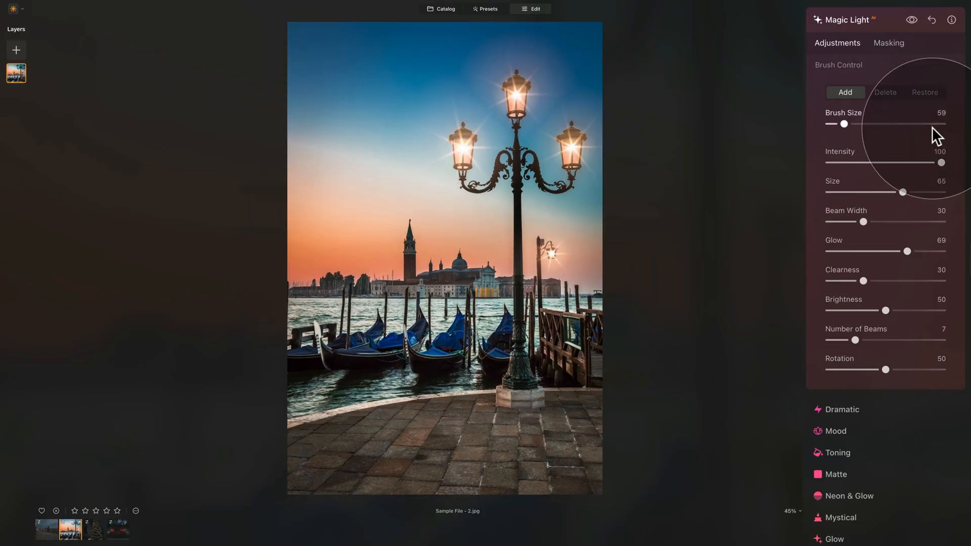
Retune the lamp starbursts: Intensity 65, Size 56, Beam Width 56, Glow 57, Brightness 63, eleven beams.
{"action": "left_click_drag", "start_coordinate": [940, 162], "coordinate": [887, 162]}
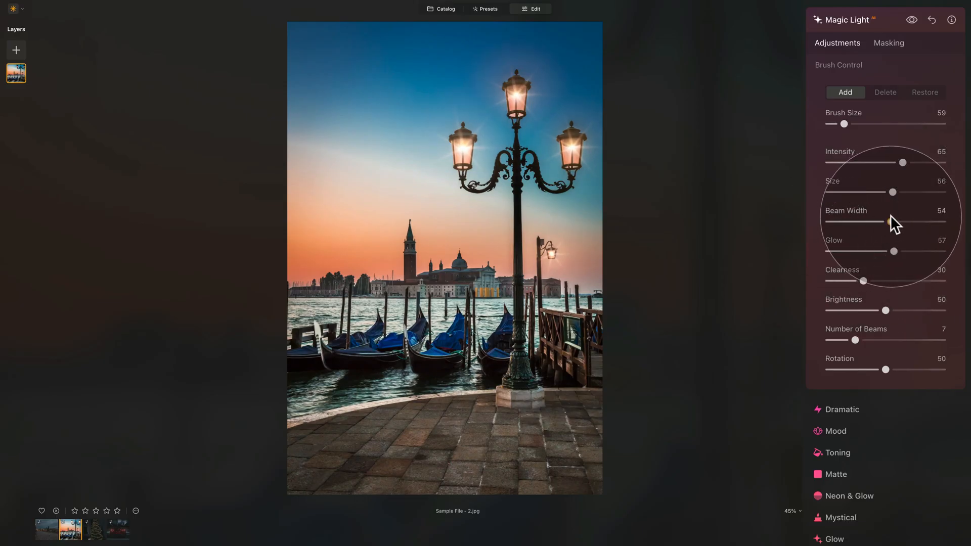
{"action": "left_click_drag", "start_coordinate": [876, 221], "coordinate": [910, 222]}
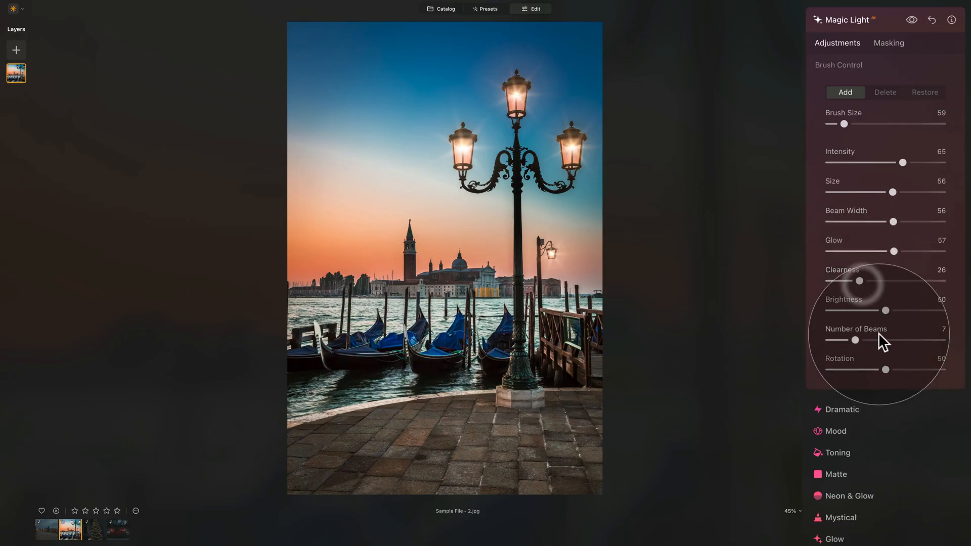
{"action": "left_click_drag", "start_coordinate": [886, 310], "coordinate": [901, 311]}
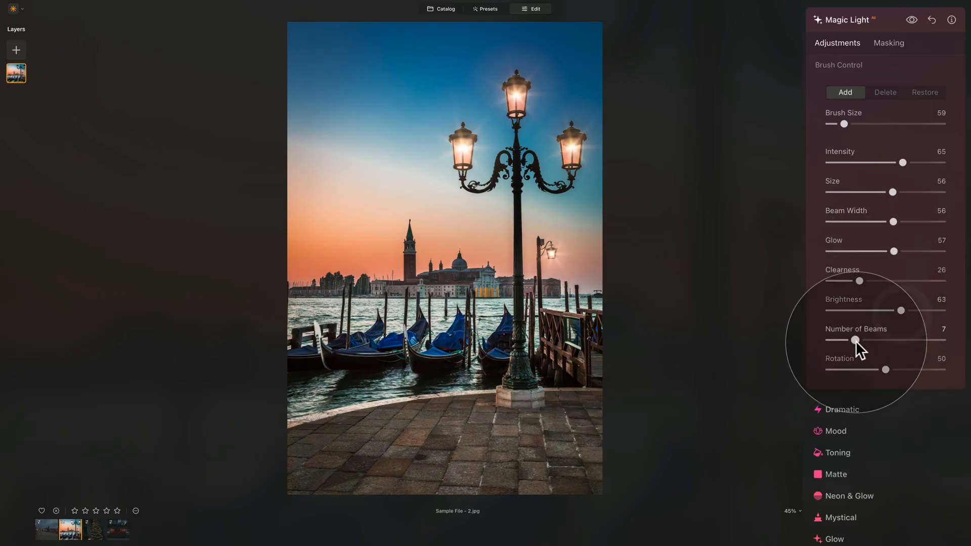
{"action": "left_click_drag", "start_coordinate": [854, 340], "coordinate": [882, 340]}
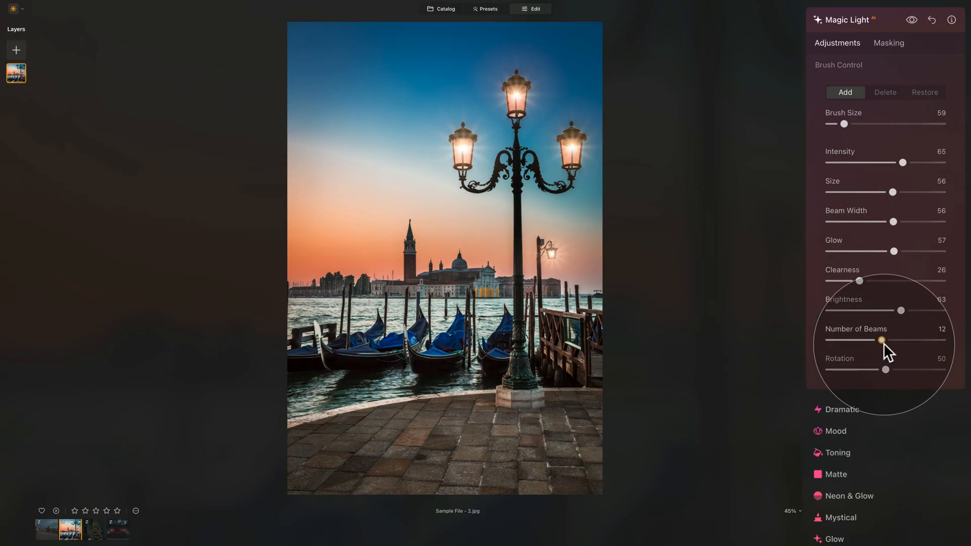
{"action": "left_click_drag", "start_coordinate": [883, 340], "coordinate": [877, 340]}
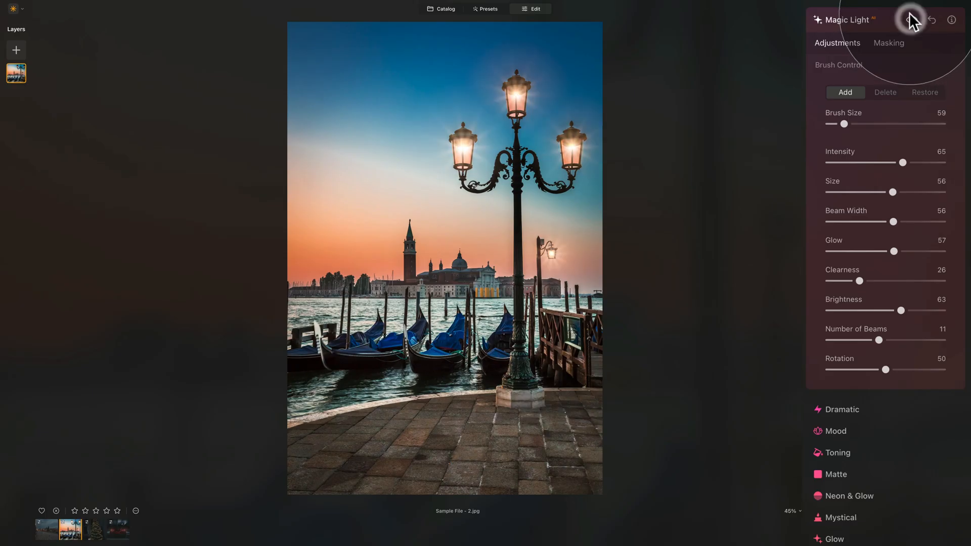
Close the Magic Light settings and scroll through the Tools list beside the Venice photo.
{"action": "left_click", "coordinate": [931, 19]}
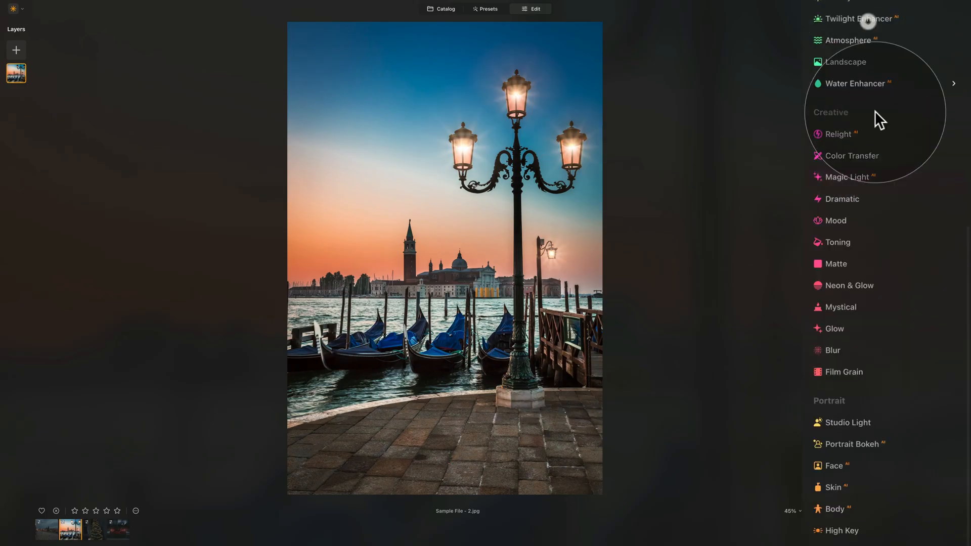
{"action": "scroll", "scroll_direction": "down", "scroll_amount": 3}
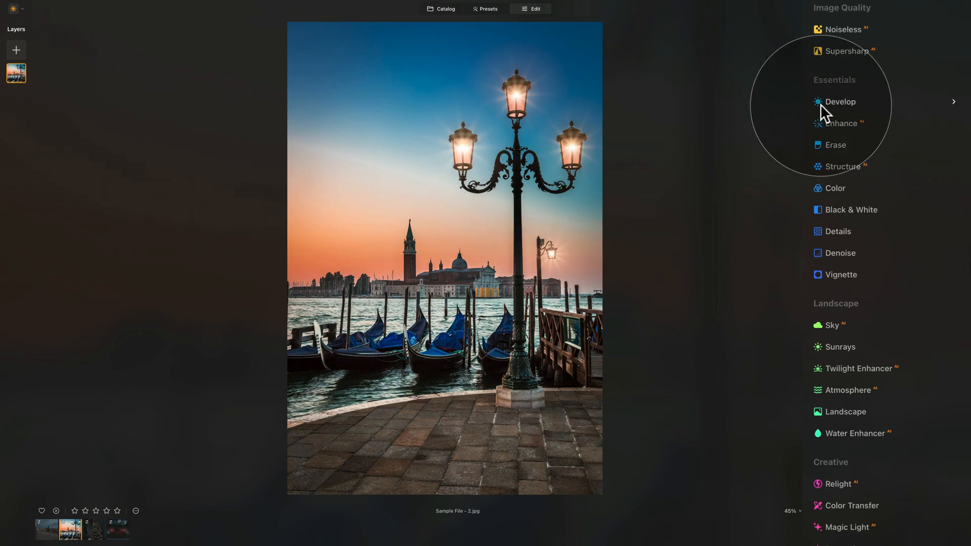
{"action": "mouse_move", "coordinate": [865, 120]}
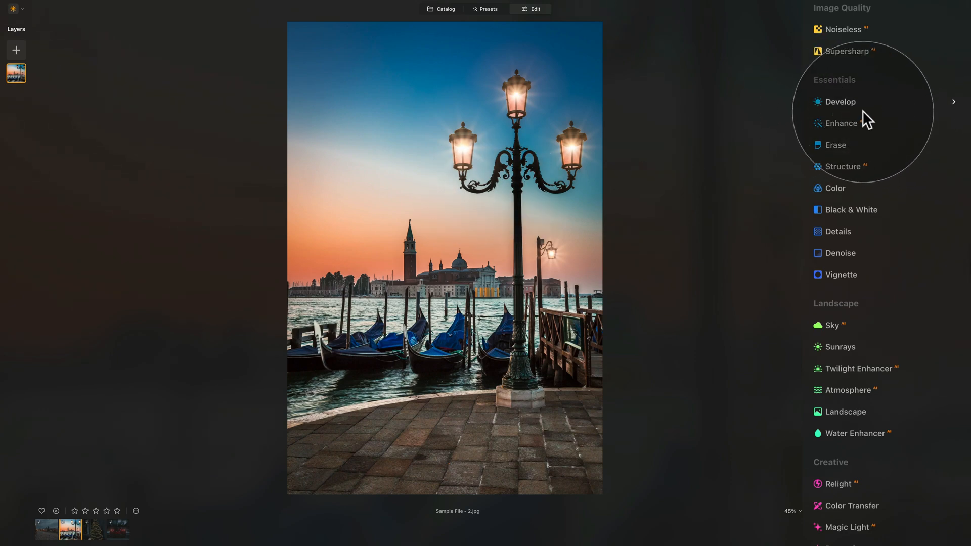
{"action": "scroll", "scroll_direction": "down", "scroll_amount": 3}
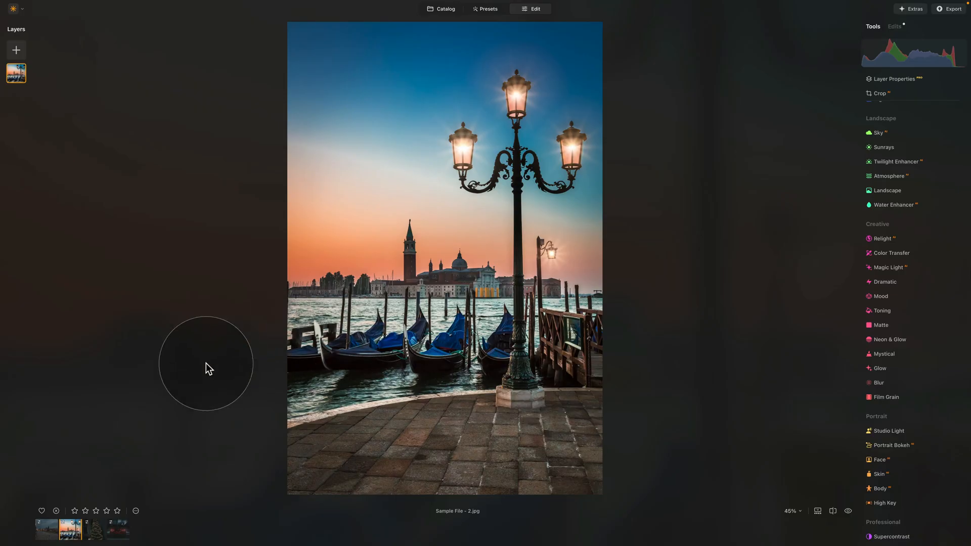
{"action": "mouse_move", "coordinate": [222, 382]}
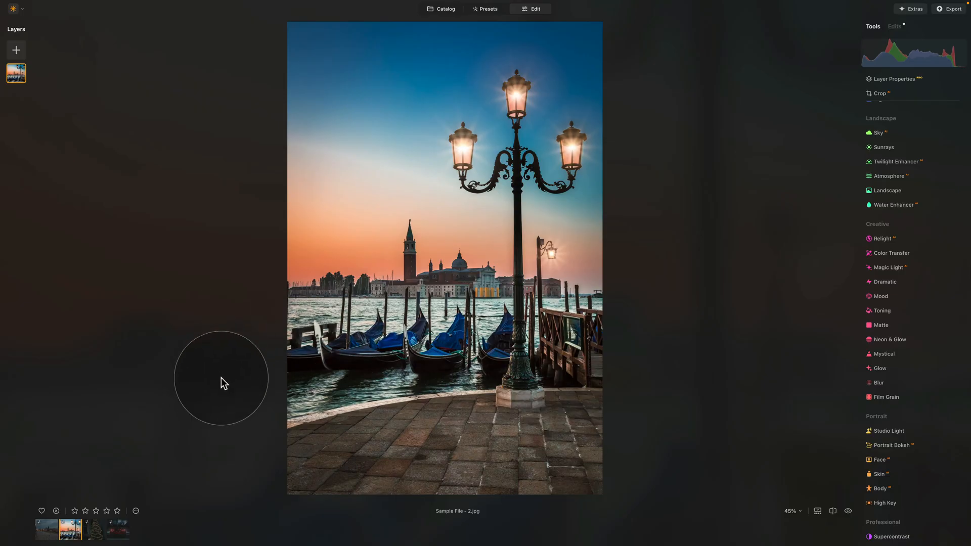
Switch to the Christmas tree photo and adjust its Magic Light to intensity 47 and glow 90.
{"action": "left_click", "coordinate": [93, 529]}
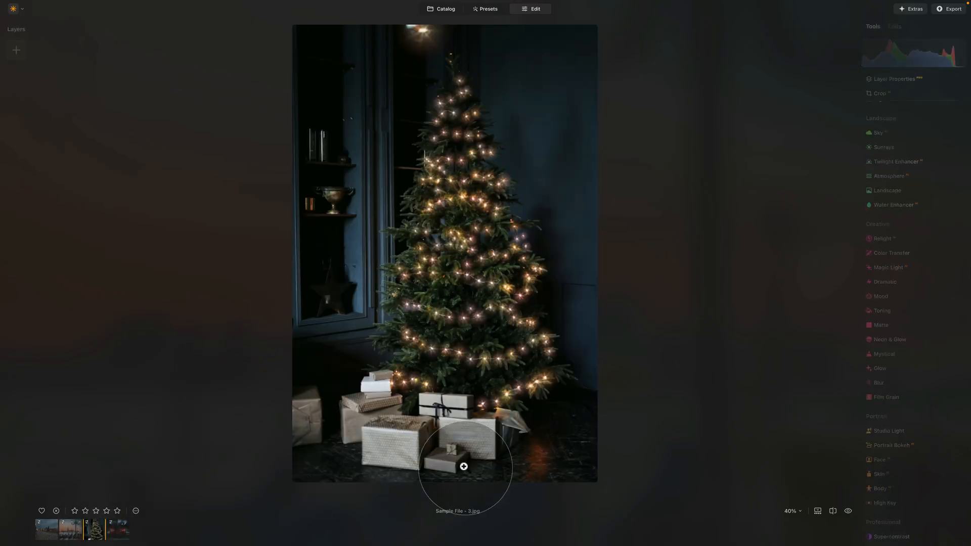
{"action": "left_click", "coordinate": [886, 267]}
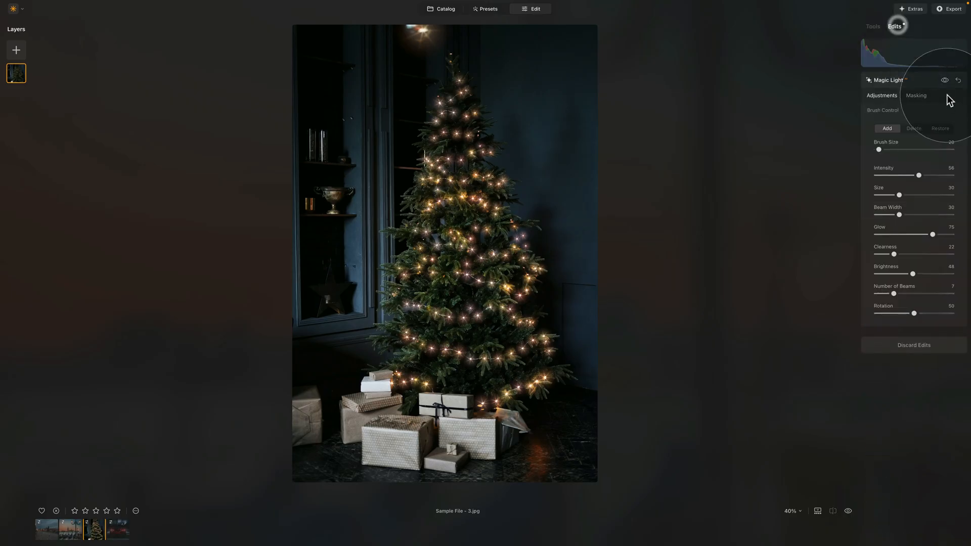
{"action": "left_click_drag", "start_coordinate": [919, 175], "coordinate": [907, 175]}
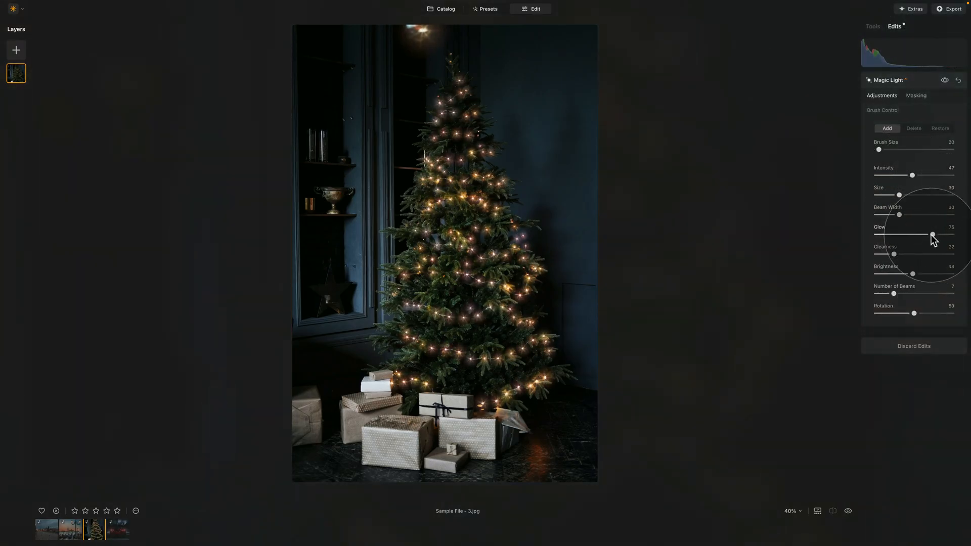
{"action": "left_click_drag", "start_coordinate": [931, 234], "coordinate": [943, 233]}
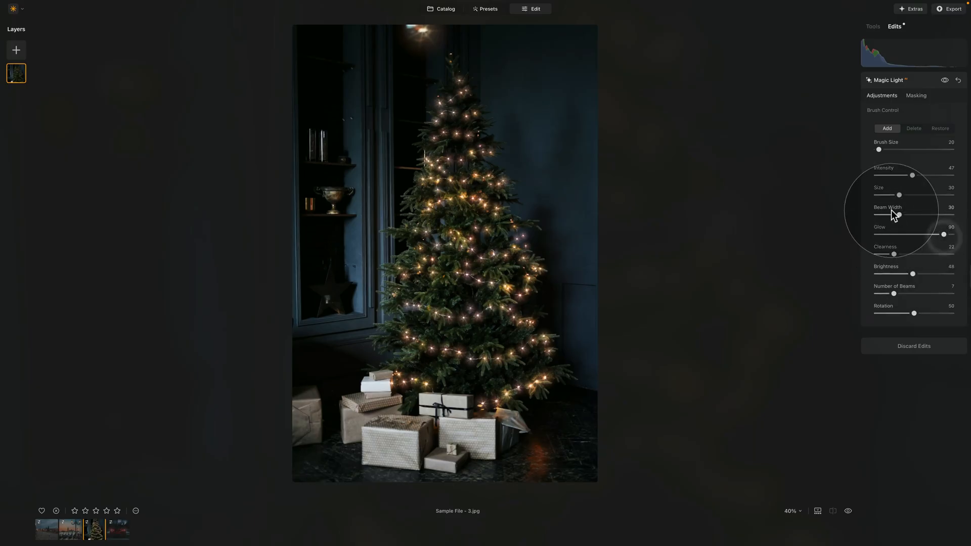
{"action": "left_click_drag", "start_coordinate": [899, 215], "coordinate": [944, 214]}
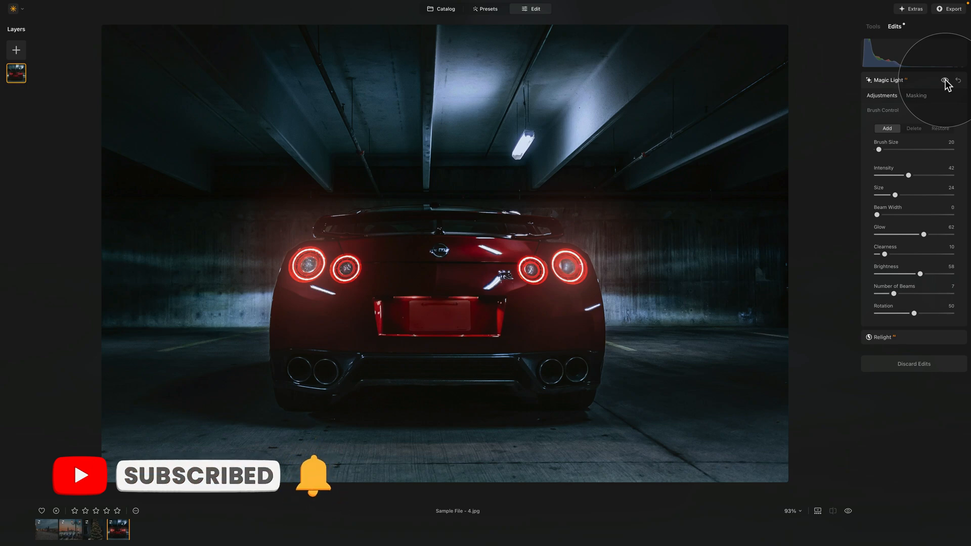
Collapse the car photo's Magic Light edits and return to the full tool catalog.
{"action": "left_click", "coordinate": [962, 81]}
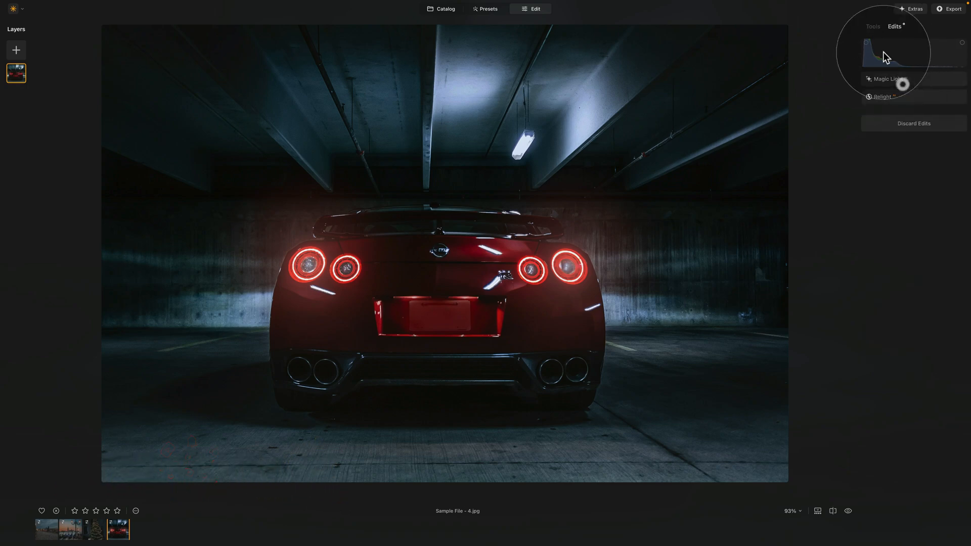
{"action": "left_click", "coordinate": [873, 27]}
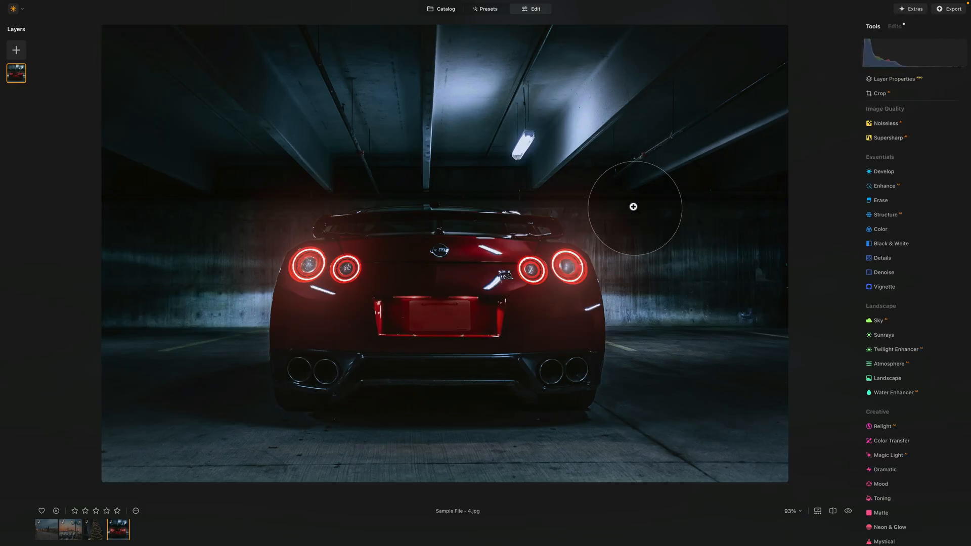